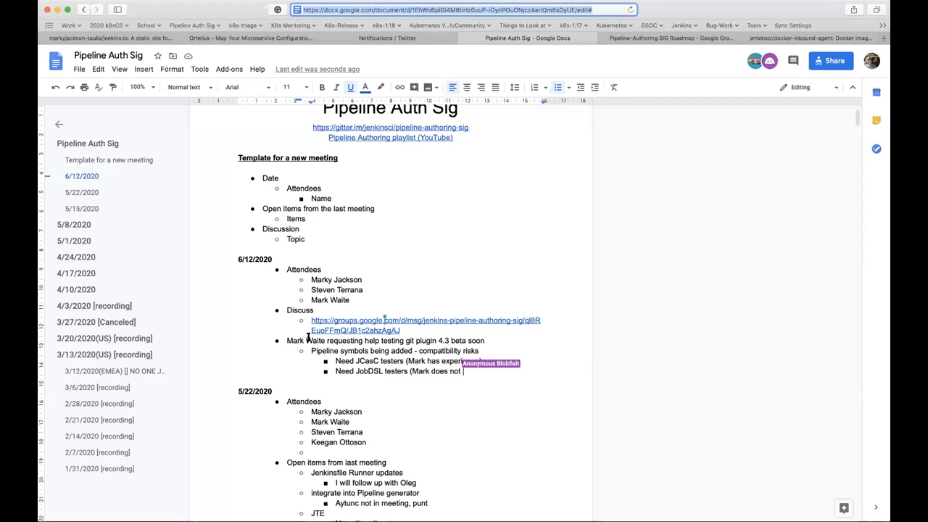
# Finish the JobDSL testers bullet with 'have experience' so it ends 'does not have experience'.
pyautogui.write('have experience')
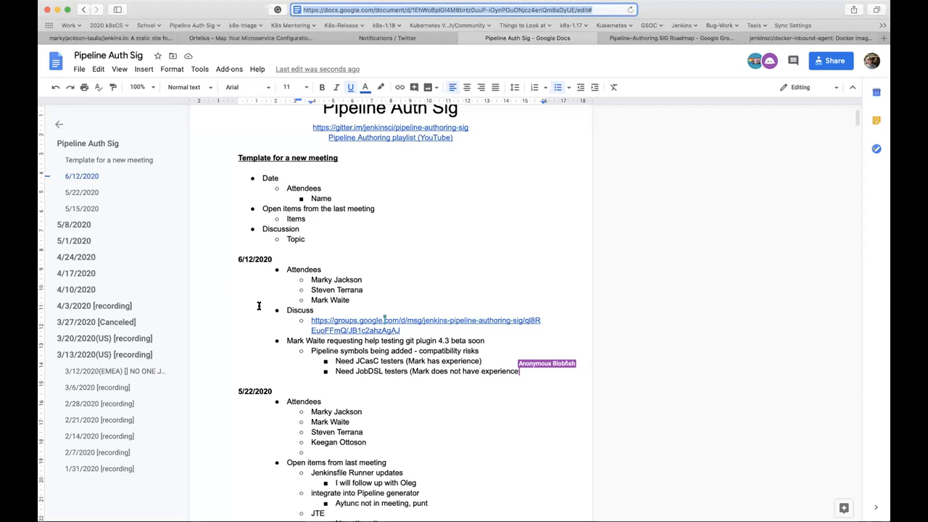
pyautogui.scroll(-3)
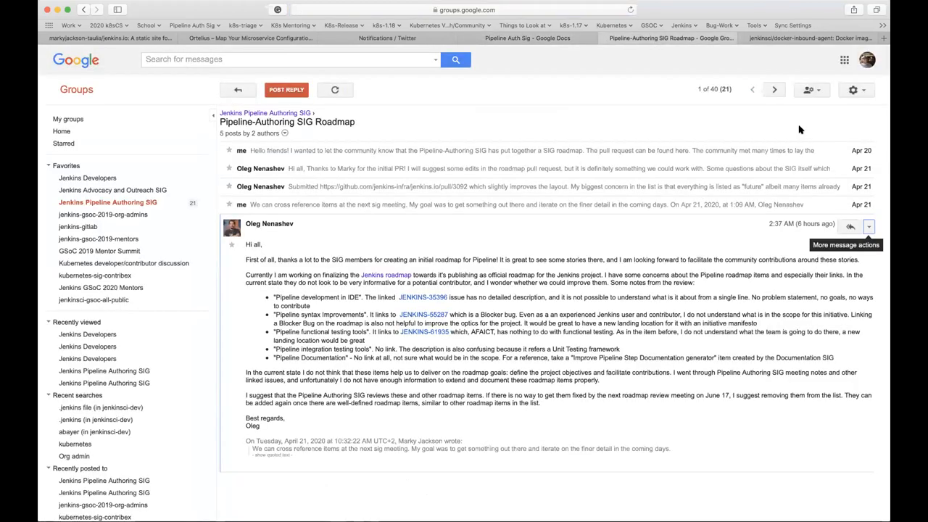
pyautogui.moveTo(689, 50)
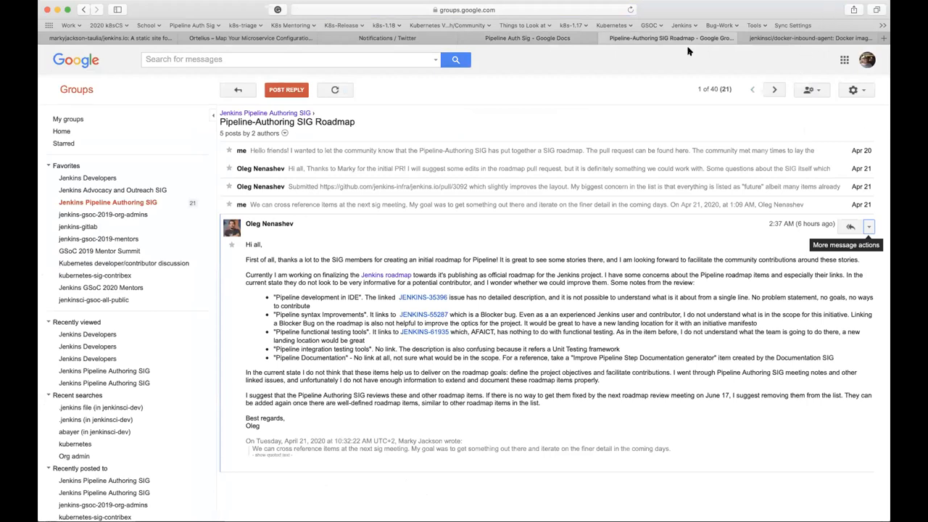
pyautogui.moveTo(363, 328)
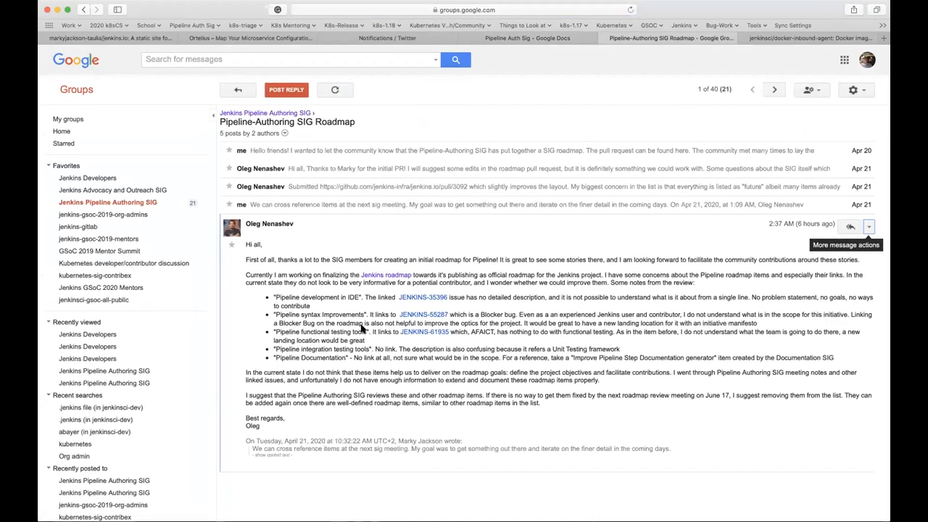
pyautogui.moveTo(429, 320)
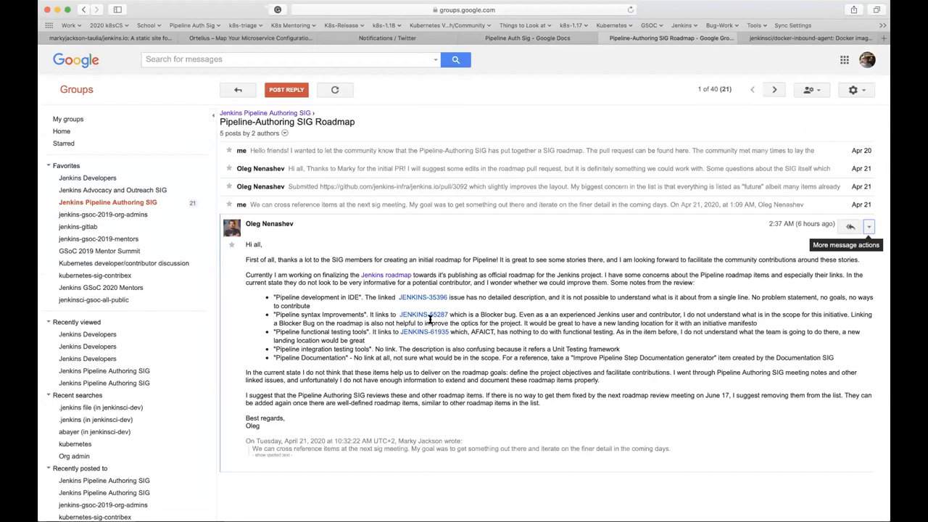
pyautogui.moveTo(328, 316)
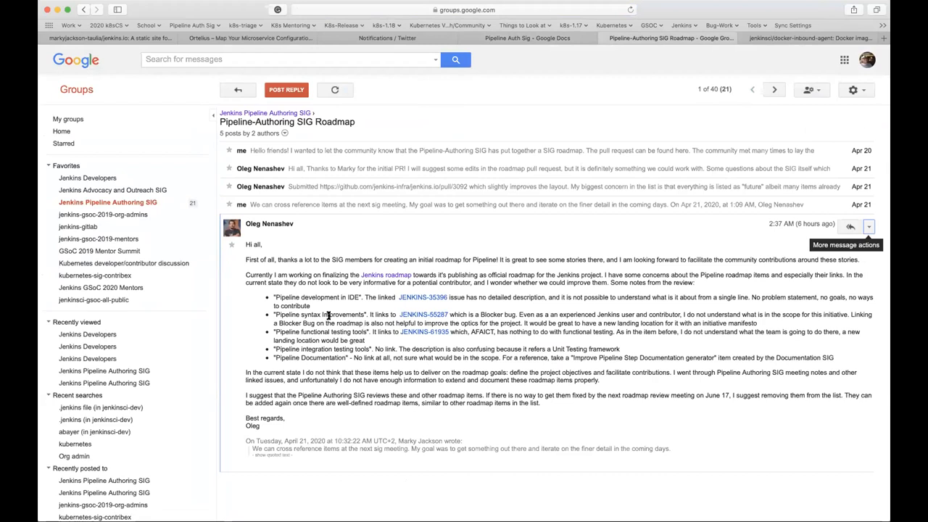
pyautogui.moveTo(339, 292)
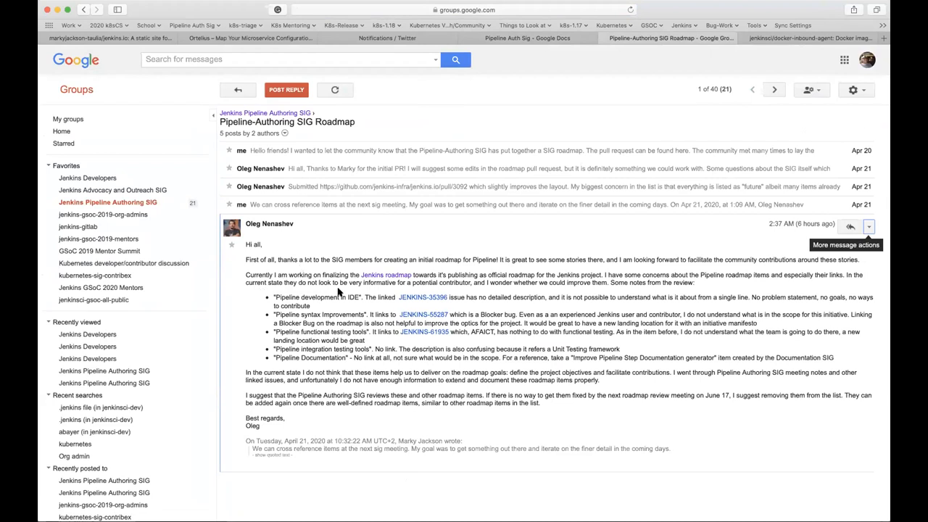
pyautogui.moveTo(273, 293)
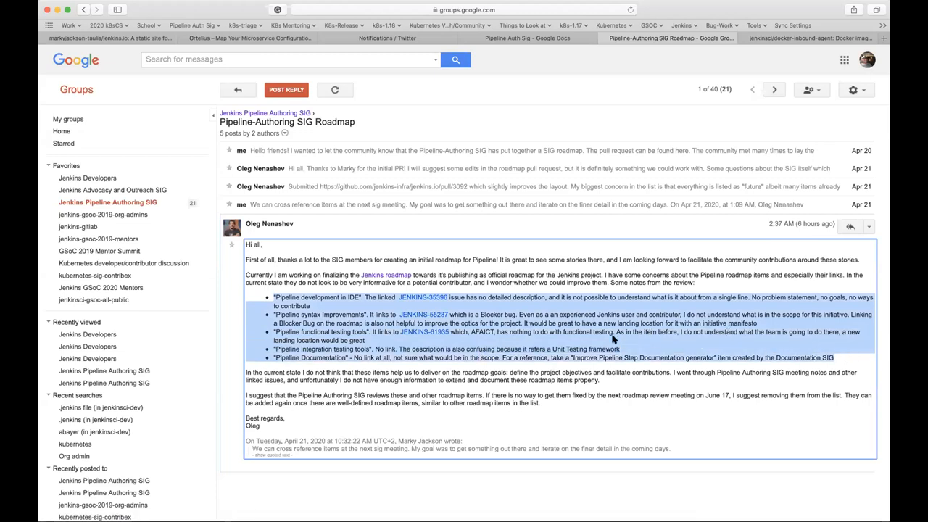
pyautogui.moveTo(337, 292)
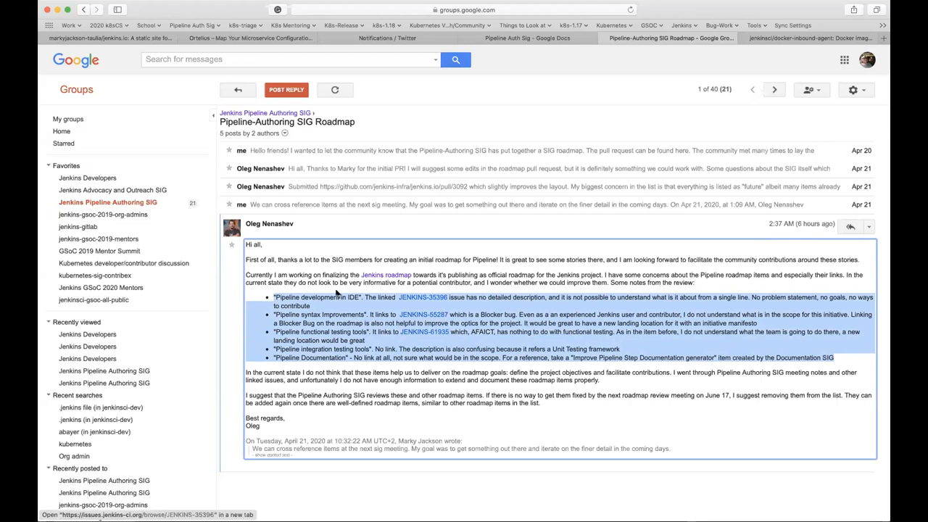
pyautogui.moveTo(341, 292)
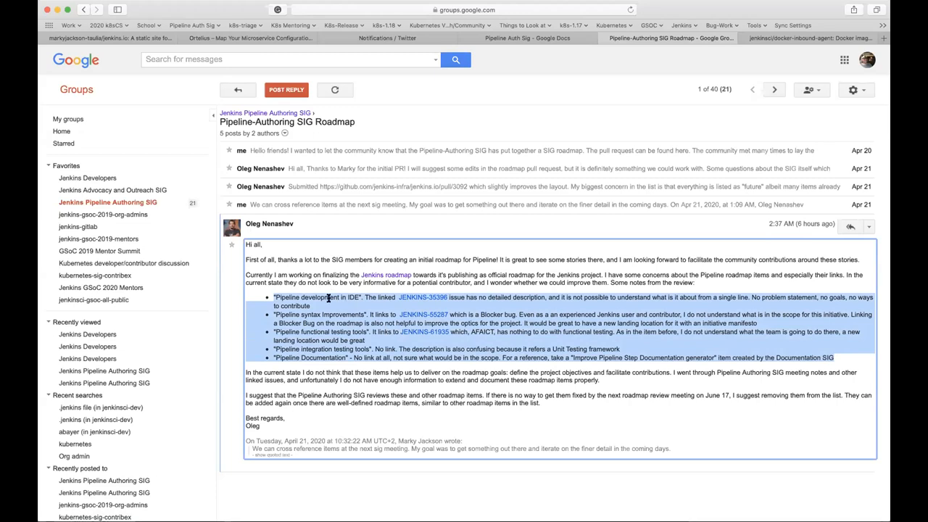
pyautogui.moveTo(316, 321)
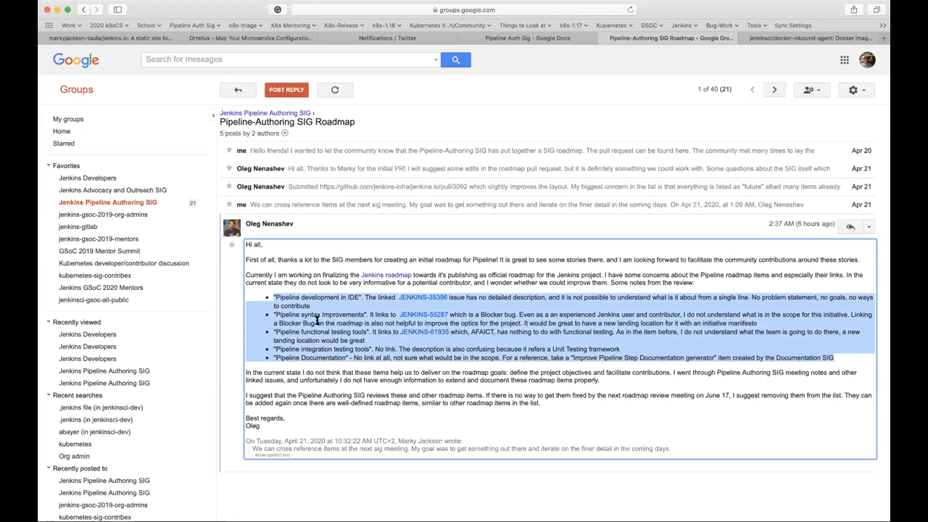
pyautogui.moveTo(418, 307)
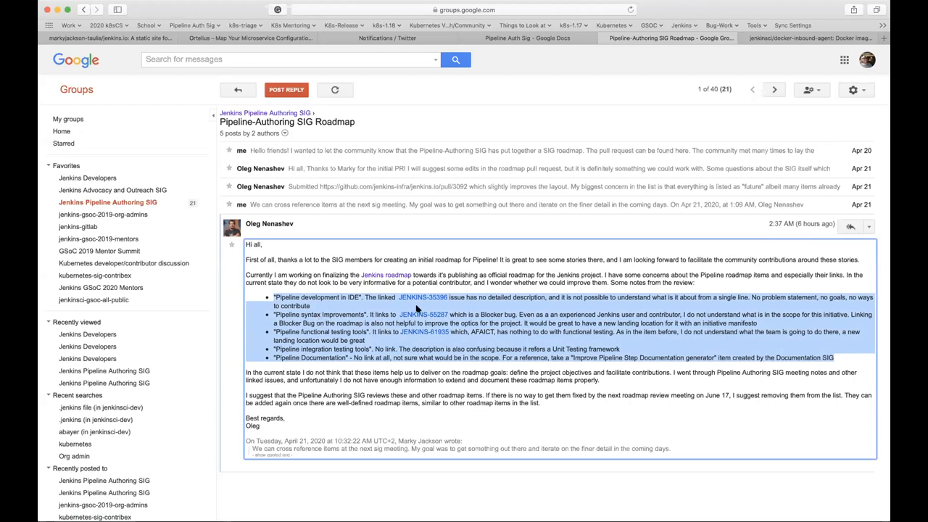
pyautogui.moveTo(446, 321)
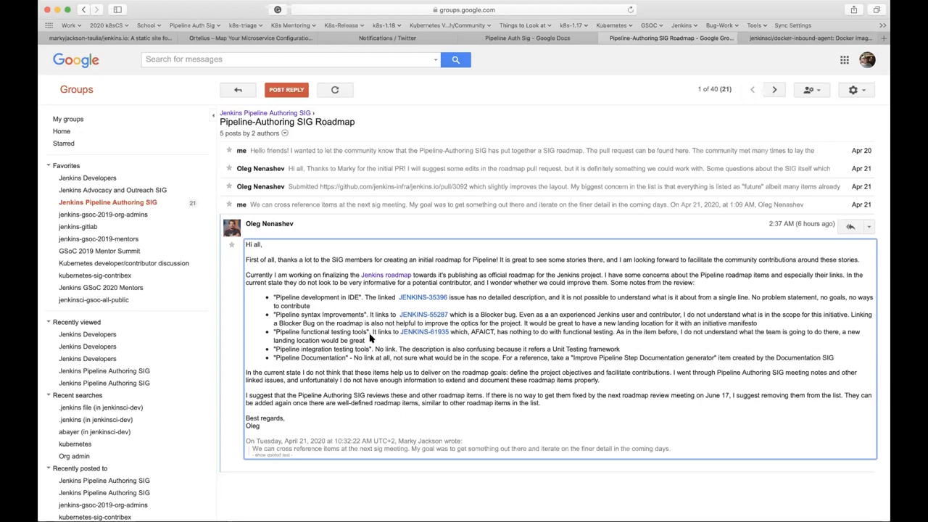
pyautogui.moveTo(274, 296)
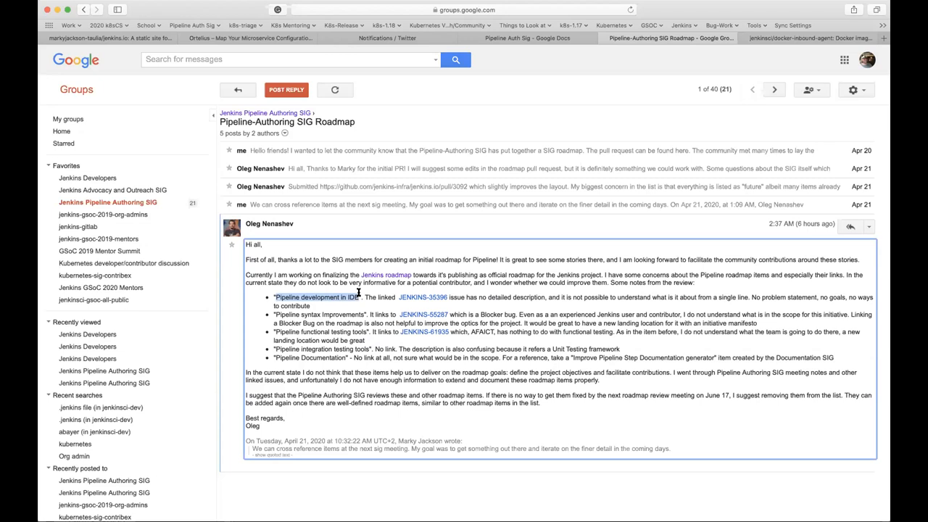
pyautogui.moveTo(317, 298)
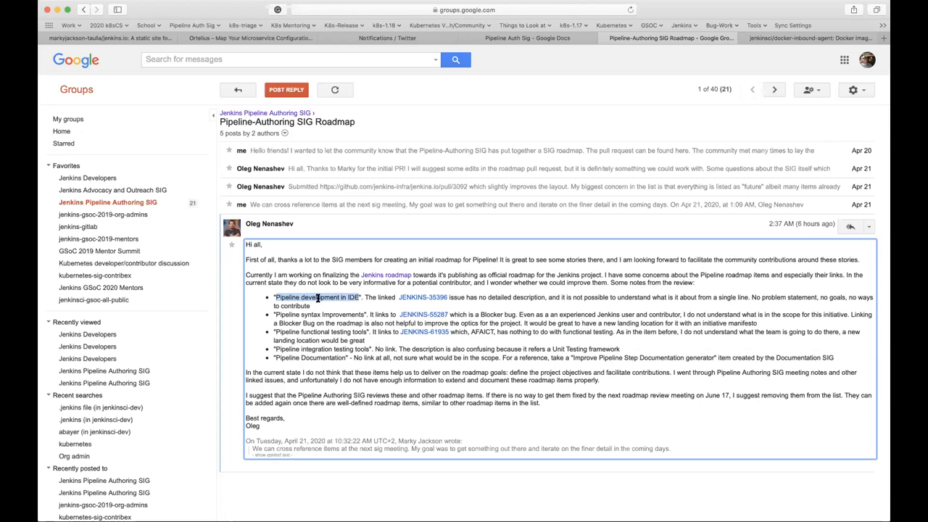
pyautogui.moveTo(430, 297)
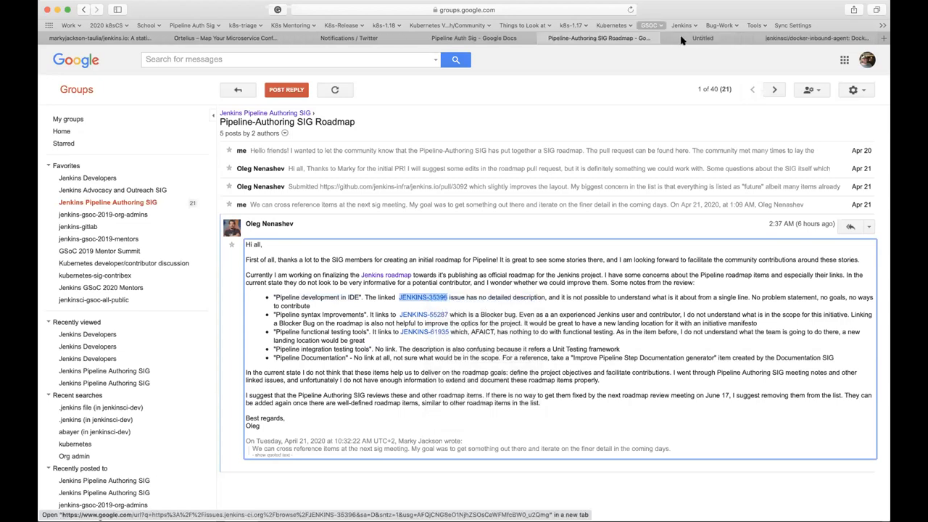
# Review the JENKINS-35396 'Pipeline development in IDE' issue, then return to the roadmap thread.
pyautogui.click(422, 297)
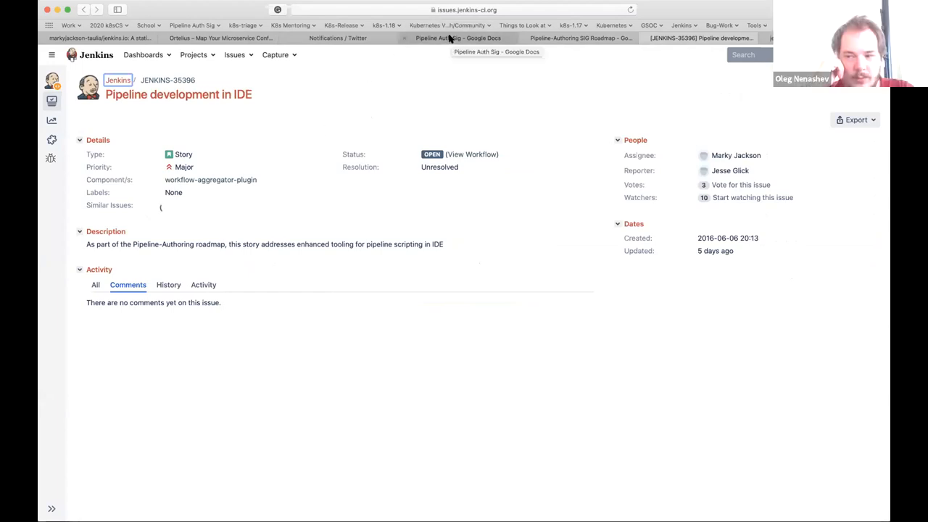
pyautogui.click(577, 38)
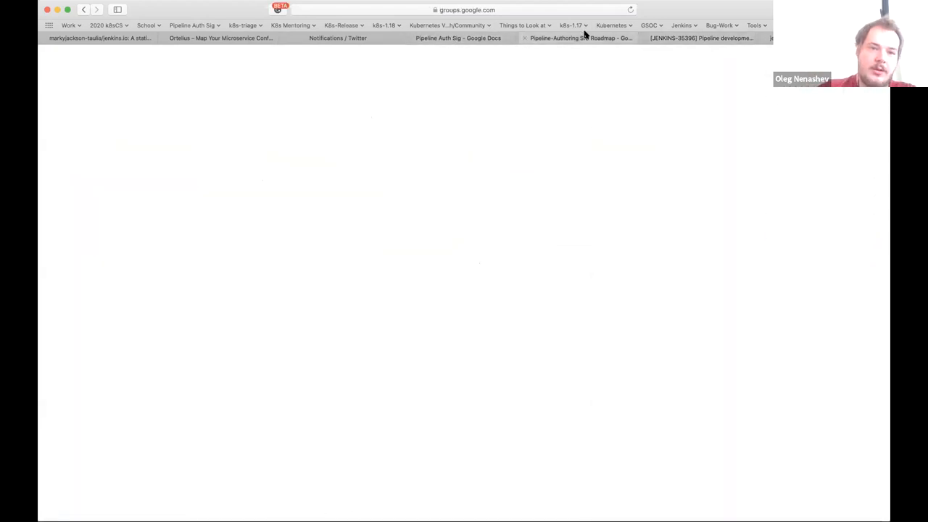
pyautogui.click(580, 38)
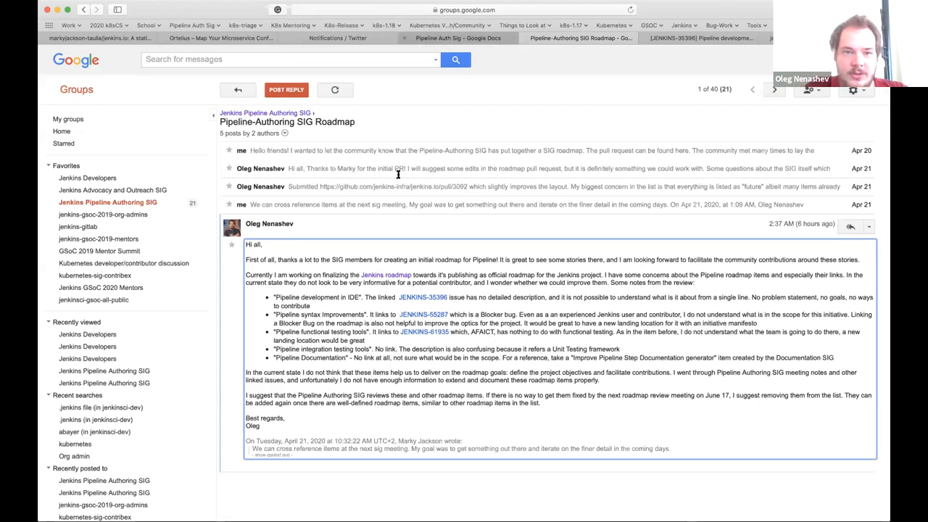
# Add the Discuss note 'Project or jep is ideal. Jira is a quick win but should not be the only item we should use'.
pyautogui.click(458, 38)
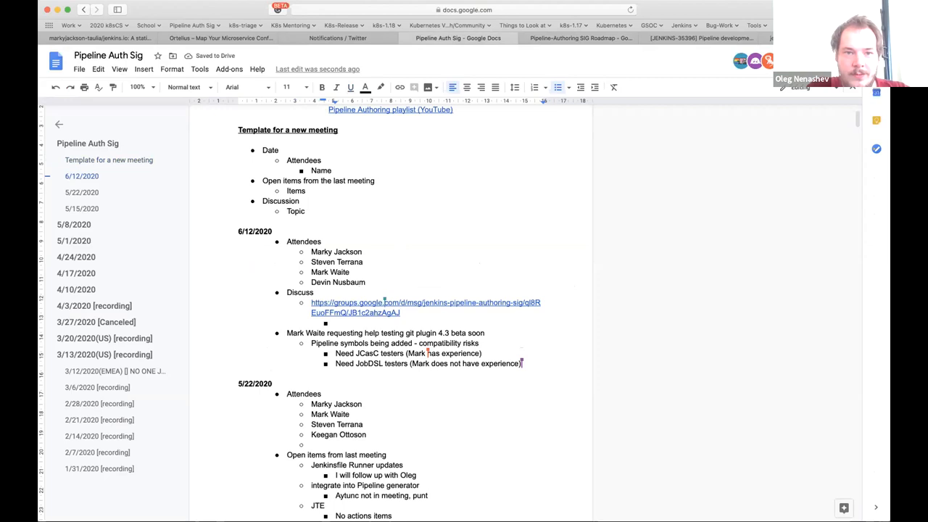
pyautogui.write('Project or jep')
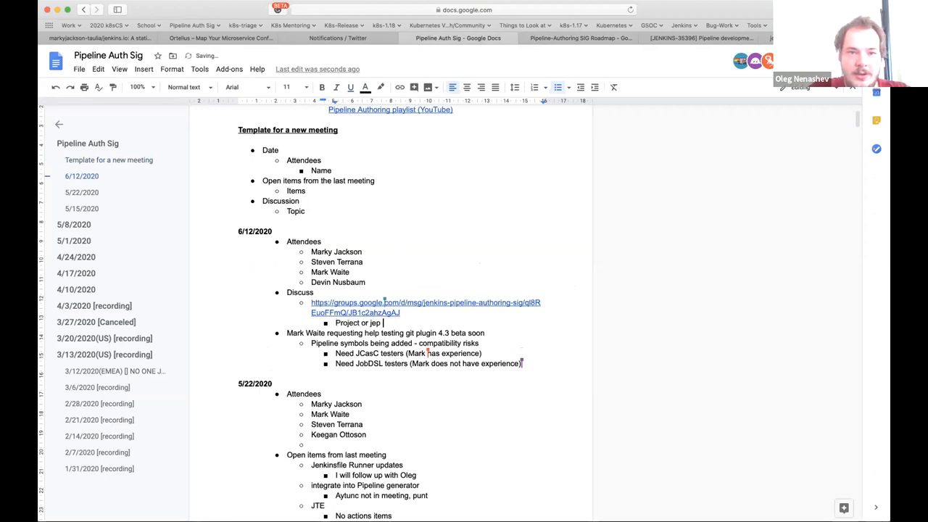
pyautogui.write('is ide')
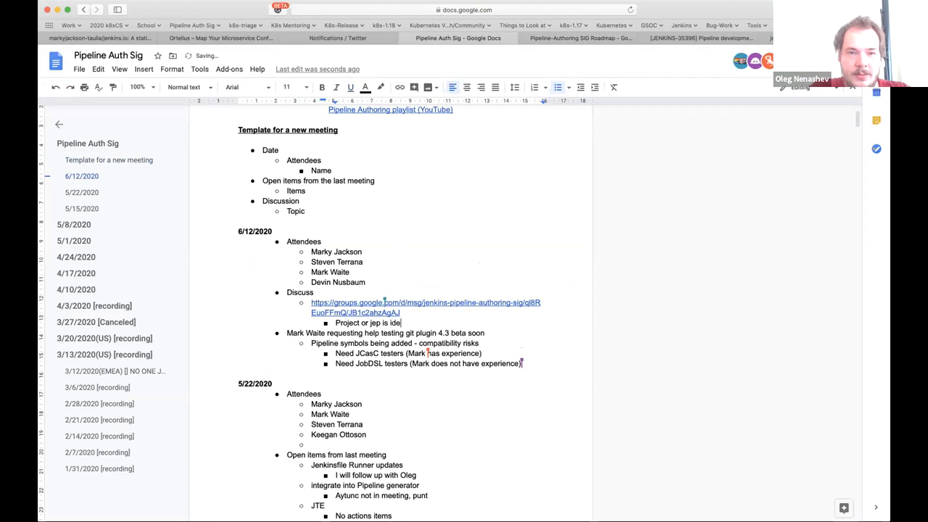
pyautogui.write('al.')
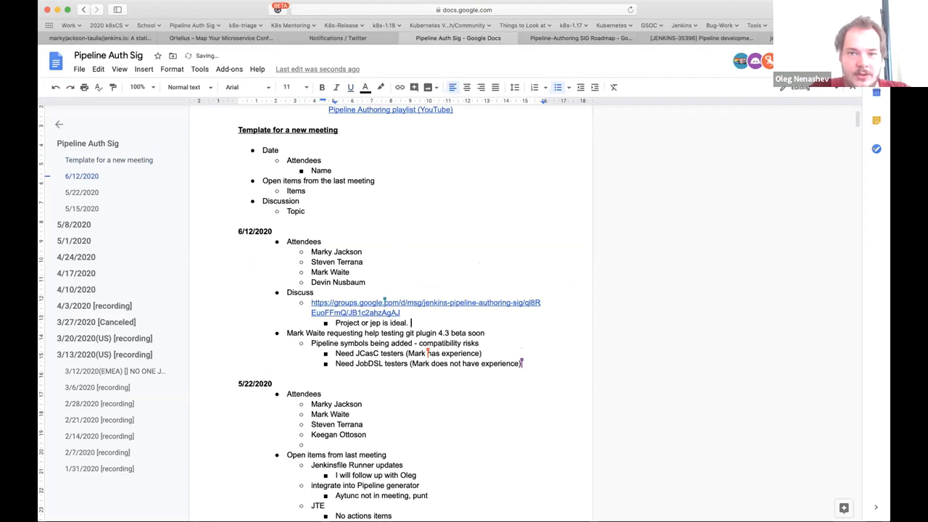
pyautogui.write('Jira is')
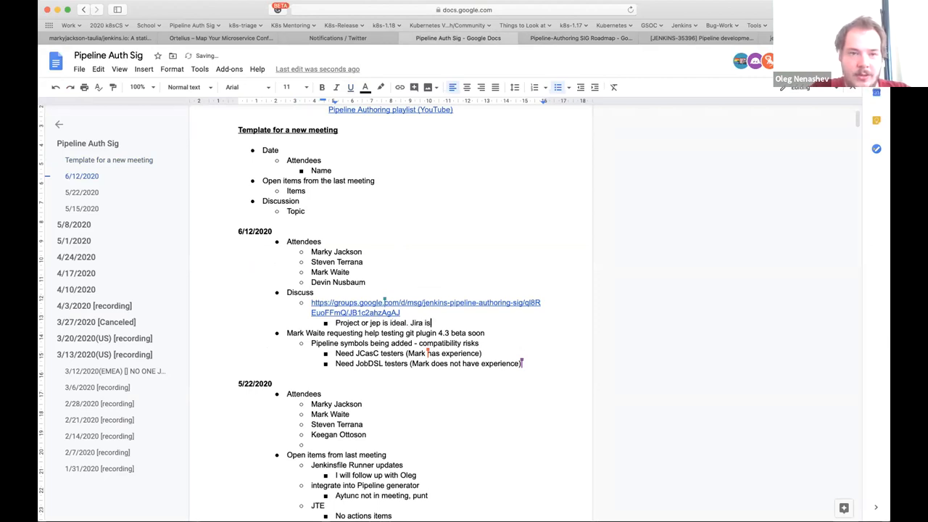
pyautogui.write('a quick wi')
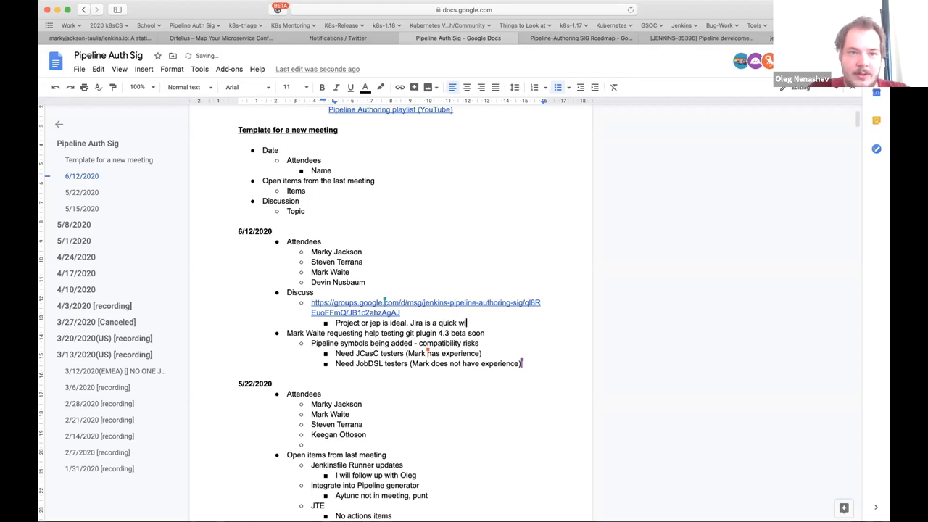
pyautogui.write('but should not be the only')
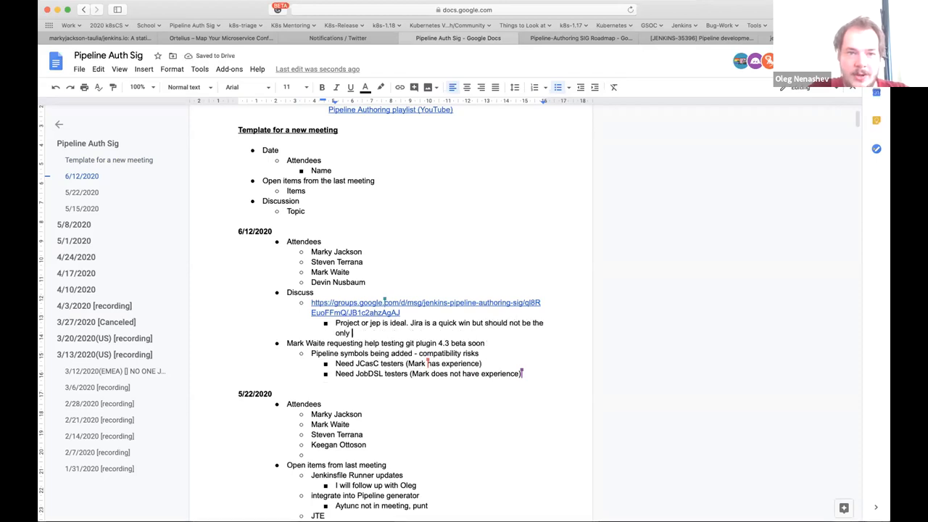
pyautogui.write('item we')
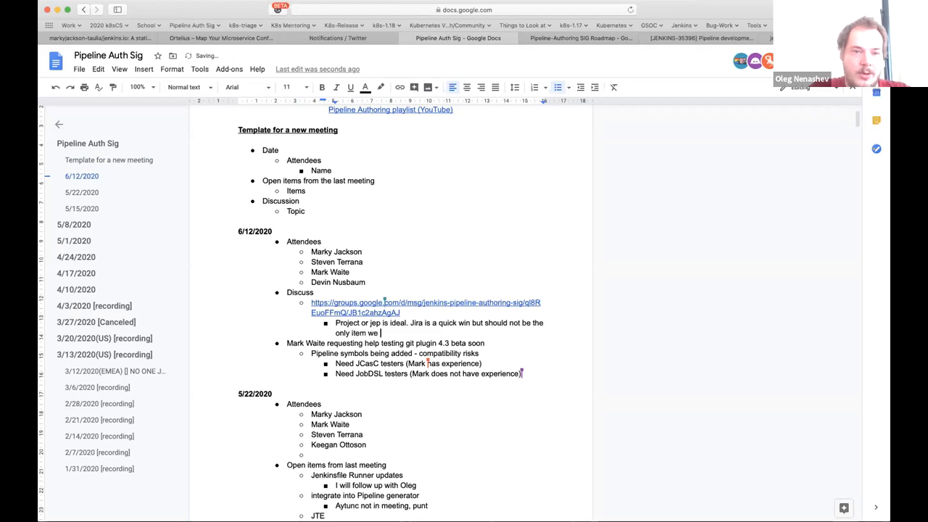
pyautogui.write('should use')
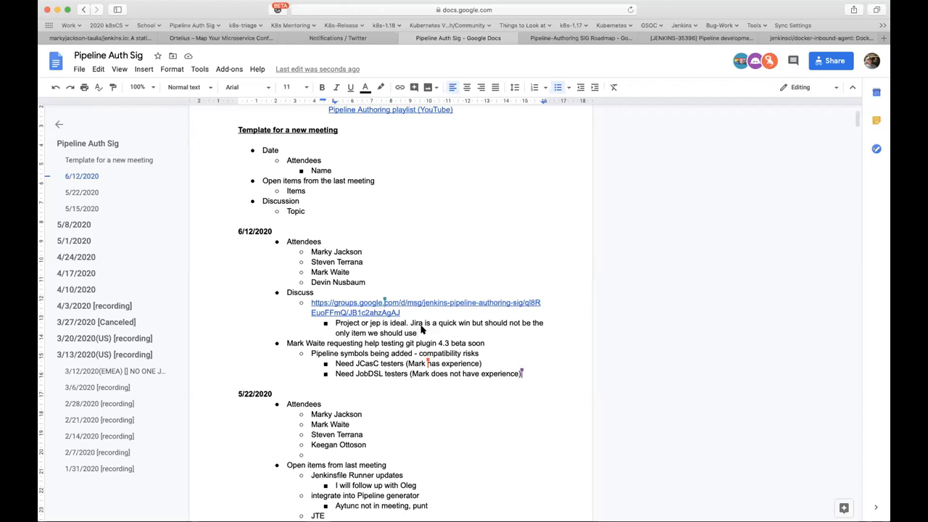
# Add a bullet: 'Steven will work with Marky to have this completed by next meeting'.
pyautogui.press('enter')
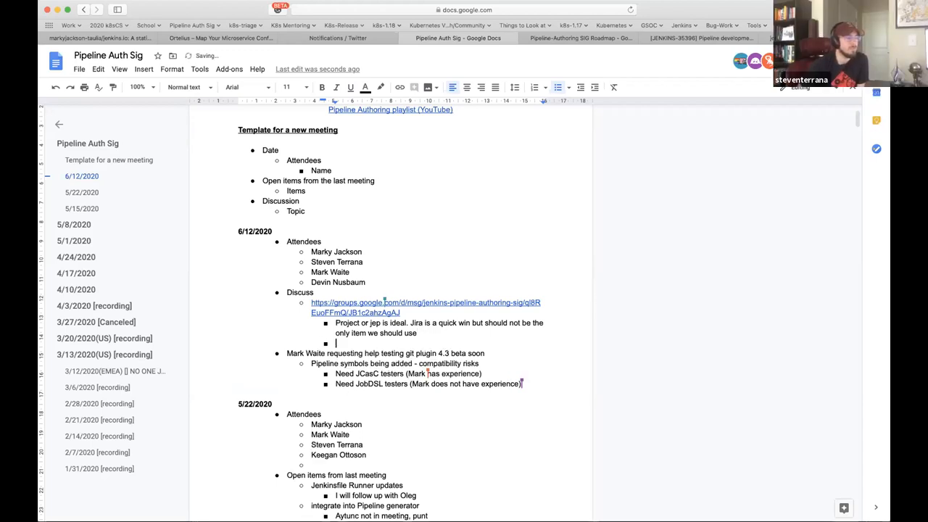
pyautogui.write('Stev')
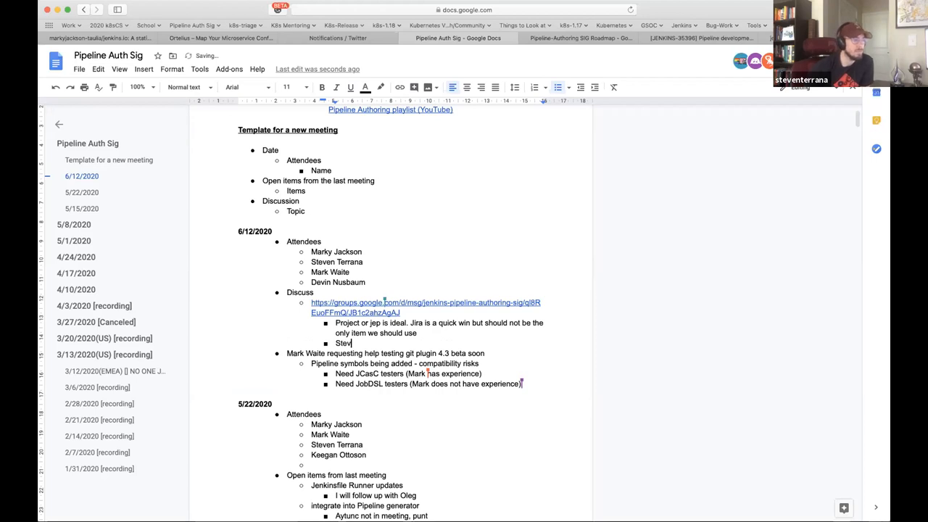
pyautogui.write('en will work')
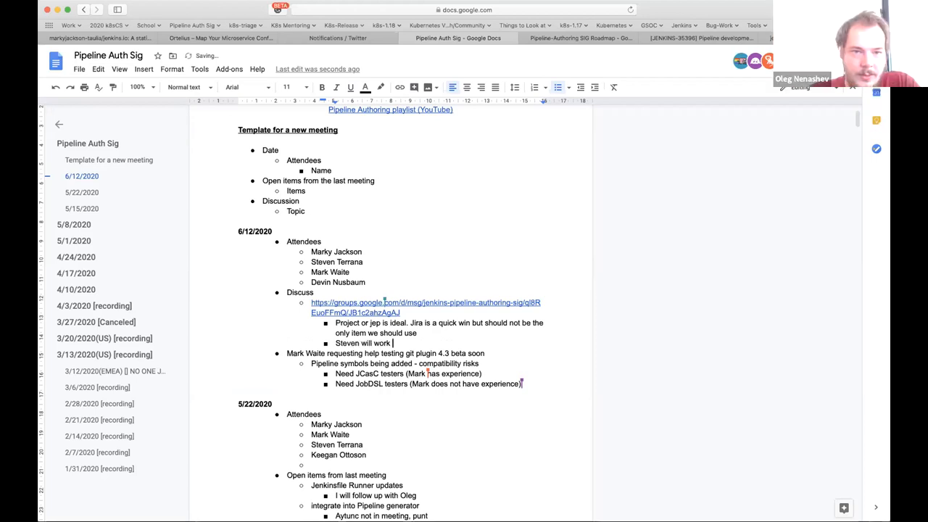
pyautogui.write('with MArky')
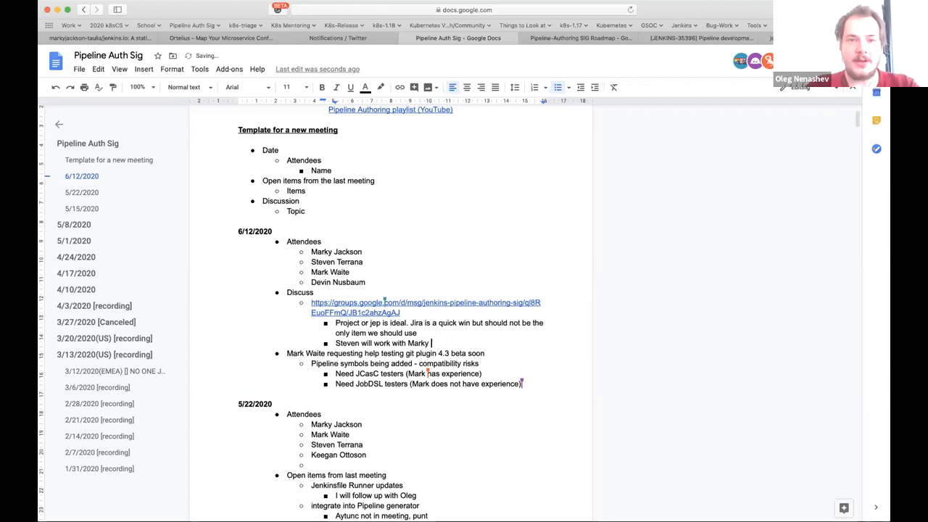
pyautogui.write('to have this c')
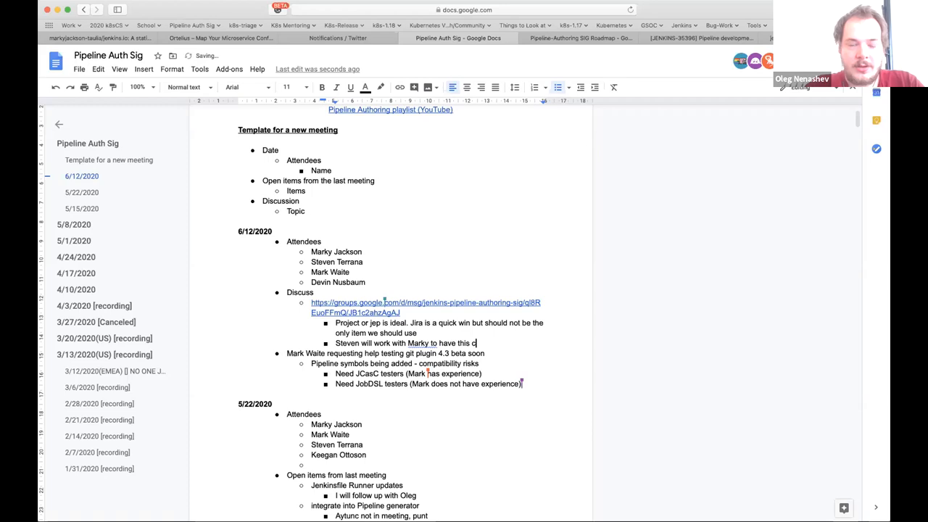
pyautogui.write('ompleted by next meeting')
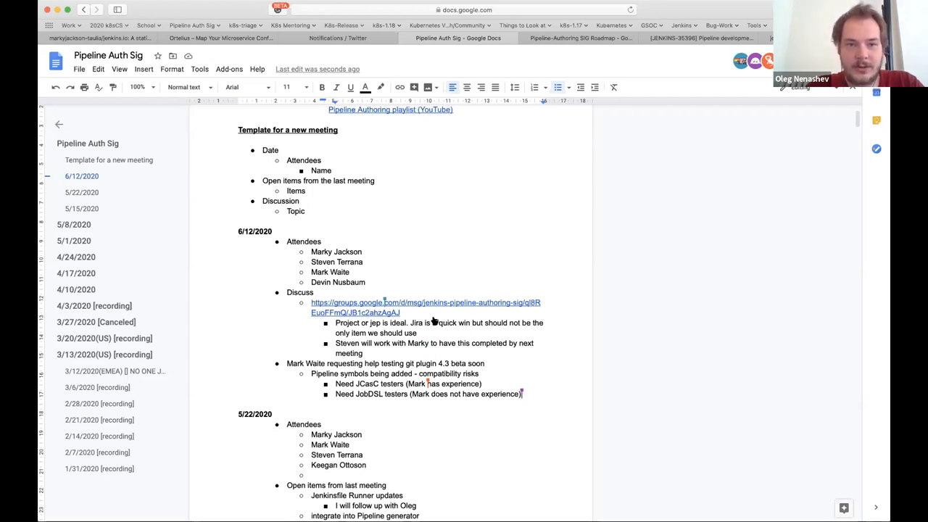
pyautogui.click(426, 303)
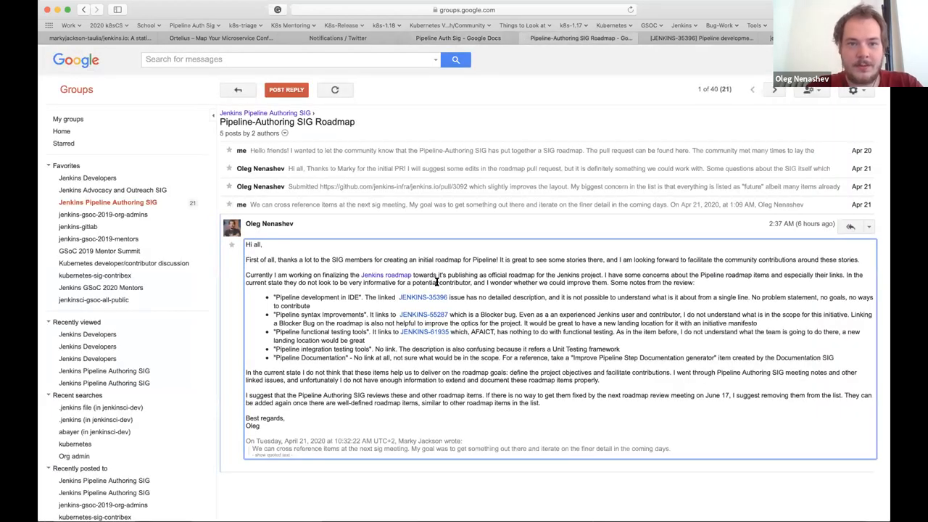
pyautogui.moveTo(424, 345)
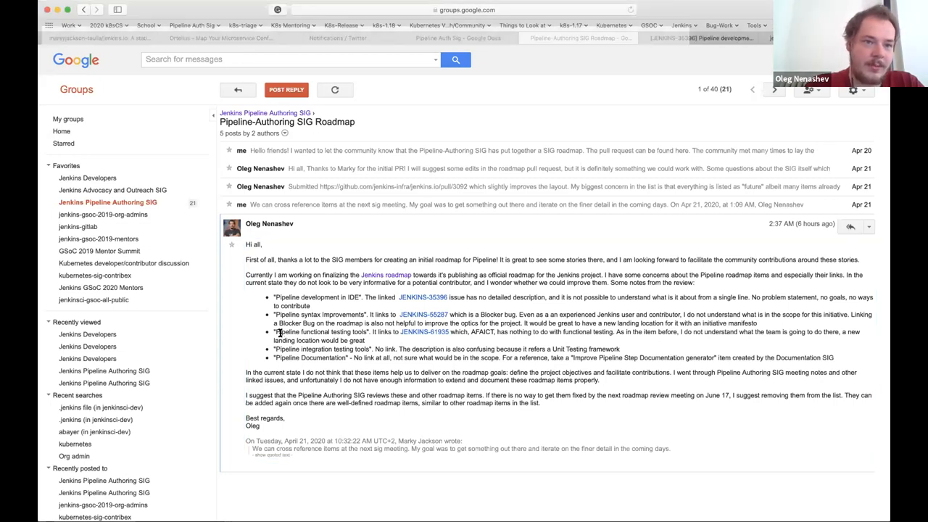
pyautogui.click(458, 38)
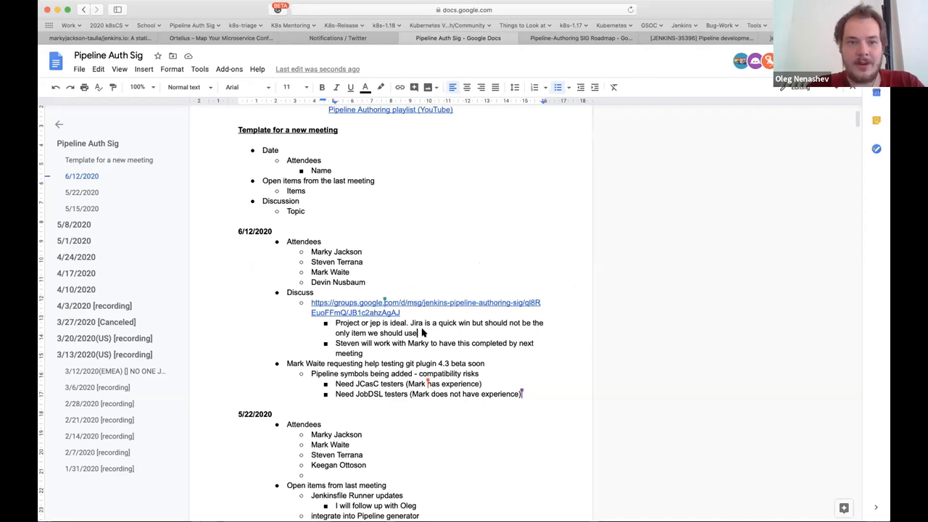
# Add a sub-bullet under the Jira point: describe what is the overall need for this roadmap item.
pyautogui.press('enter')
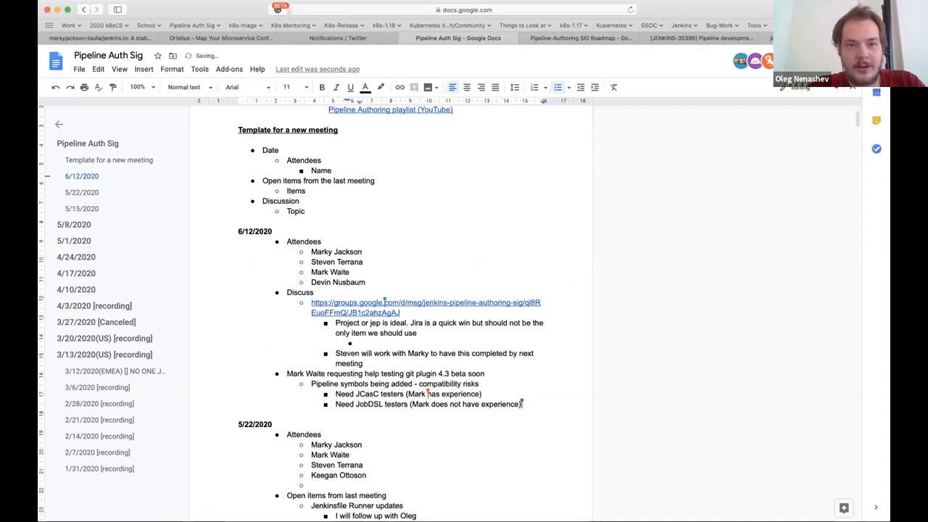
pyautogui.write('WE should have goals for completed this t')
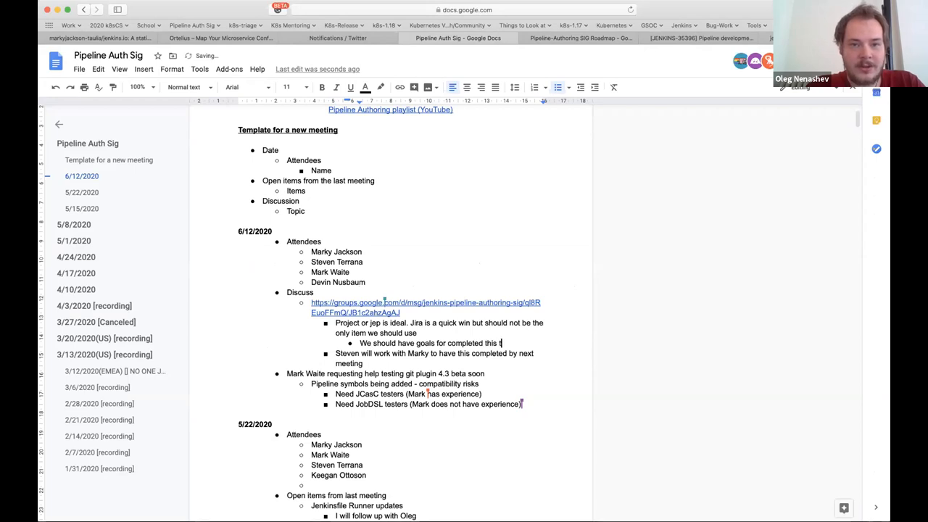
pyautogui.write('ask')
pyautogui.write('We should also')
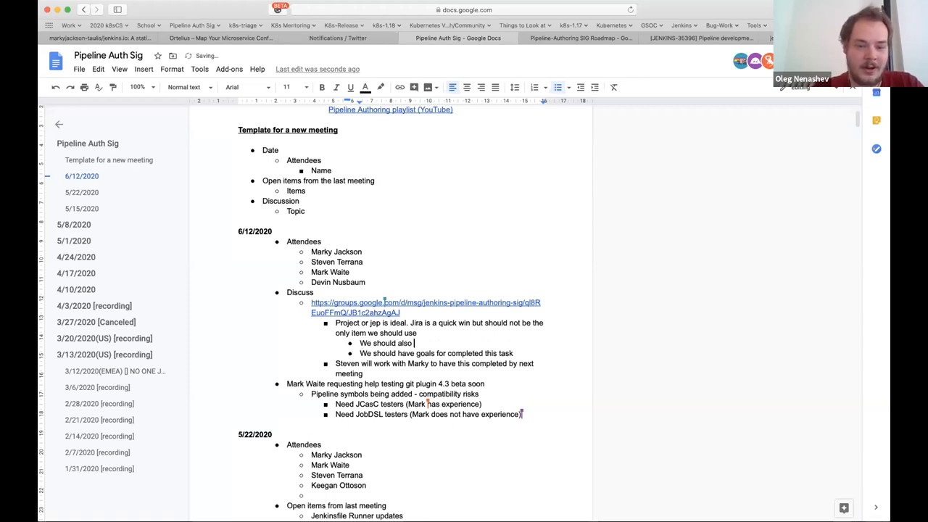
pyautogui.write('describe what')
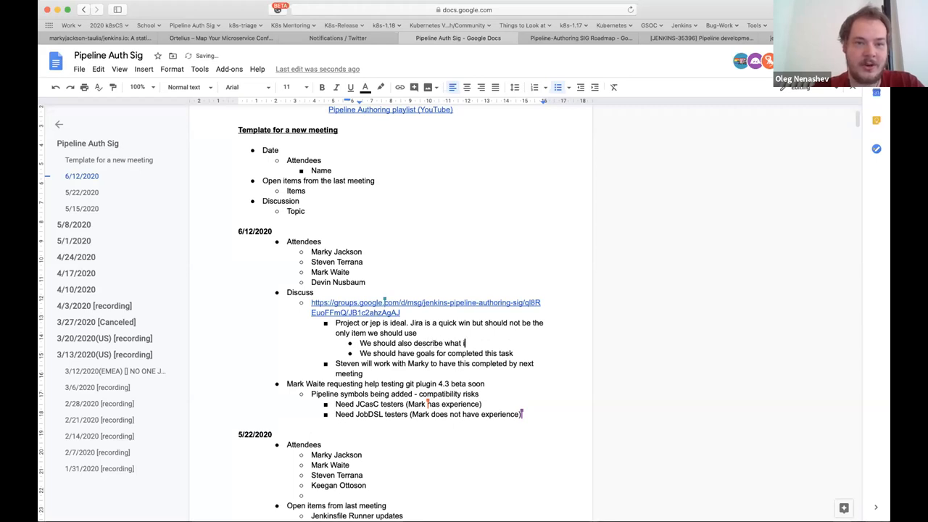
pyautogui.write('is the')
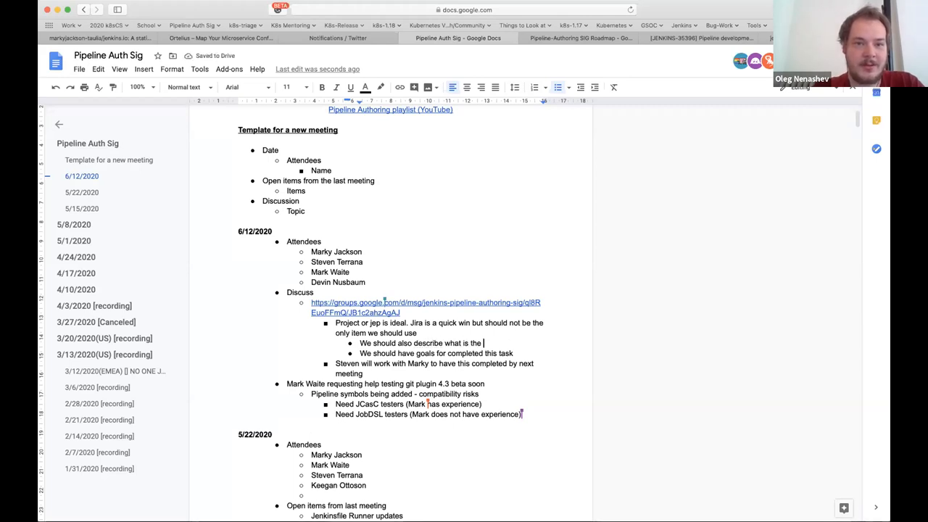
pyautogui.write('over')
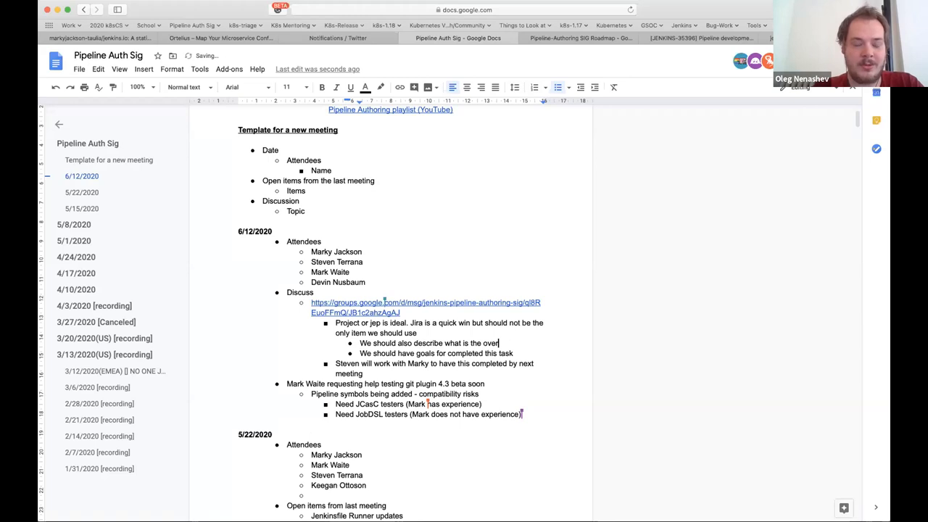
pyautogui.write('need')
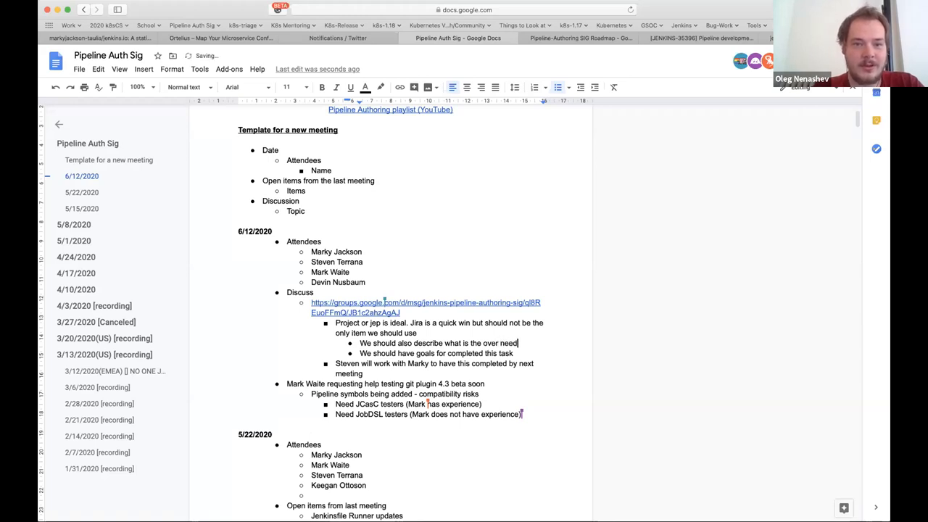
pyautogui.write('for this roa')
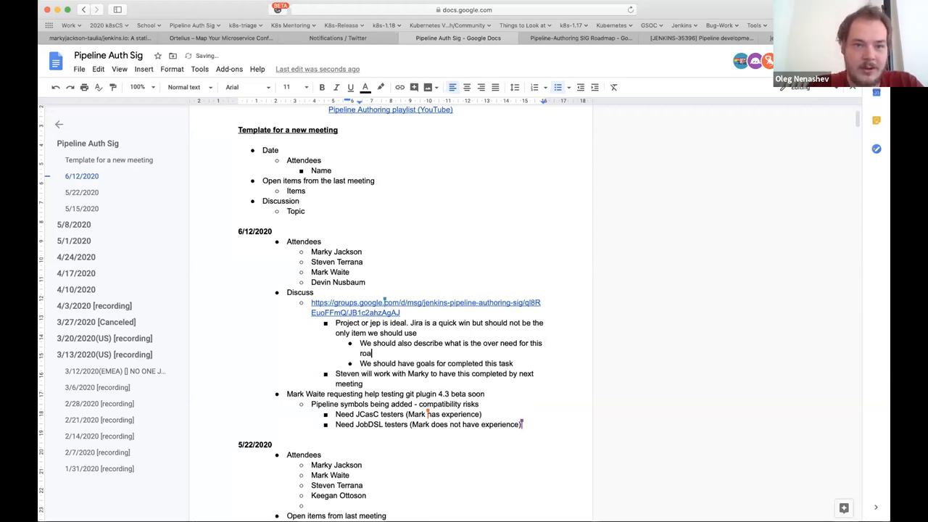
pyautogui.write('dmap item')
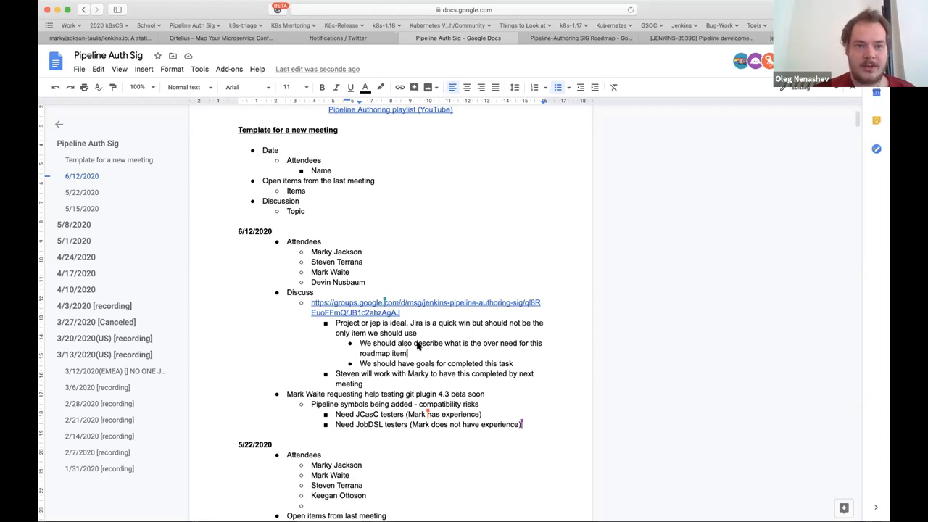
pyautogui.moveTo(334, 339)
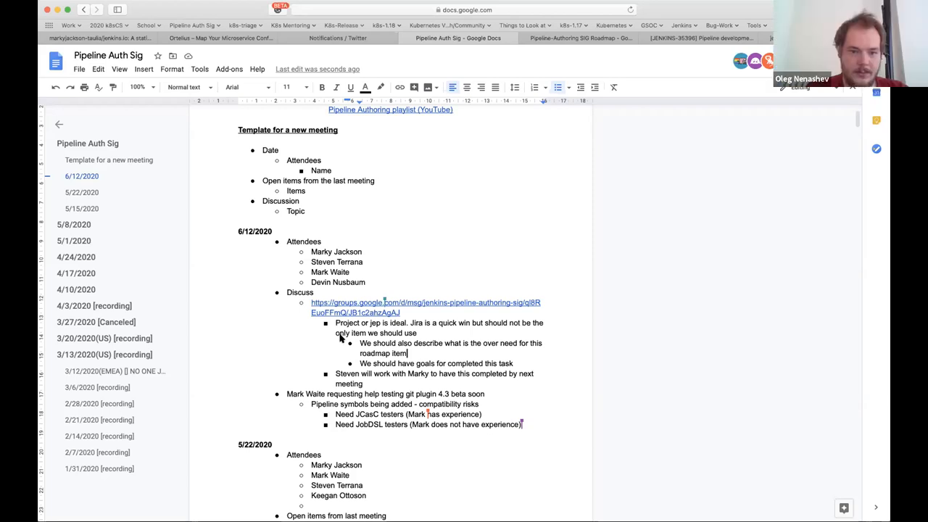
pyautogui.moveTo(336, 322)
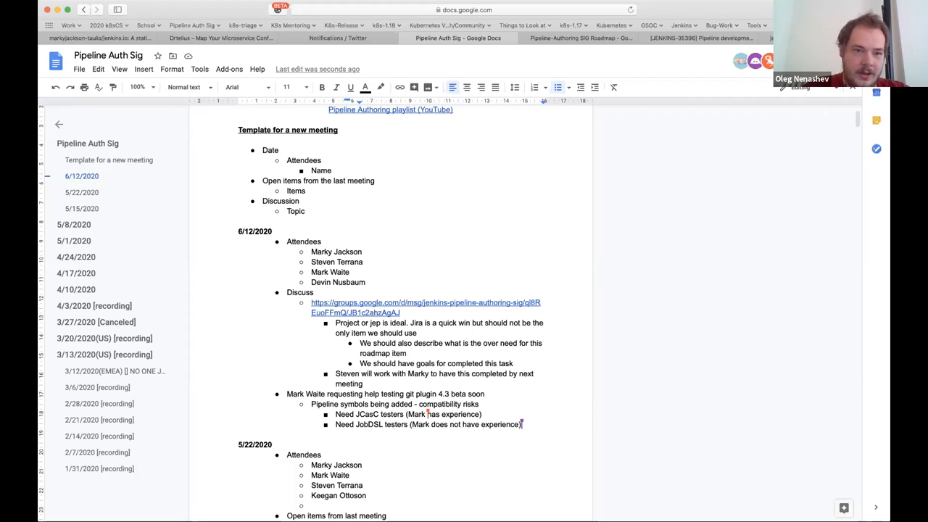
pyautogui.moveTo(649, 235)
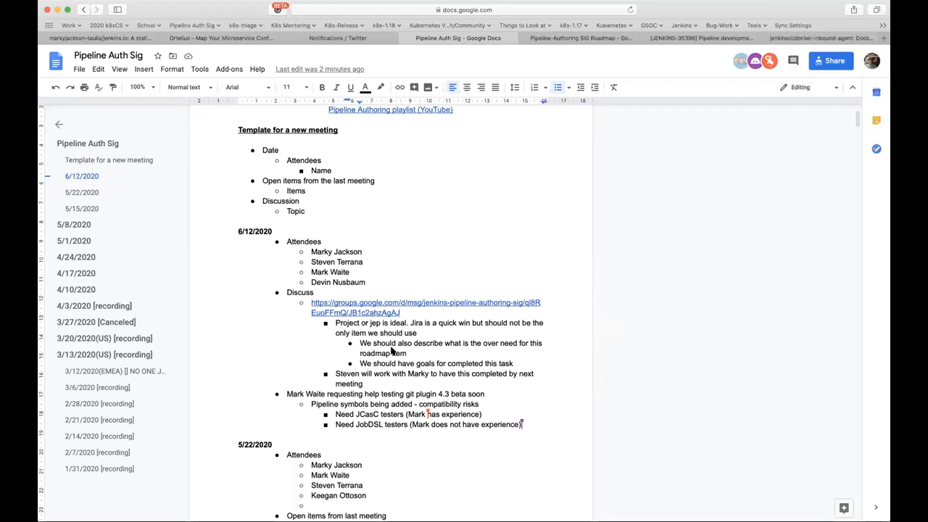
pyautogui.moveTo(499, 345)
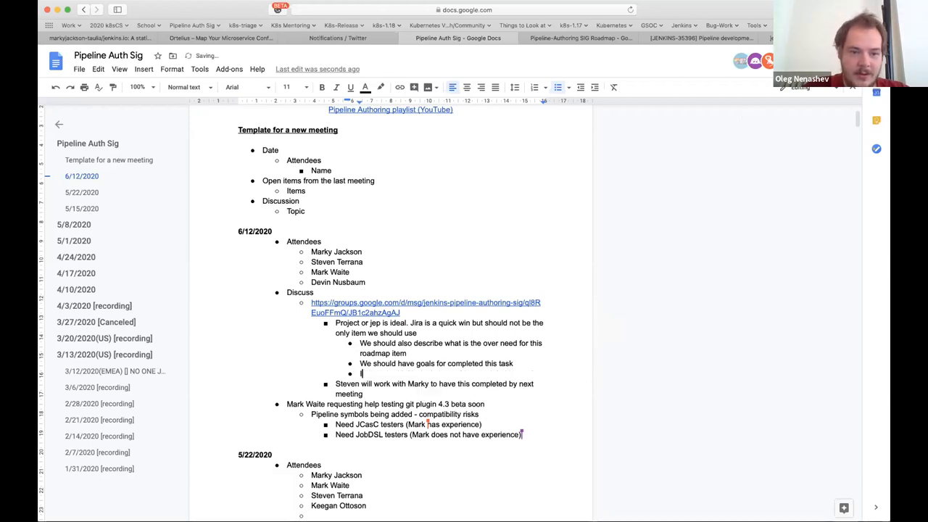
# Note that this is needed by Wed 6/17 and is possibly not doable.
pyautogui.write('This is needed by Wed')
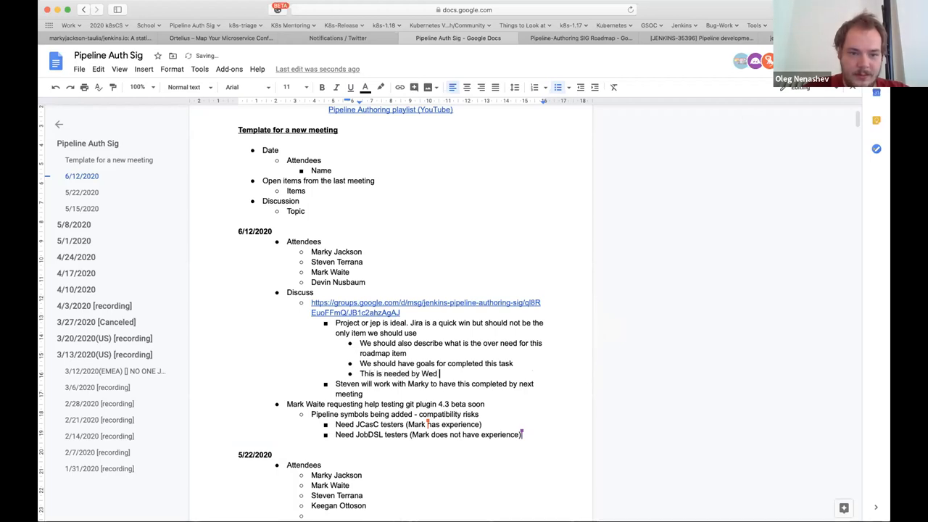
pyautogui.write('6/17')
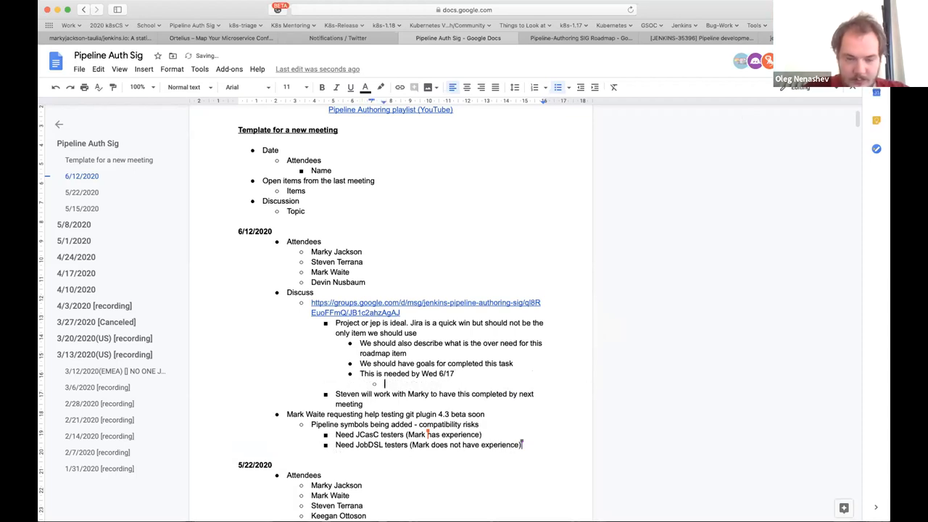
pyautogui.write('Possibly no')
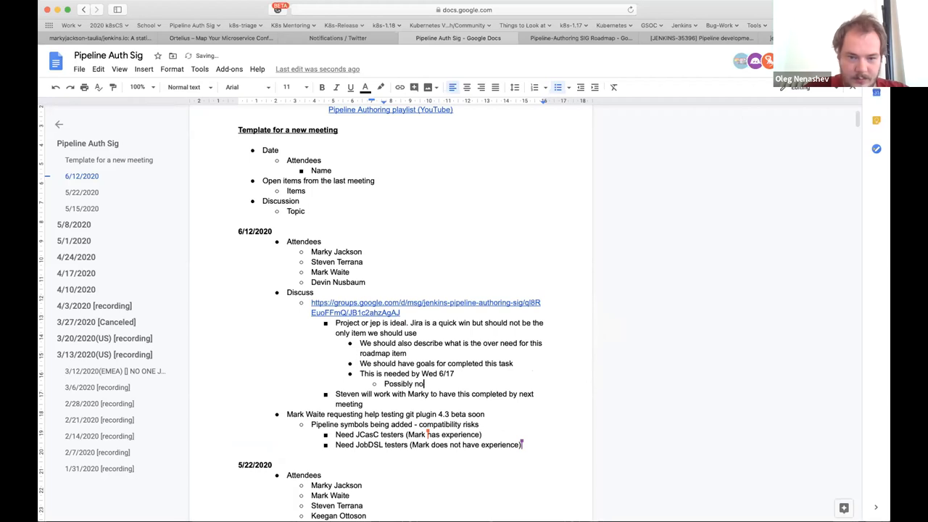
pyautogui.write('doable. W')
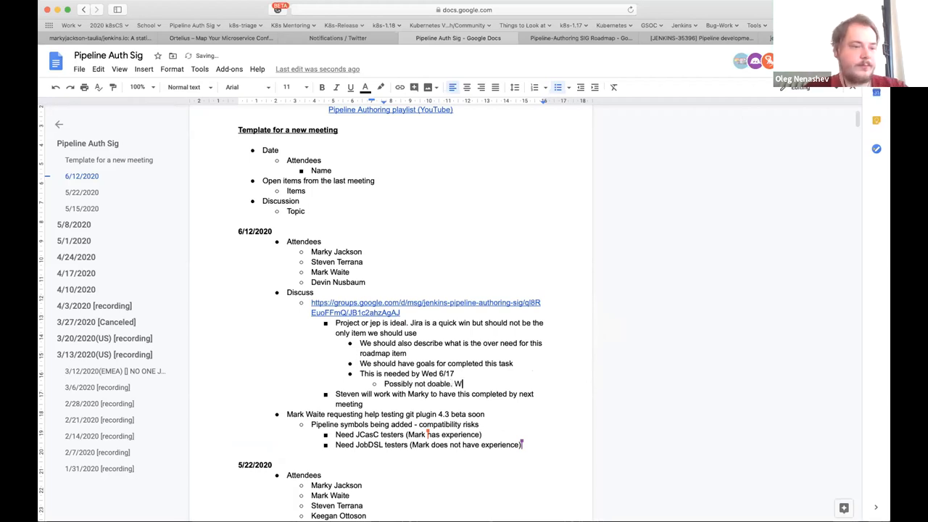
# Add that we will comment out (remove) it from the roadmap and continue to define items.
pyautogui.write('We will com')
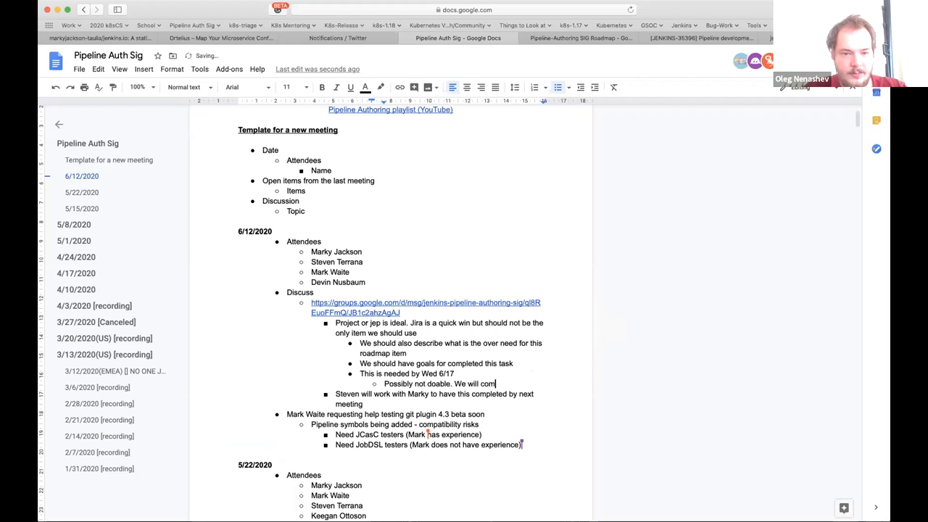
pyautogui.write('comment out (r')
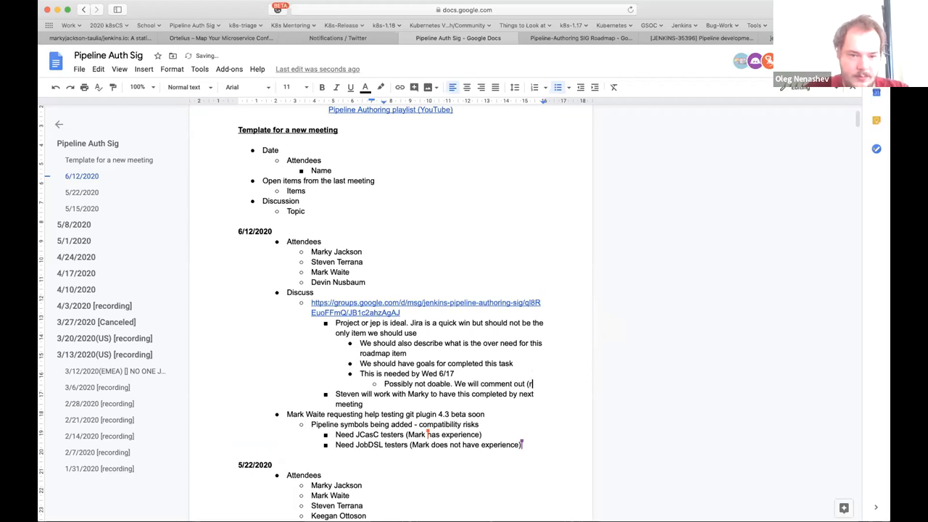
pyautogui.write('(remove) from roadmap and')
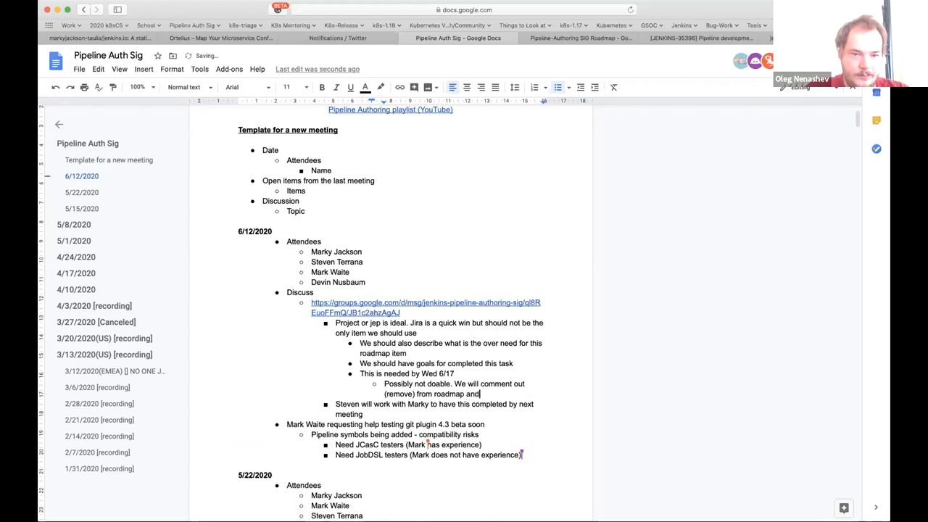
pyautogui.write('cont t')
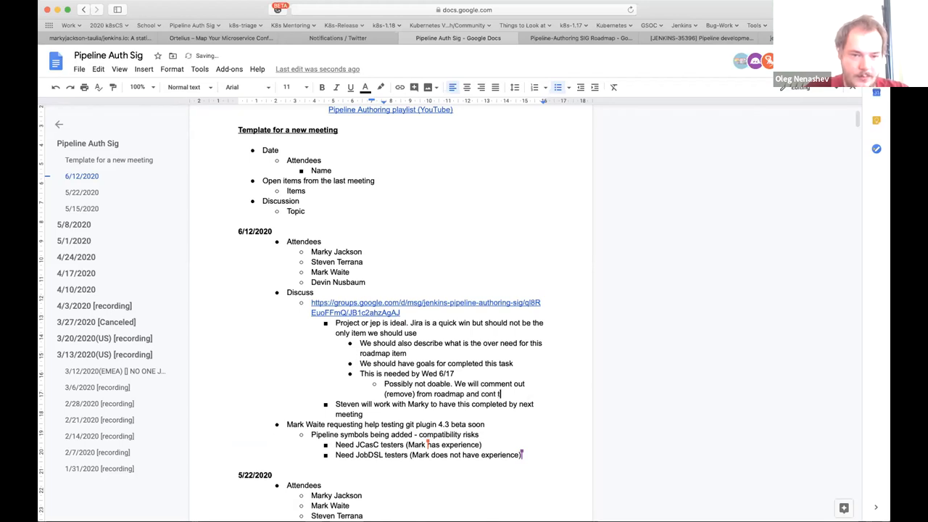
pyautogui.write('o define')
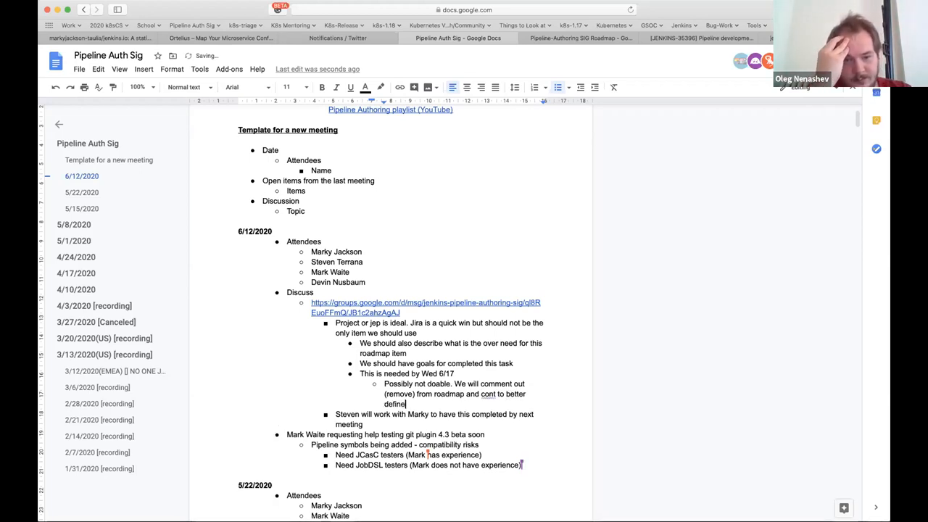
pyautogui.write('items')
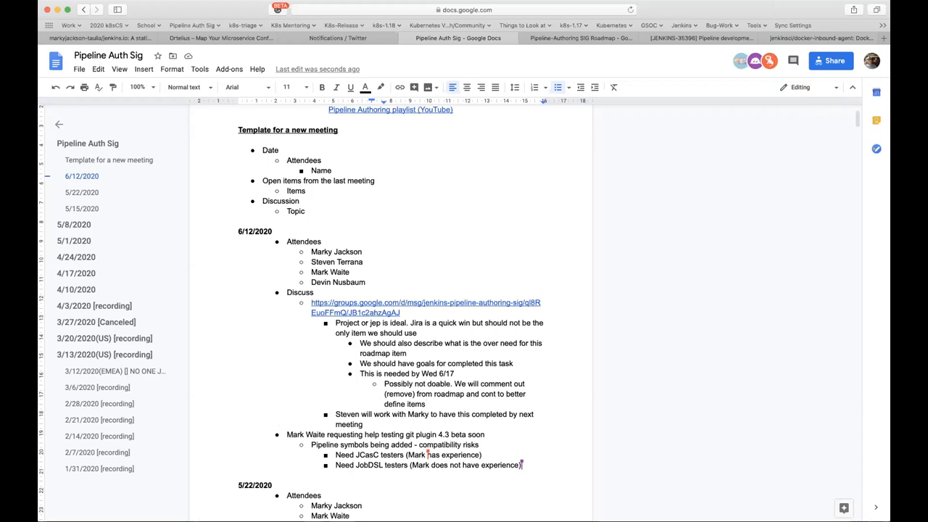
# Start a sub-bullet under the Wed 6/17 note reading 'Marky will remove (pr'.
pyautogui.press('enter')
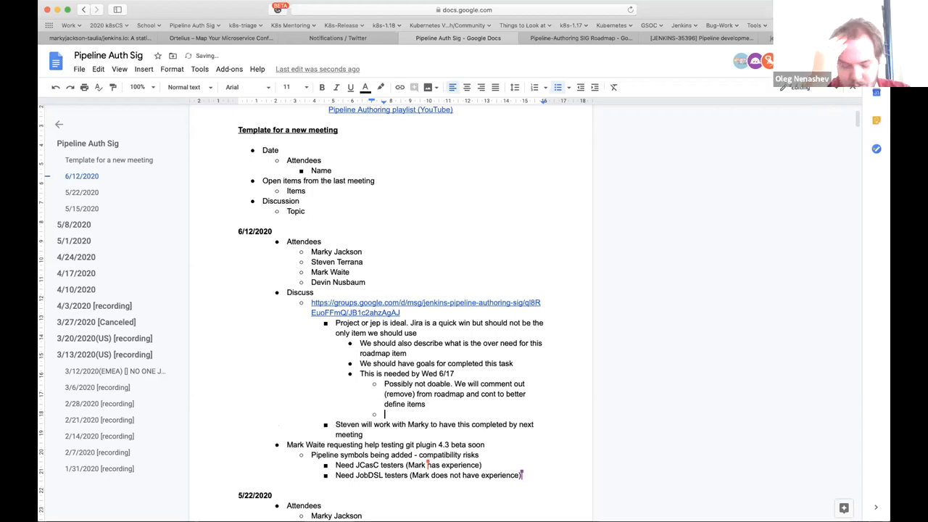
pyautogui.write('Marky will')
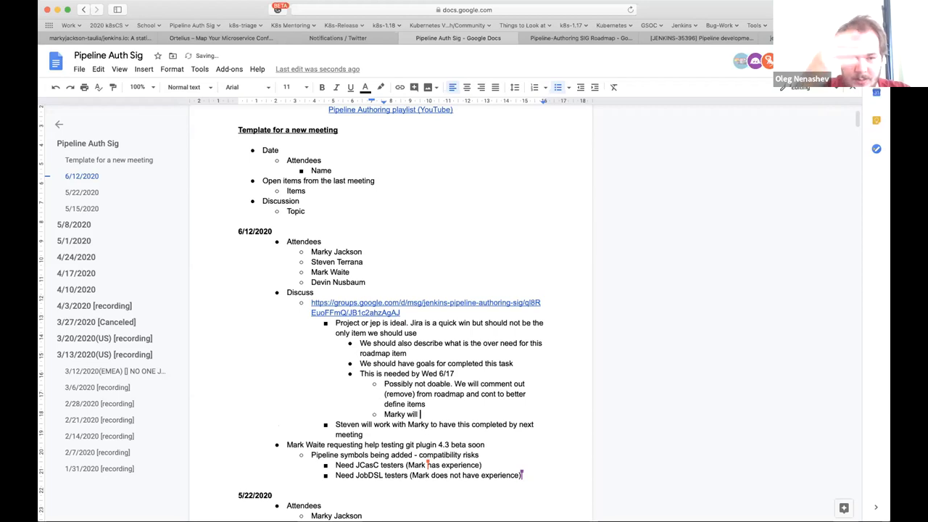
pyautogui.write('re')
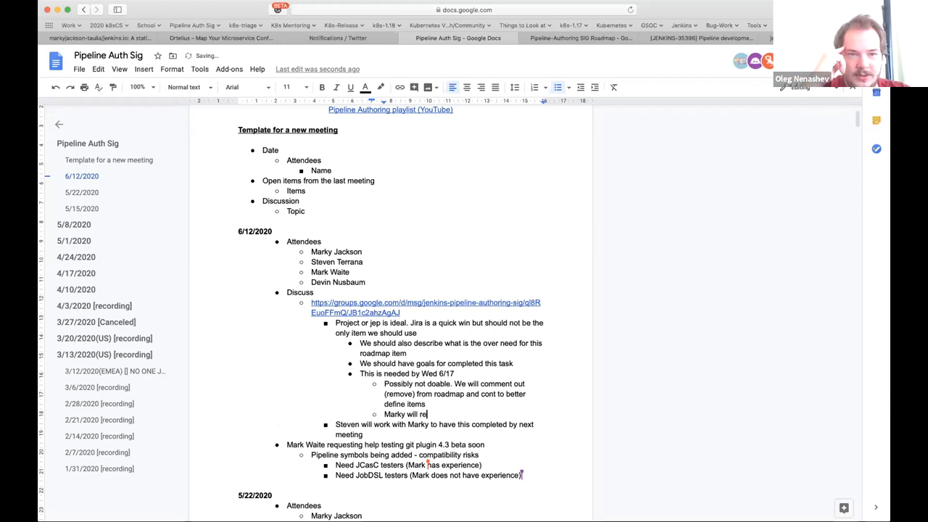
pyautogui.write('move')
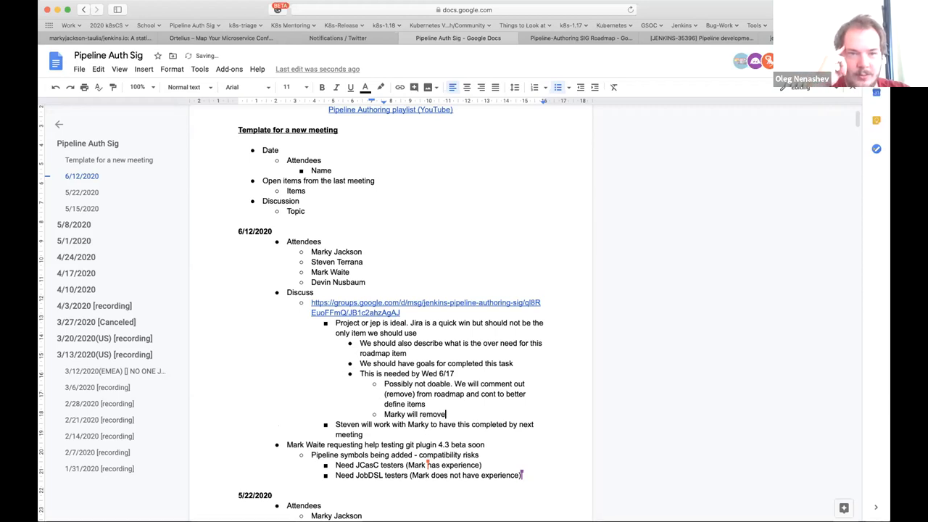
pyautogui.write('(pr')
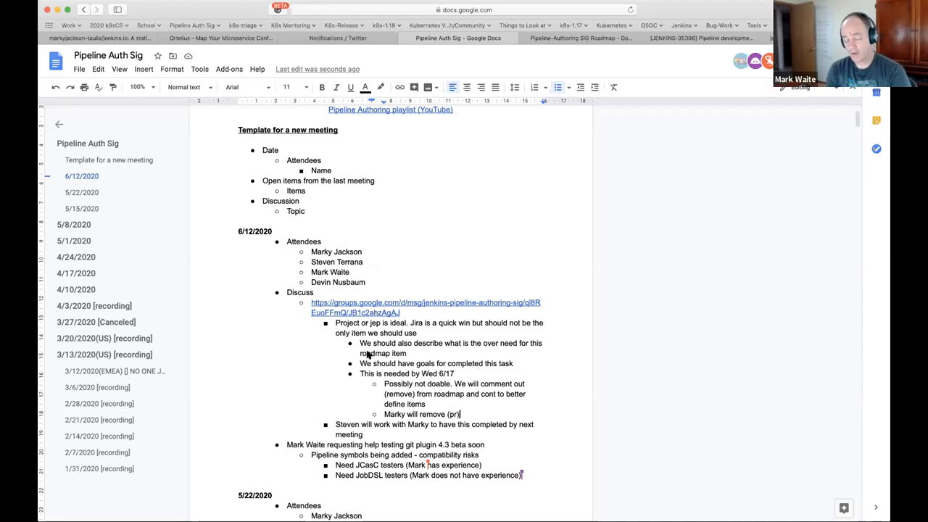
pyautogui.moveTo(274, 383)
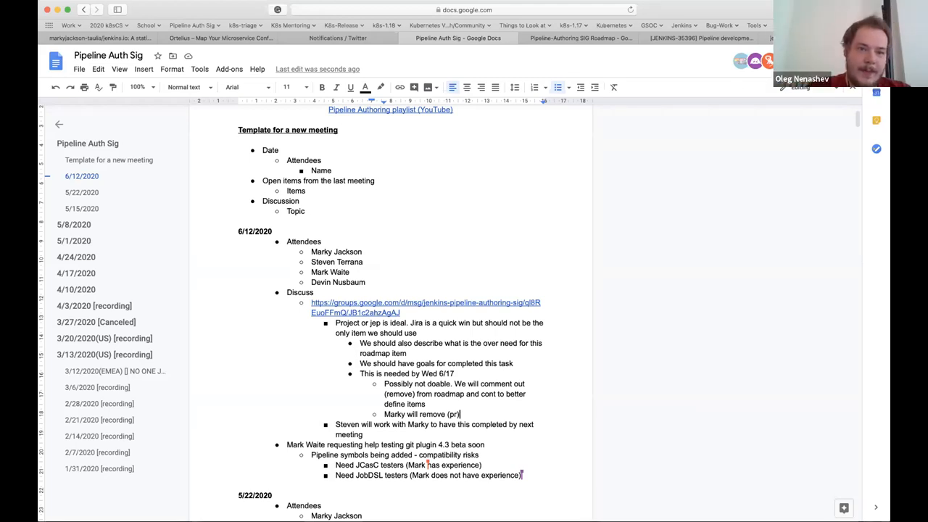
pyautogui.moveTo(644, 158)
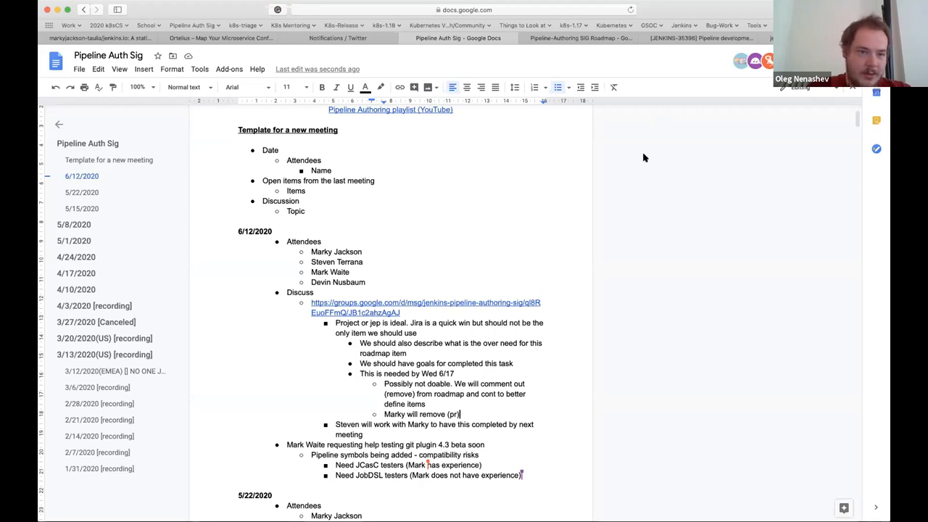
pyautogui.moveTo(612, 104)
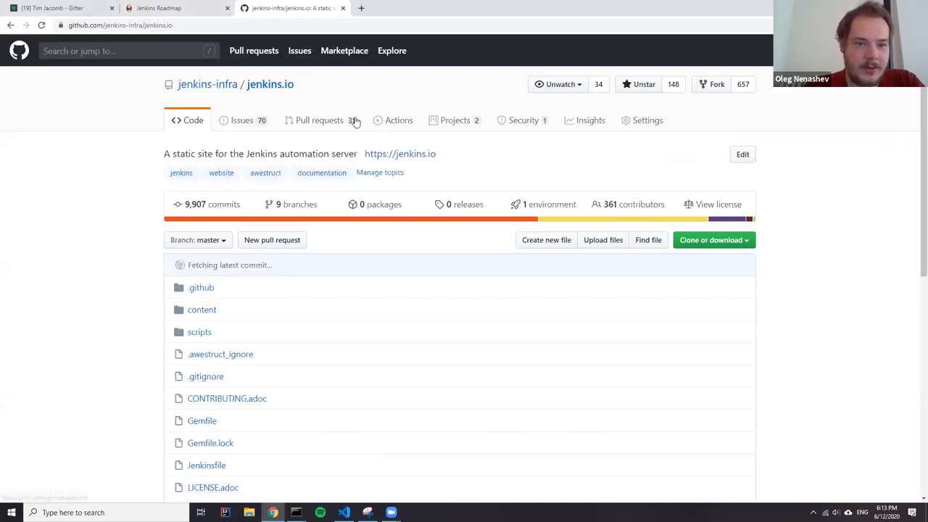
# Open pull request #3444 adding Preview status and highlight the label filtering checklist item.
pyautogui.click(319, 119)
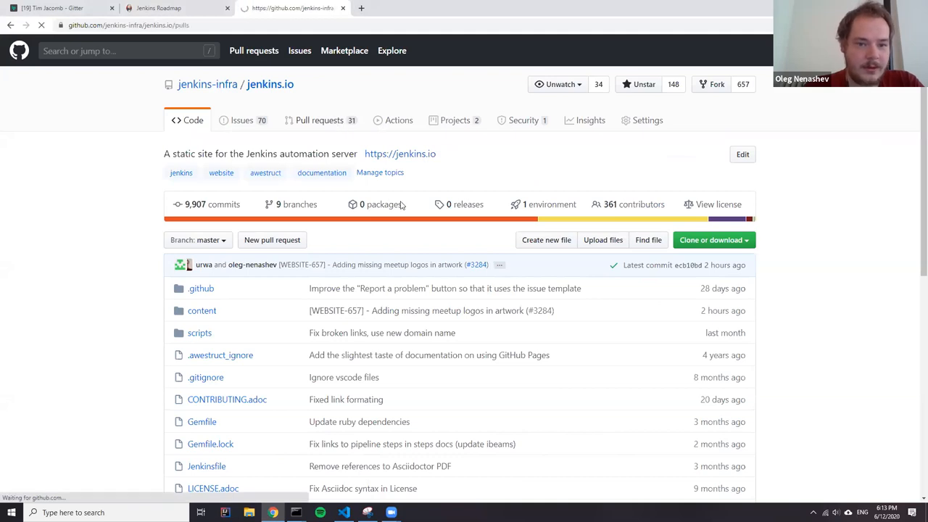
pyautogui.click(319, 119)
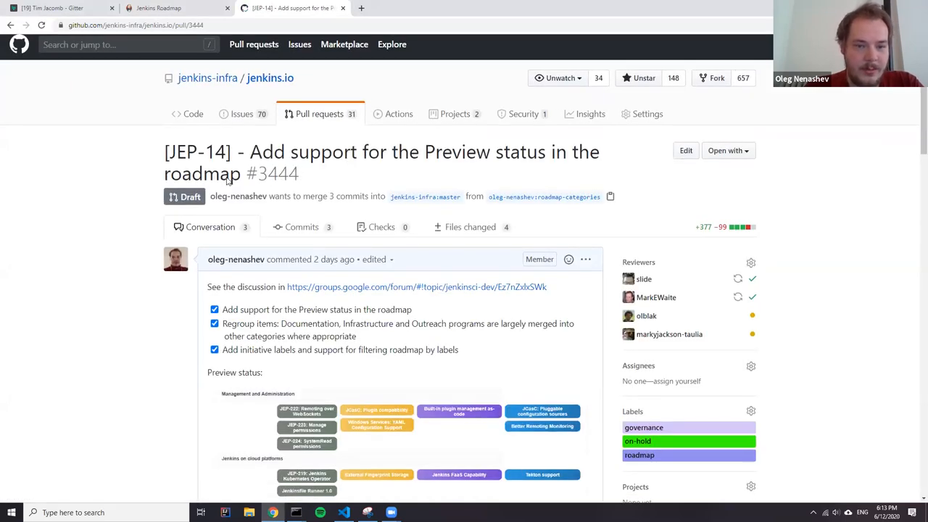
pyautogui.scroll(-3)
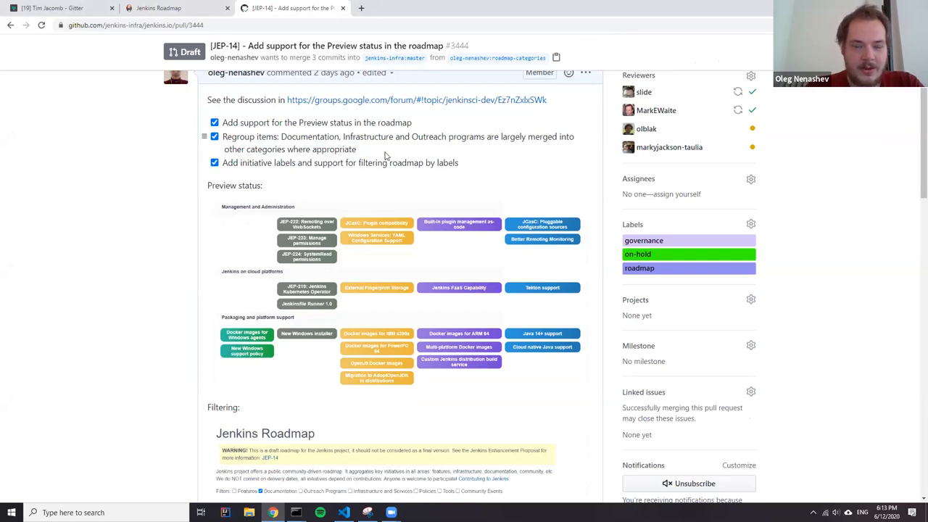
pyautogui.doubleClick(316, 122)
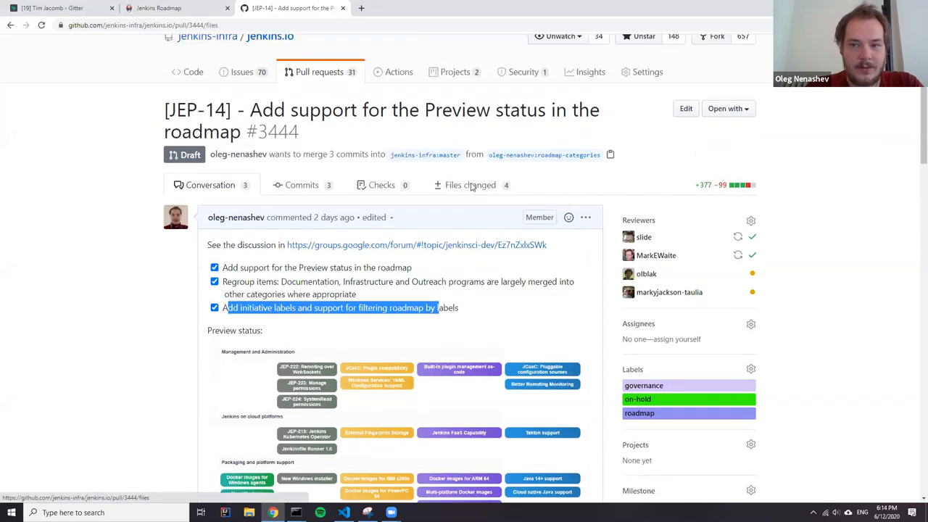
# Review the roadmap.yml diff under Files changed, then switch to the local roadmap preview.
pyautogui.click(470, 186)
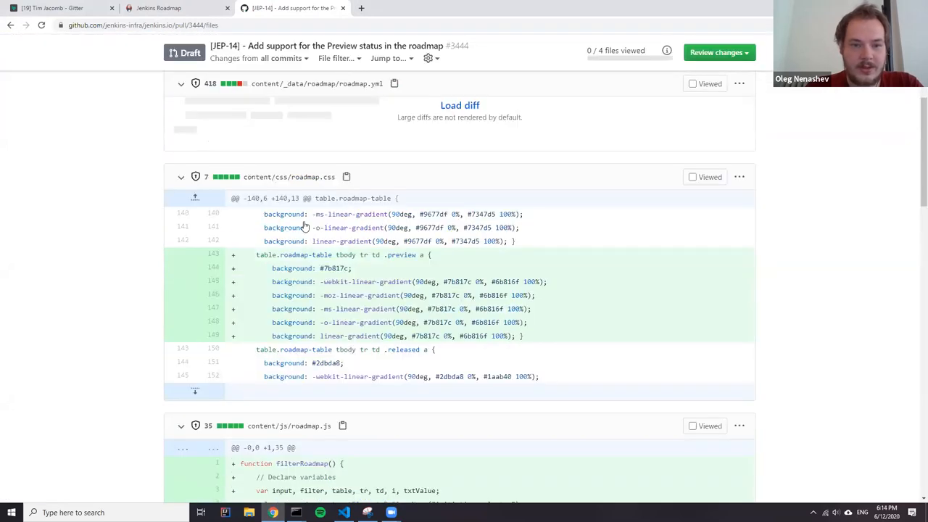
pyautogui.scroll(3)
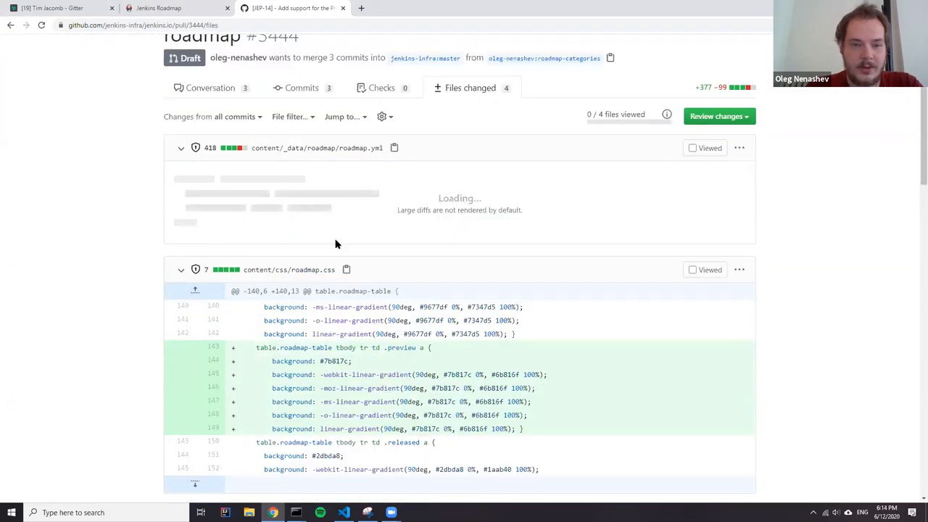
pyautogui.scroll(3)
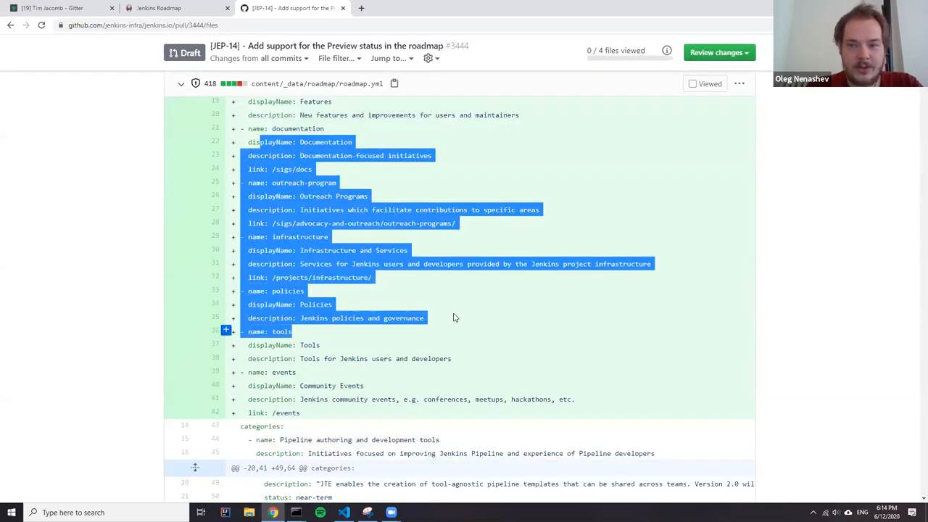
pyautogui.scroll(-3)
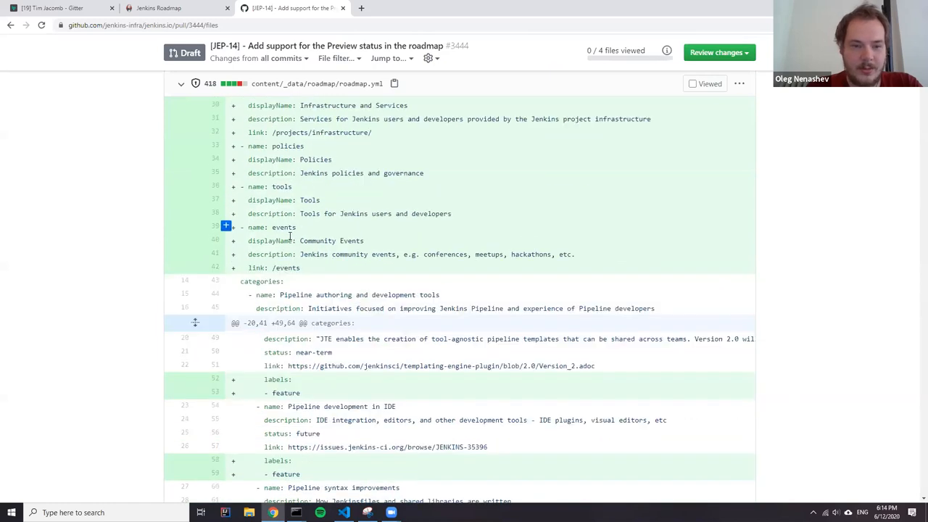
pyautogui.scroll(-3)
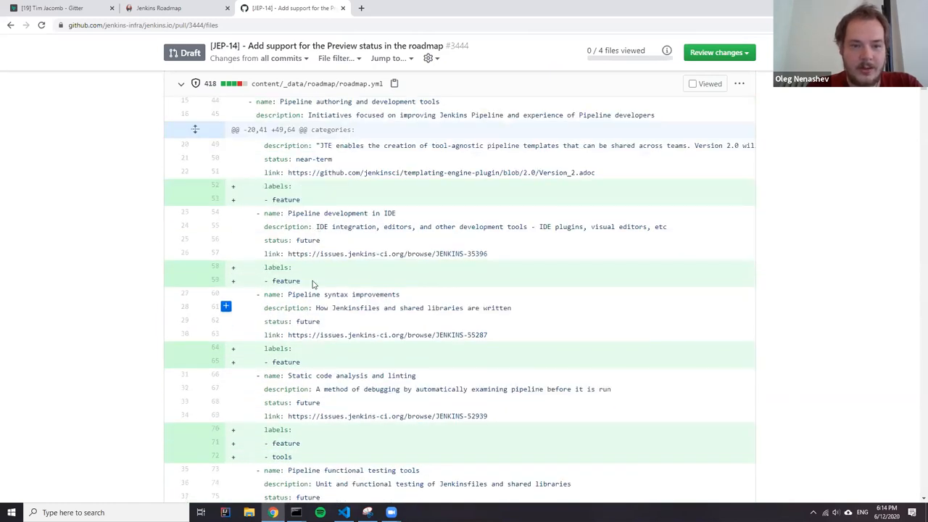
pyautogui.scroll(-3)
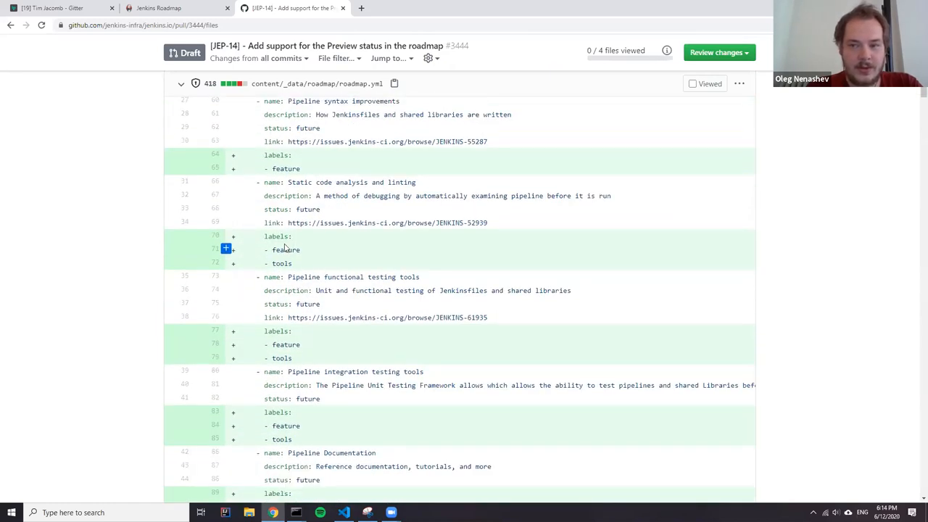
pyautogui.scroll(-3)
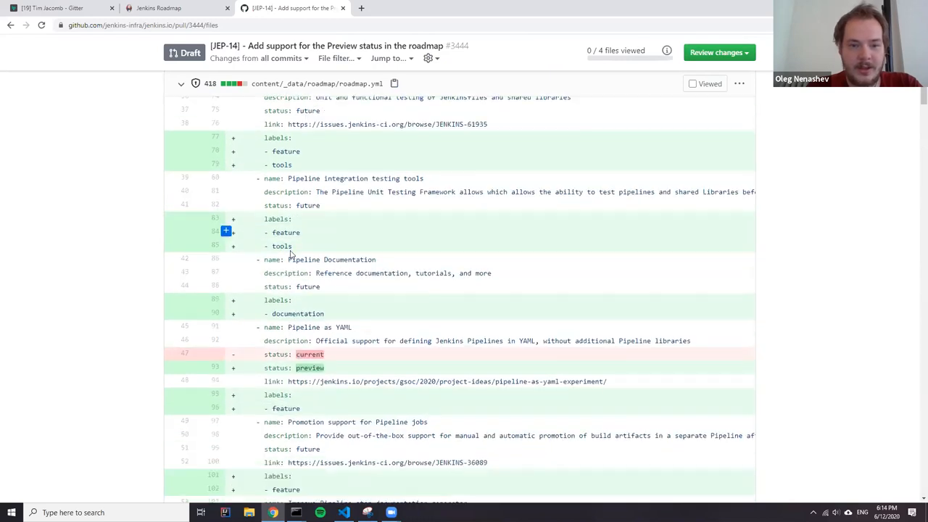
pyautogui.scroll(-3)
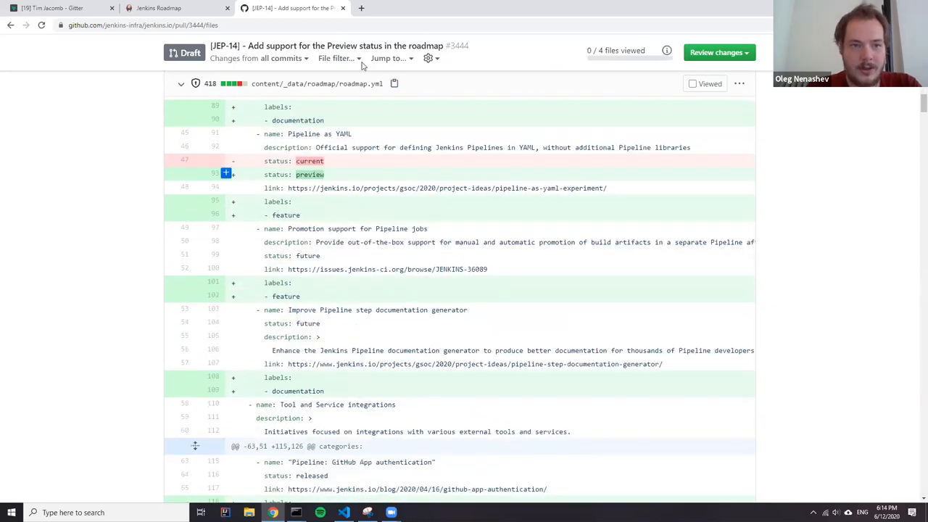
pyautogui.click(158, 8)
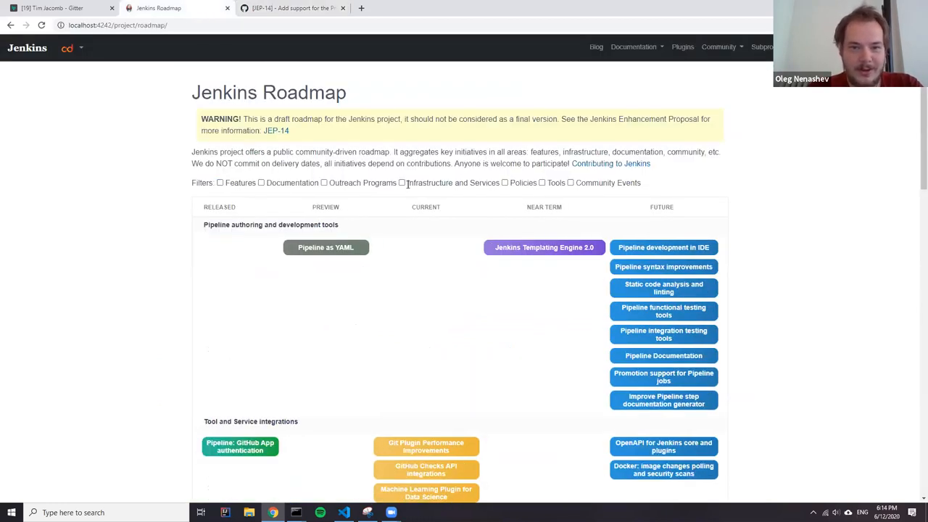
pyautogui.click(403, 183)
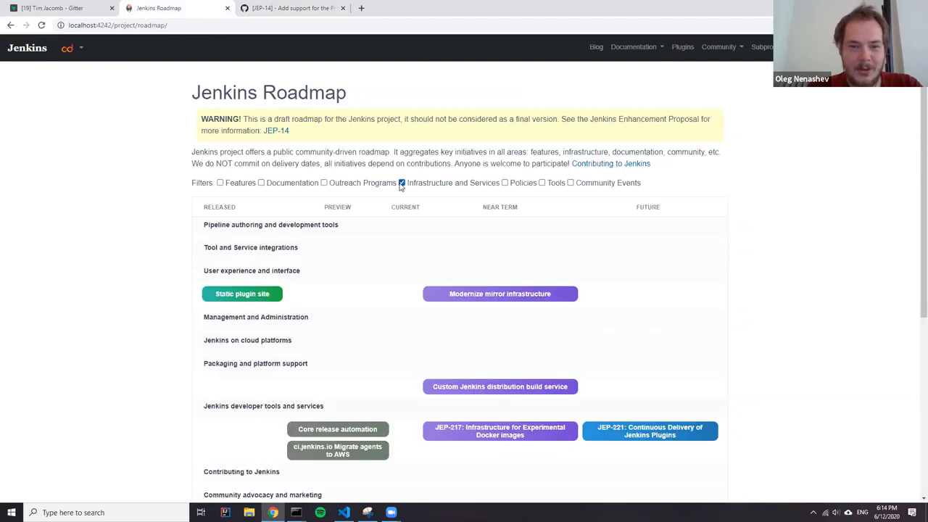
pyautogui.click(504, 183)
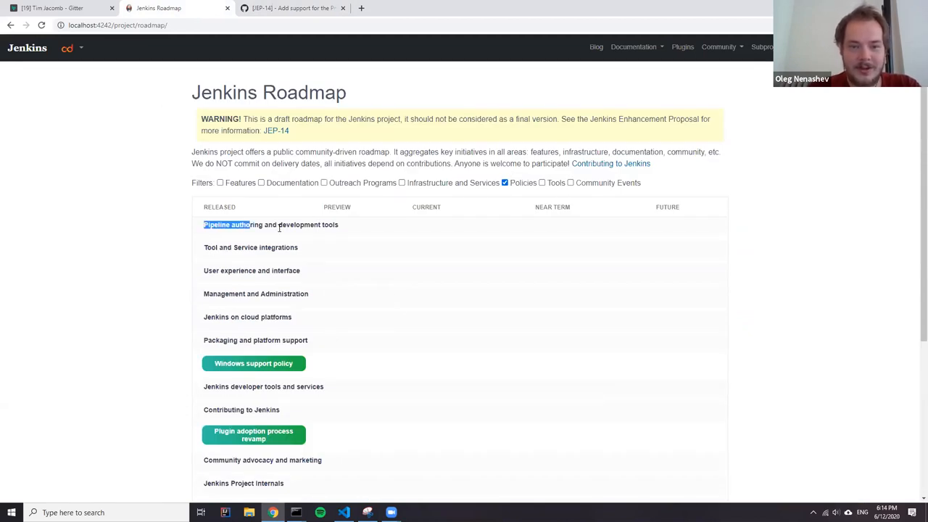
pyautogui.doubleClick(270, 224)
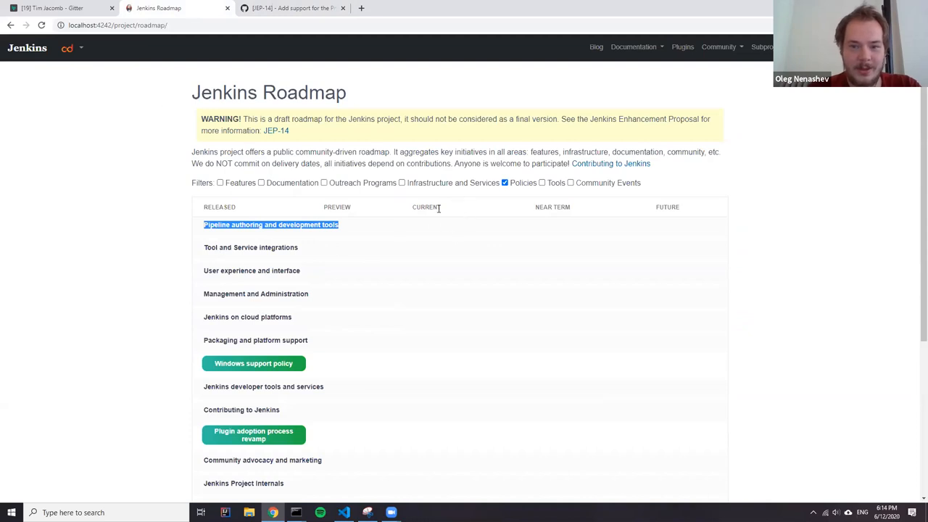
pyautogui.click(504, 182)
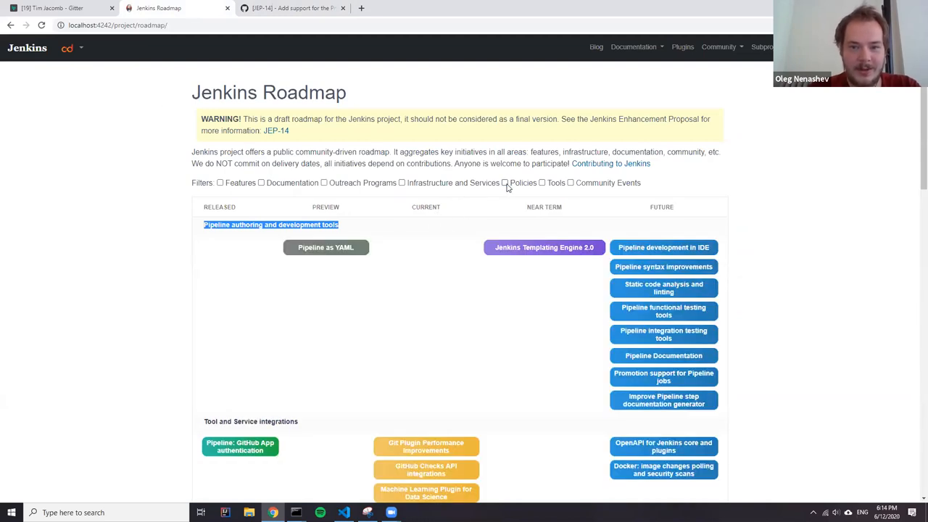
pyautogui.moveTo(224, 277)
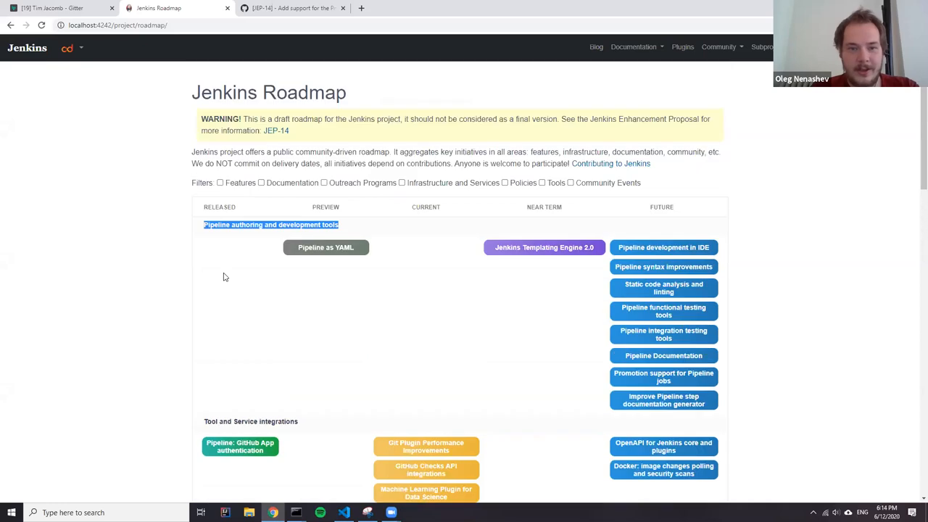
pyautogui.moveTo(507, 283)
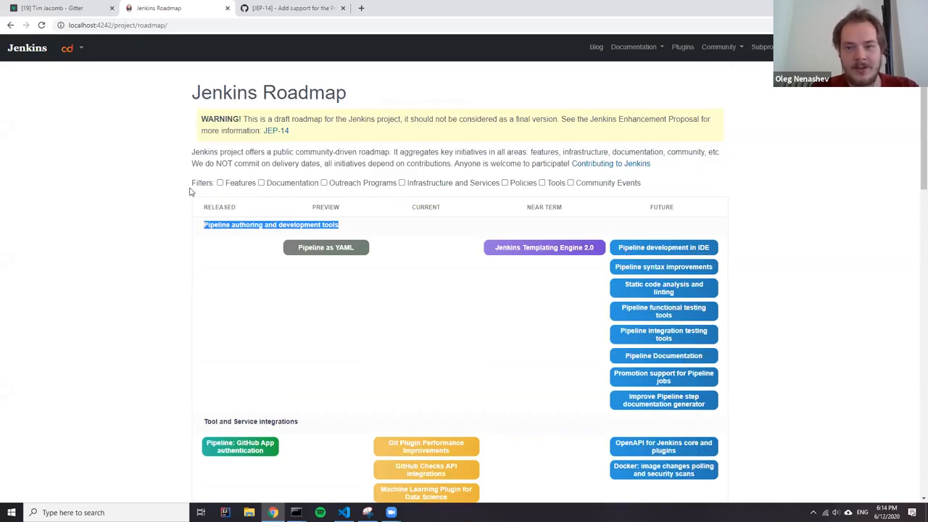
pyautogui.scroll(-3)
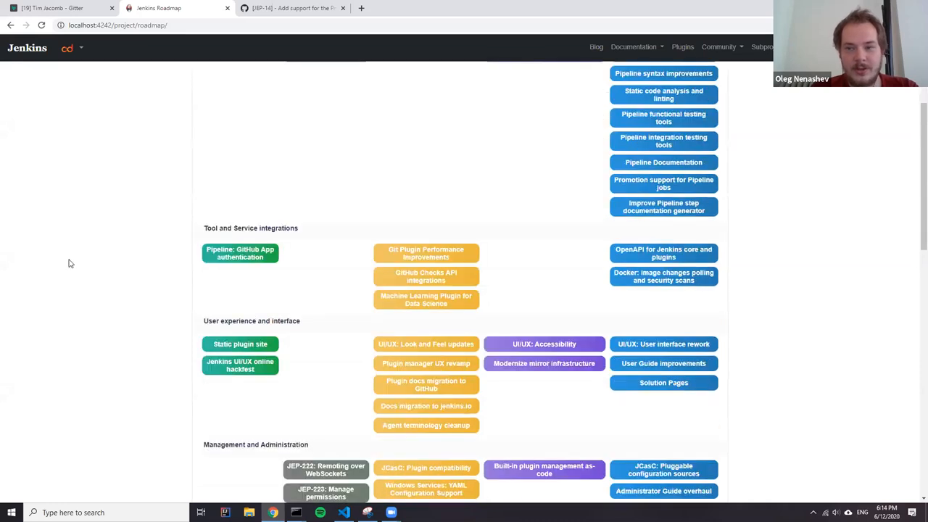
pyautogui.scroll(-3)
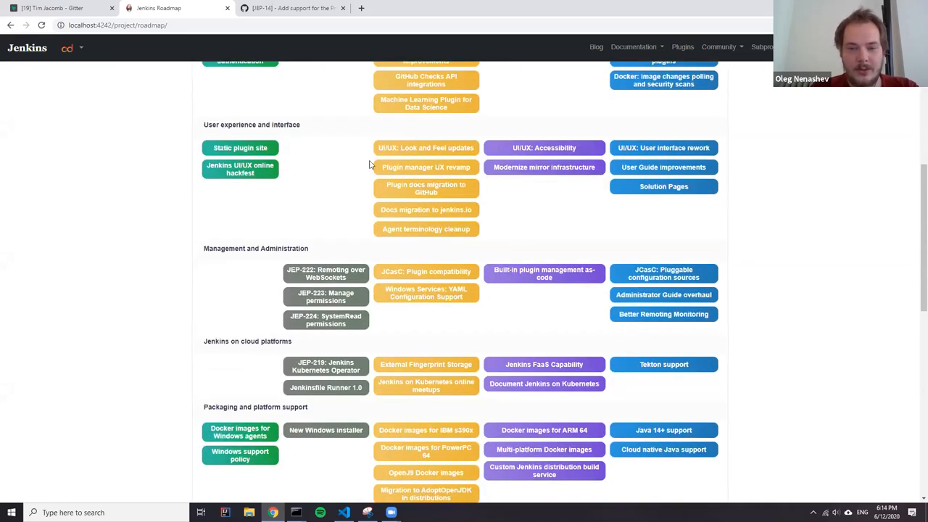
pyautogui.scroll(3)
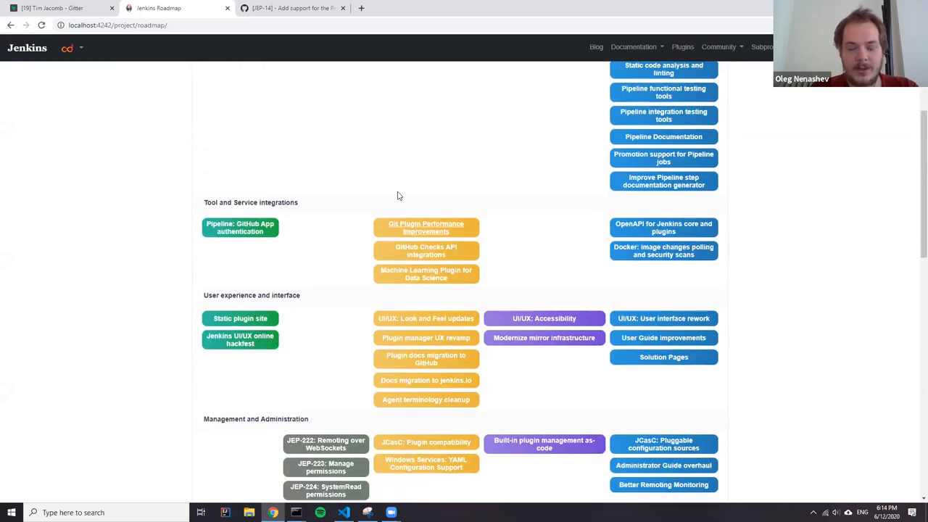
pyautogui.scroll(-3)
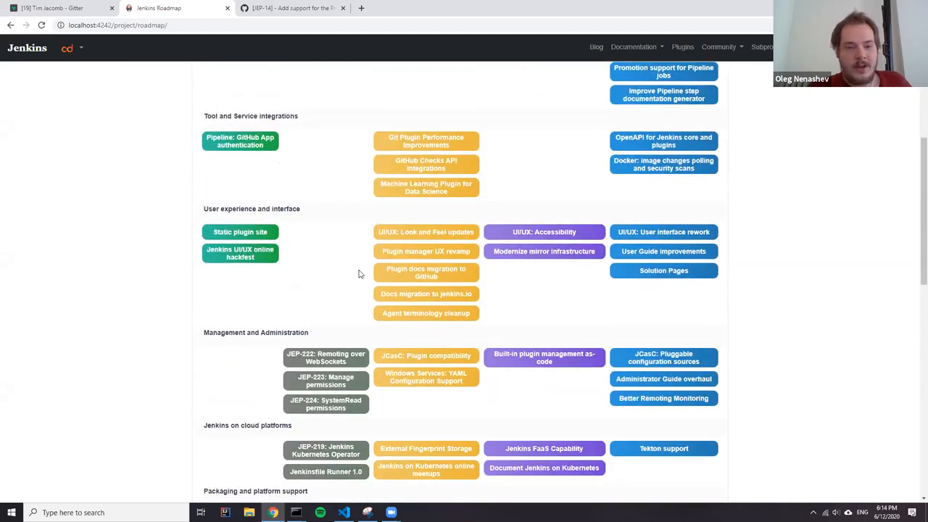
pyautogui.scroll(-3)
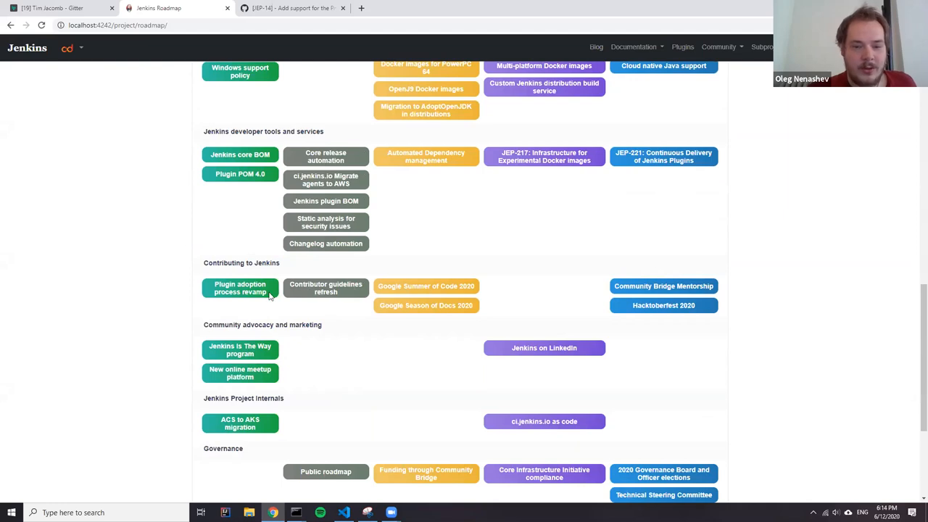
pyautogui.moveTo(212, 313)
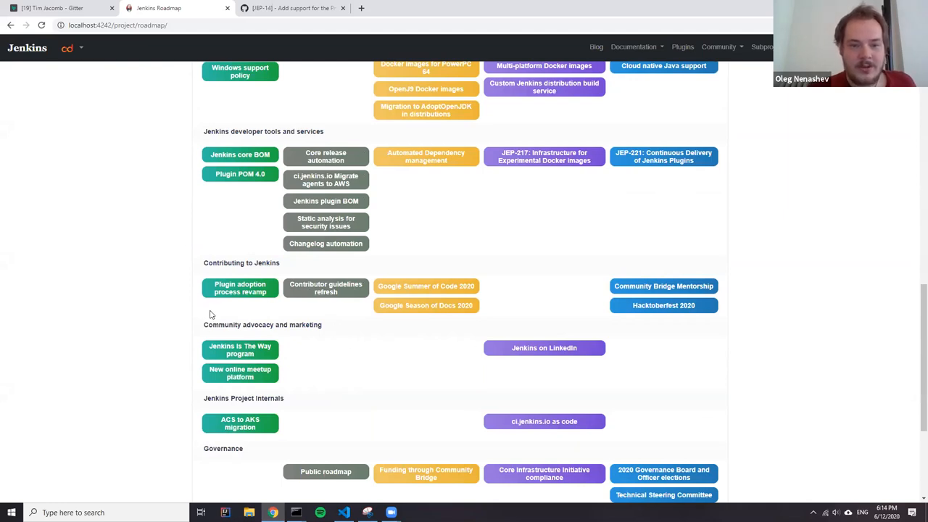
pyautogui.moveTo(273, 334)
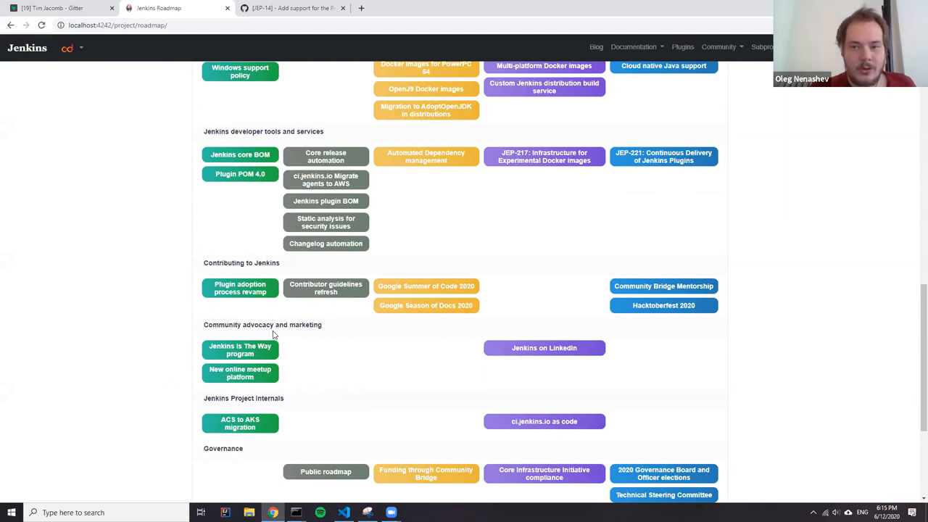
pyautogui.scroll(3)
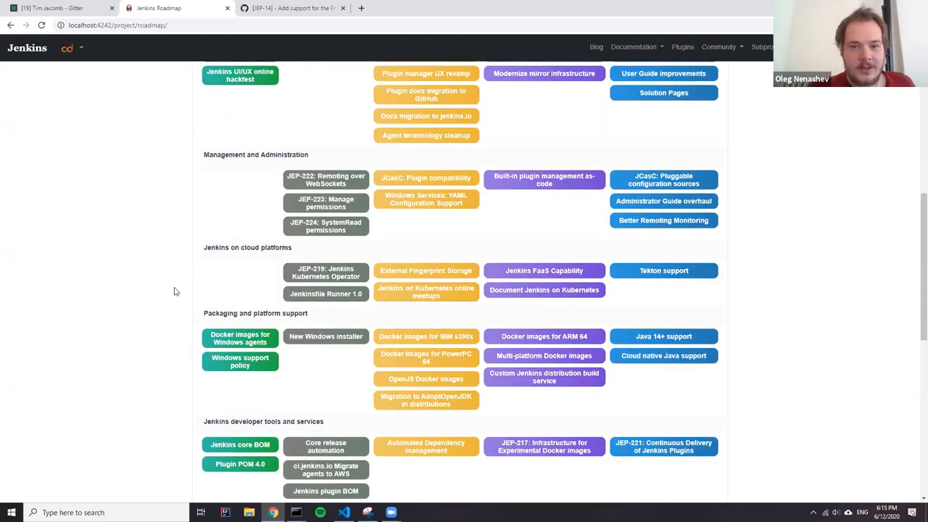
pyautogui.scroll(3)
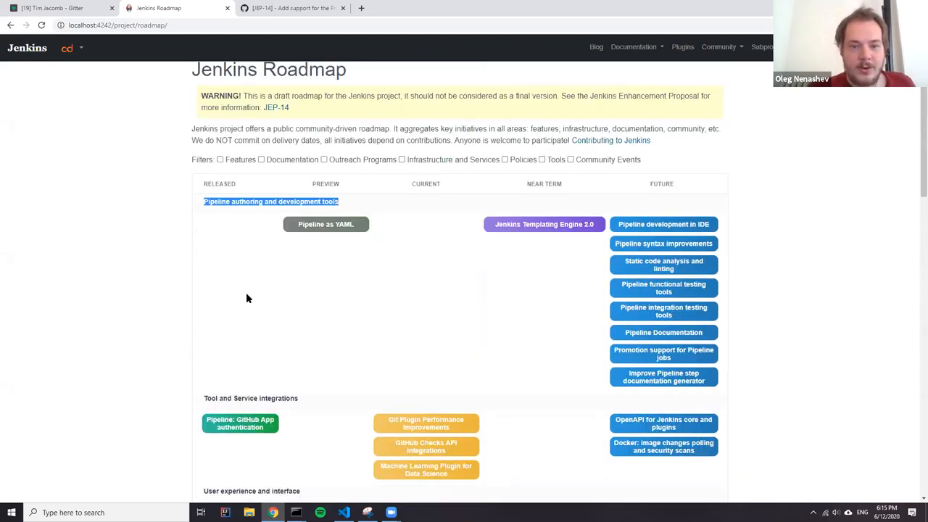
pyautogui.scroll(-3)
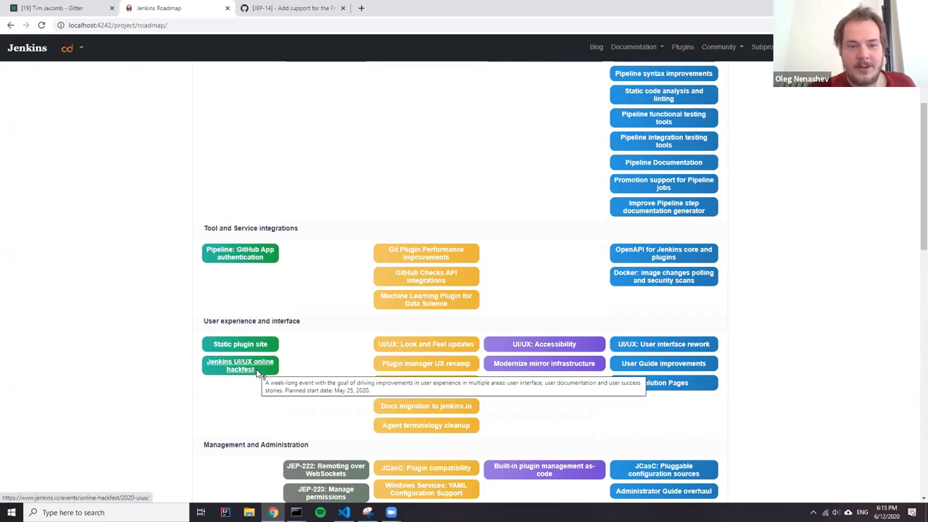
pyautogui.moveTo(265, 329)
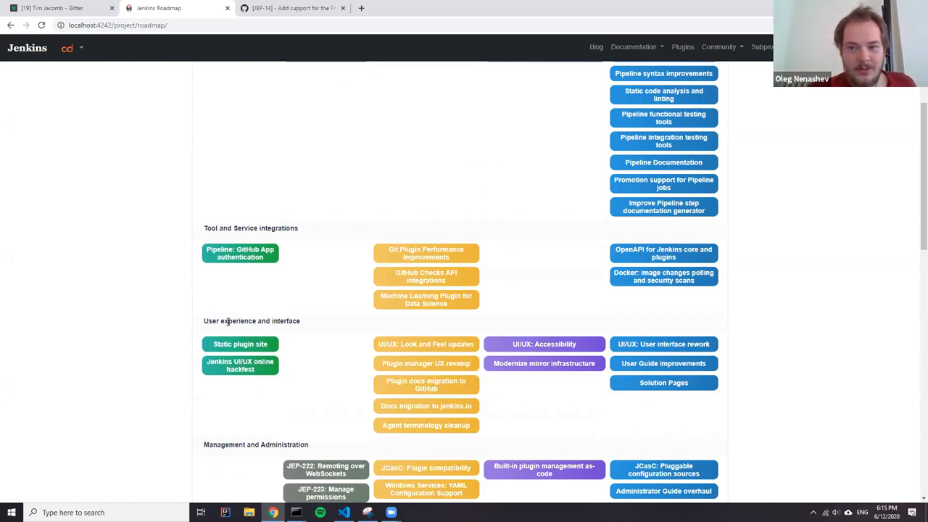
pyautogui.moveTo(302, 306)
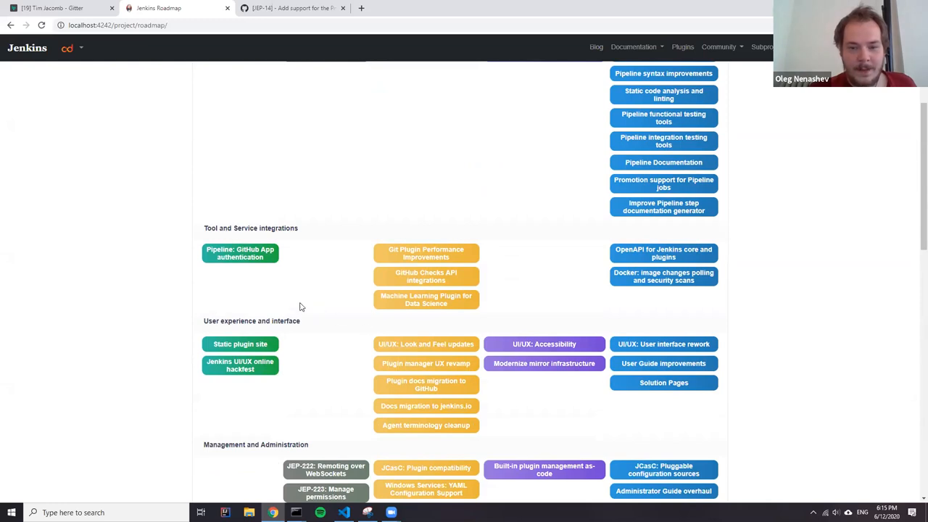
pyautogui.moveTo(548, 368)
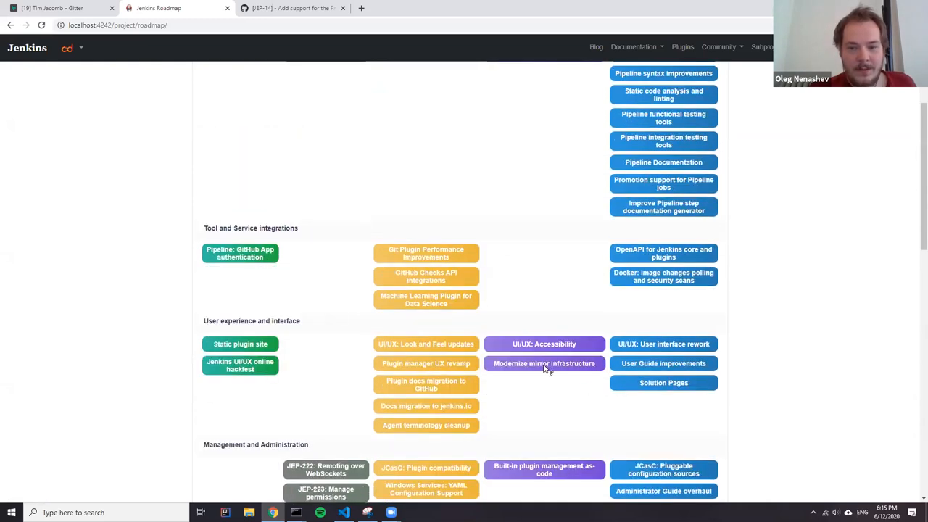
pyautogui.moveTo(795, 424)
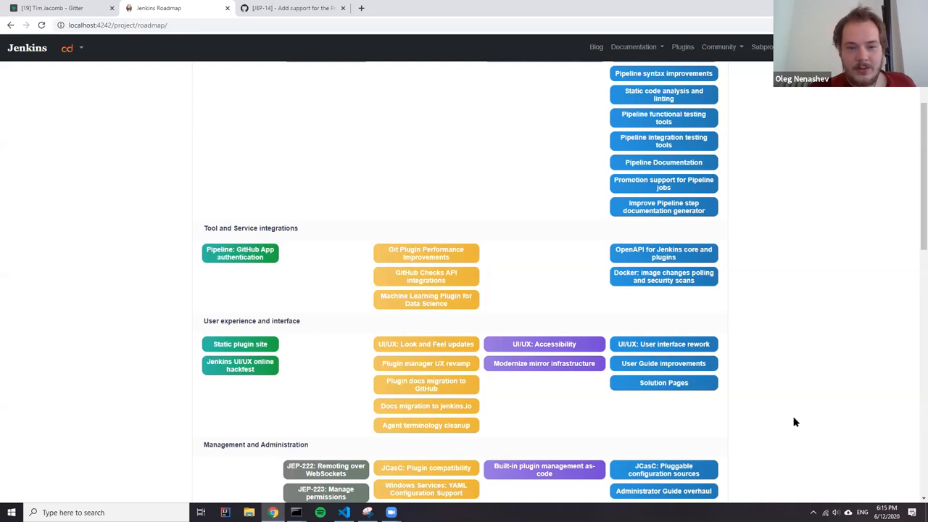
pyautogui.scroll(-3)
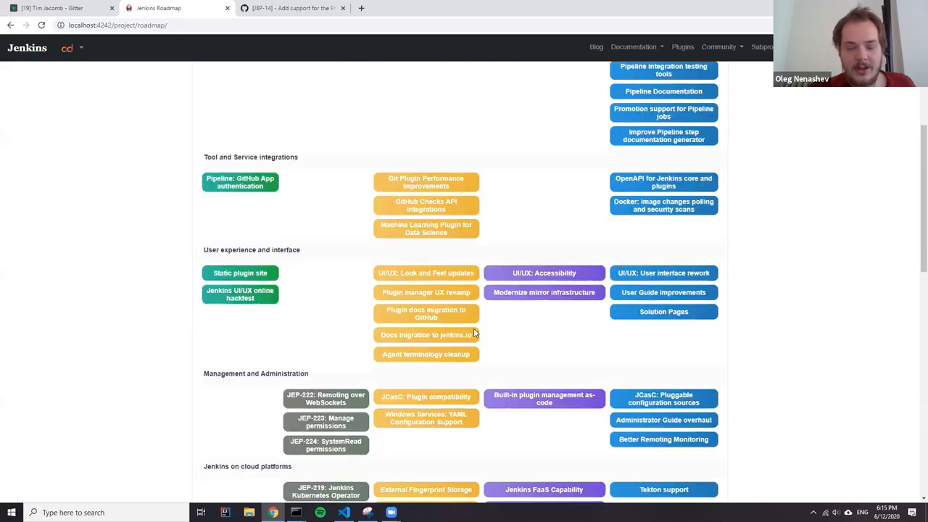
pyautogui.scroll(-3)
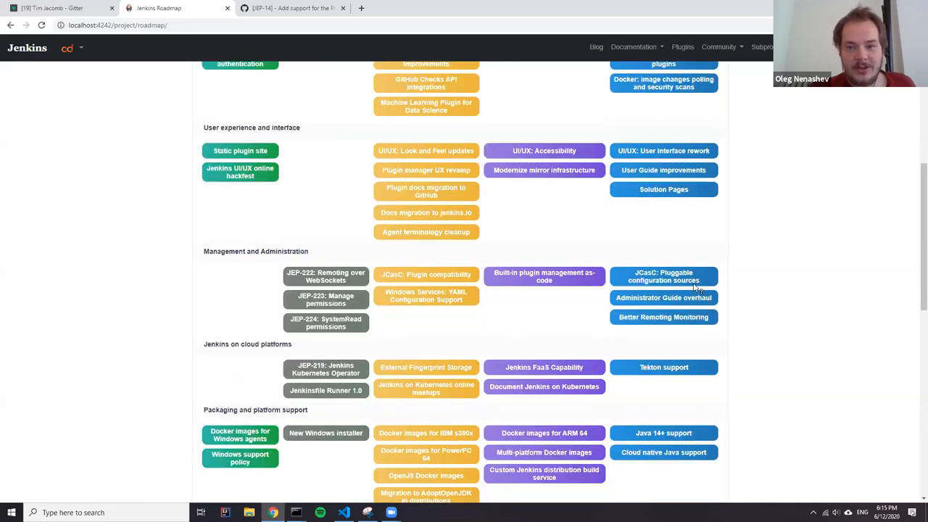
pyautogui.scroll(3)
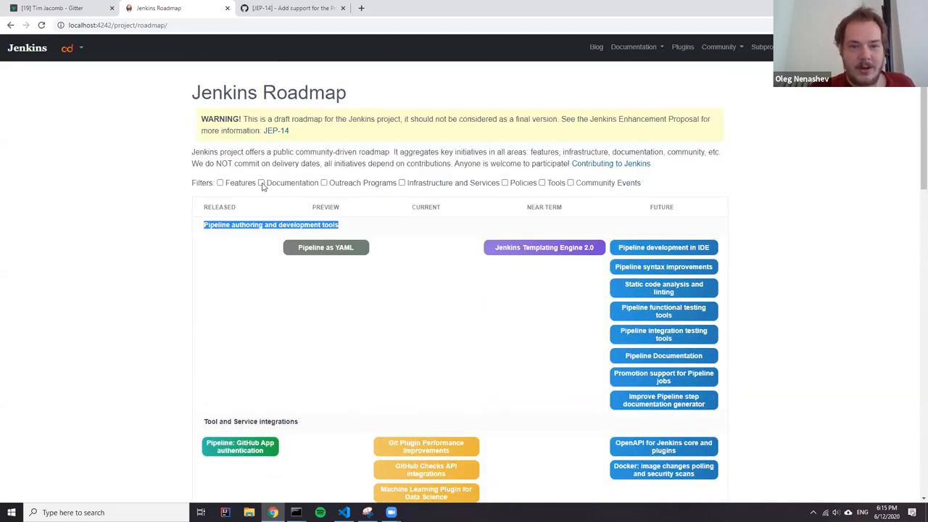
# Scroll through the Jenkins Roadmap results filtered to Documentation items.
pyautogui.scroll(-3)
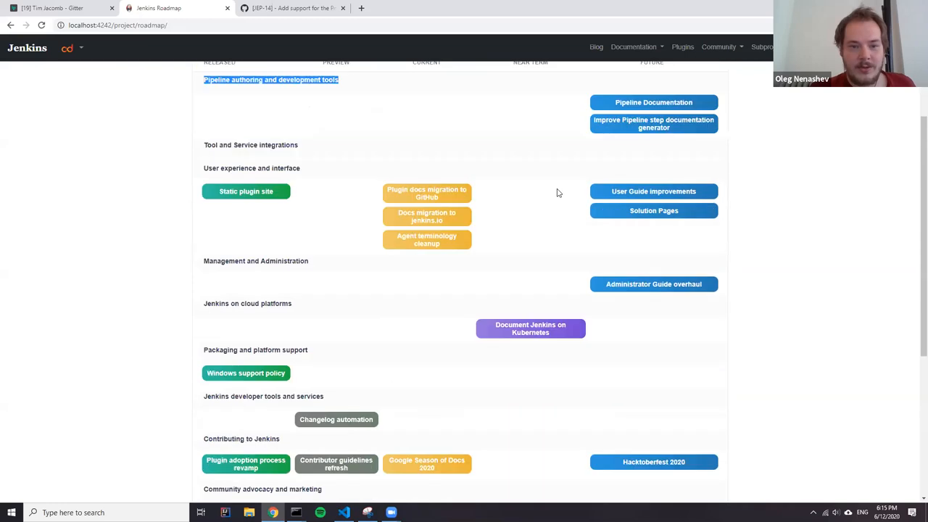
pyautogui.scroll(3)
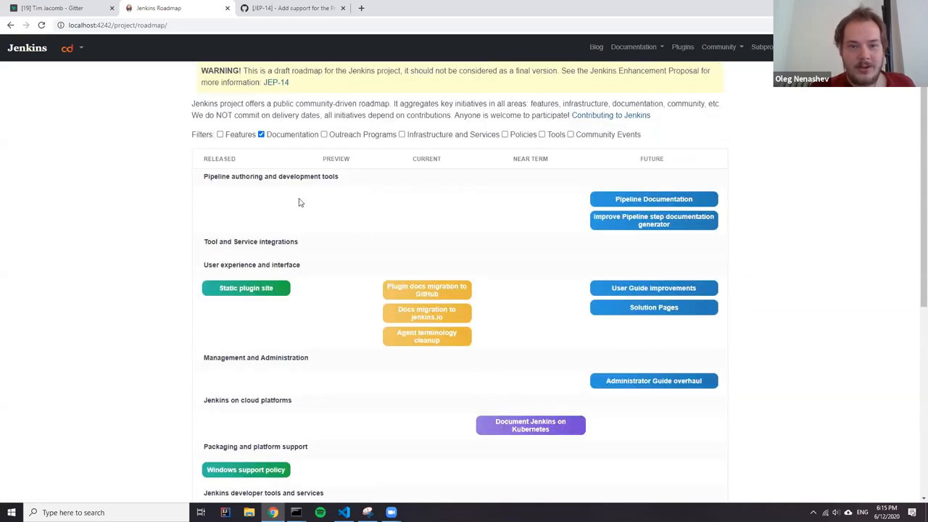
pyautogui.moveTo(701, 320)
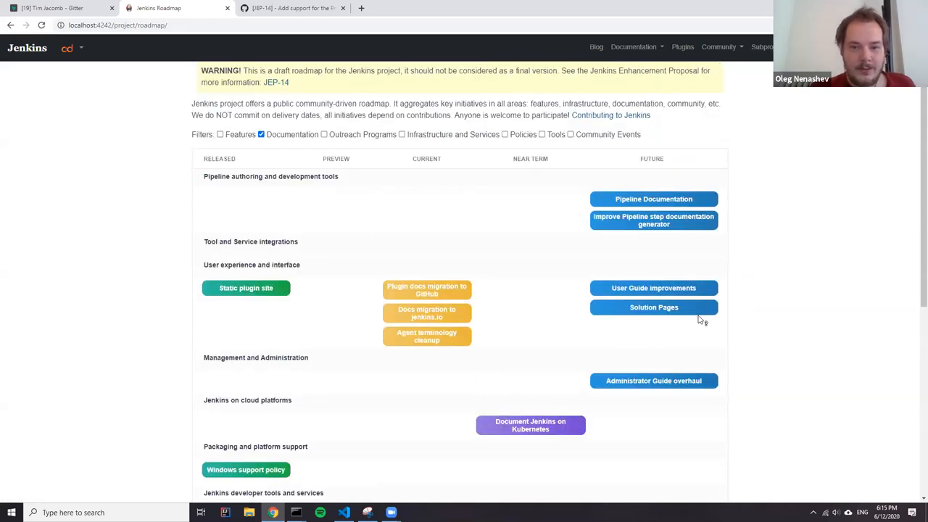
pyautogui.scroll(-3)
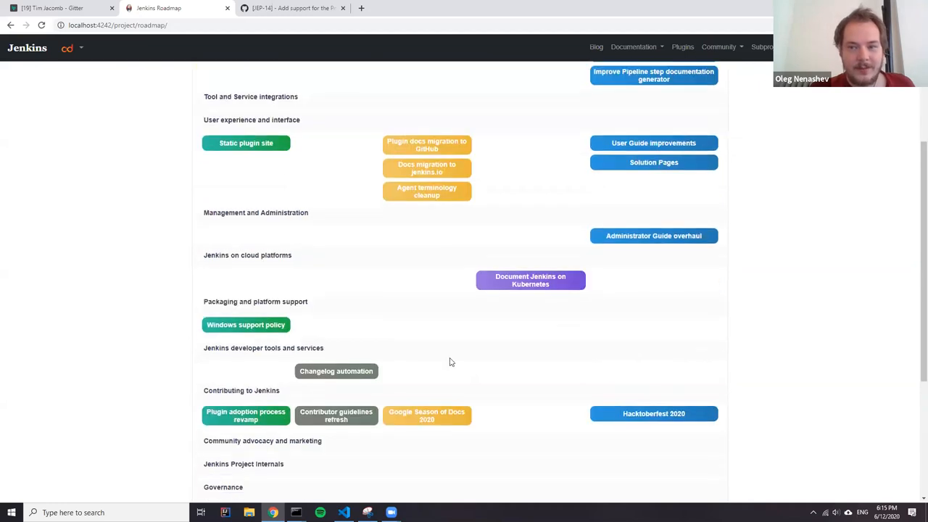
pyautogui.moveTo(345, 190)
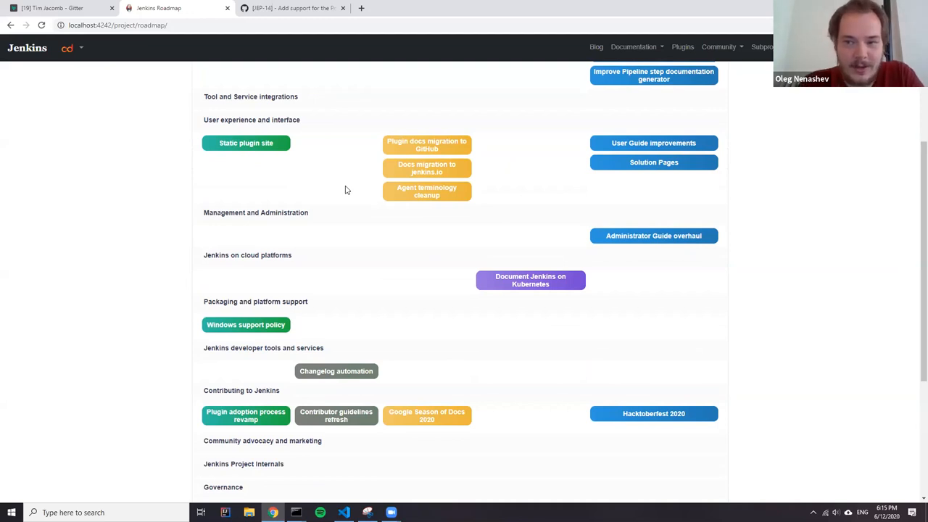
pyautogui.moveTo(319, 310)
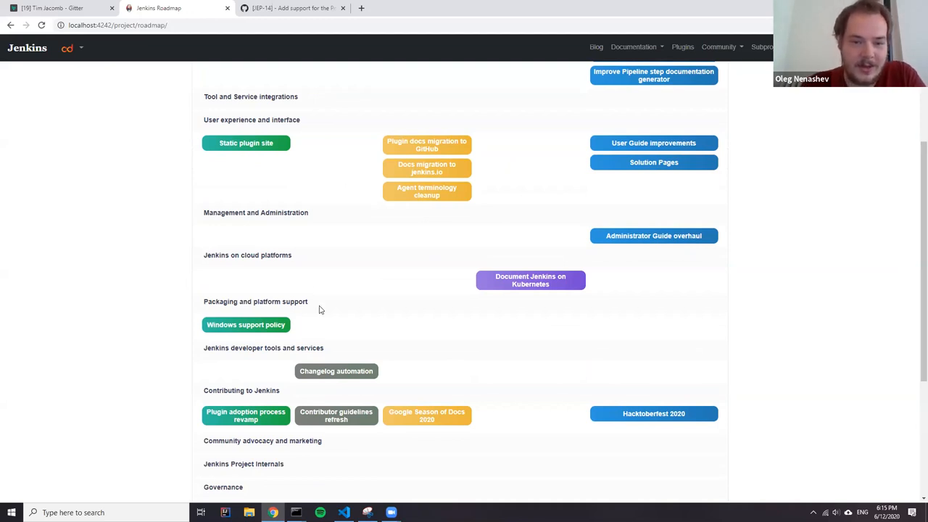
pyautogui.scroll(3)
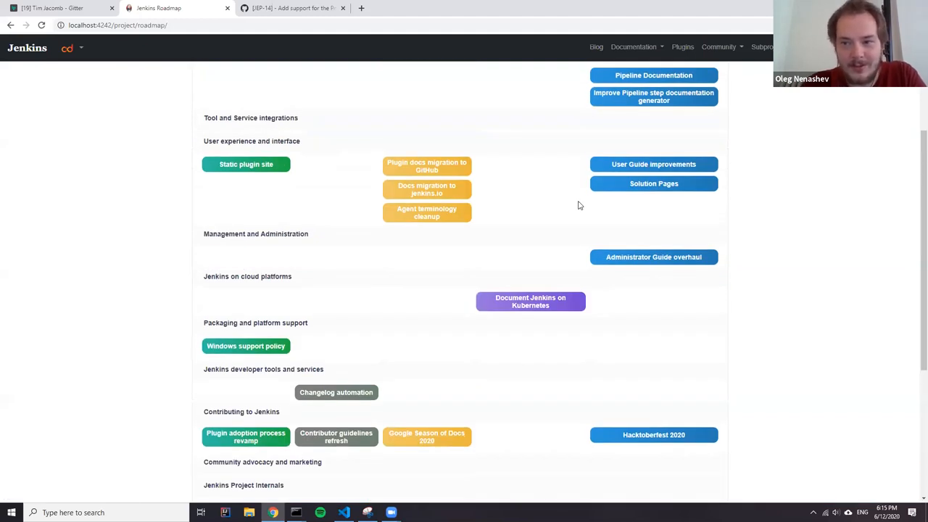
pyautogui.moveTo(406, 156)
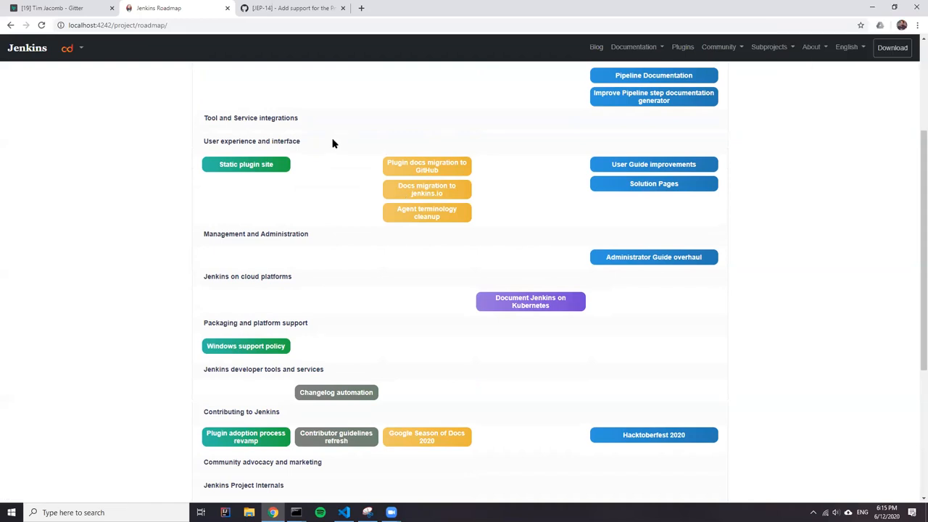
pyautogui.scroll(3)
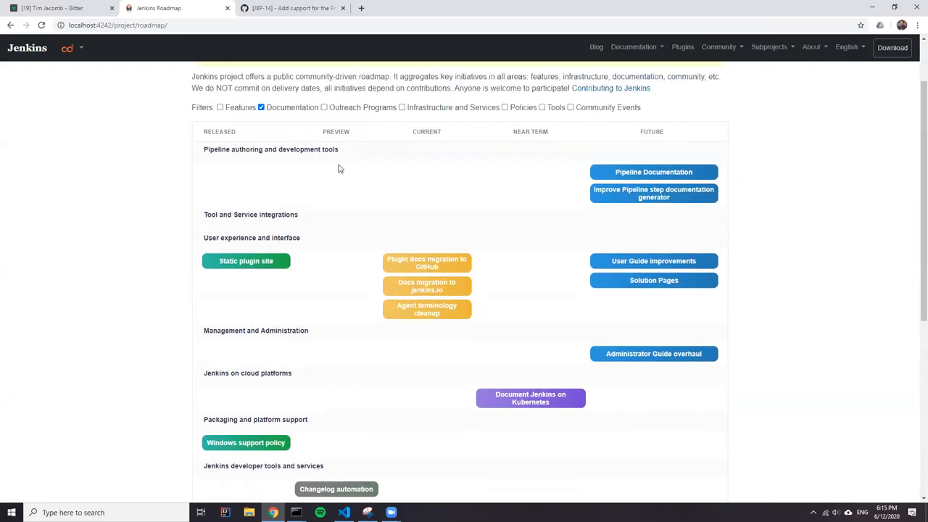
pyautogui.moveTo(398, 220)
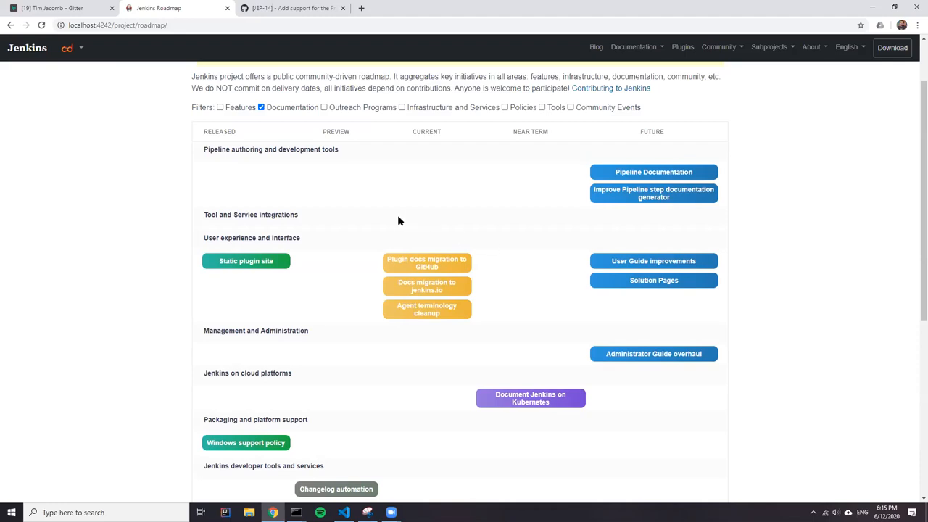
# Clear the Documentation filter and return to the pull request's roadmap.yml diff.
pyautogui.click(261, 107)
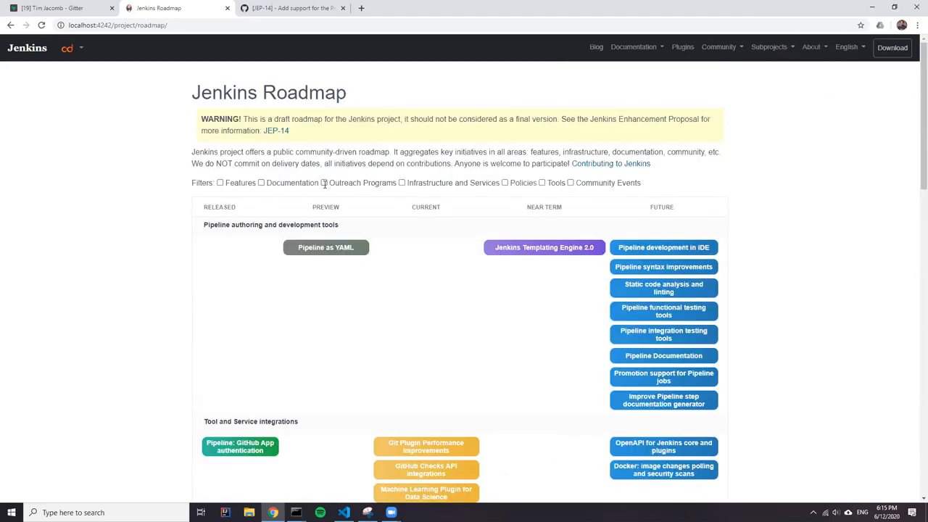
pyautogui.click(402, 182)
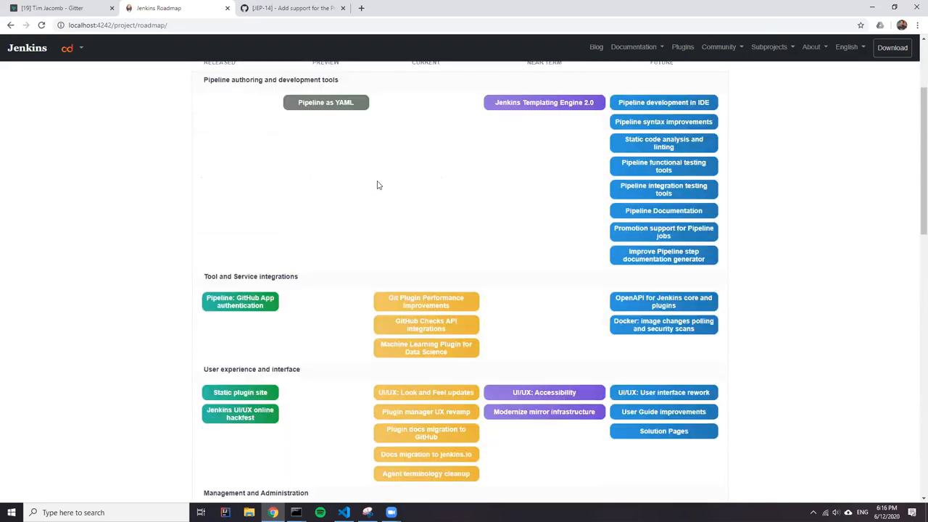
pyautogui.click(290, 9)
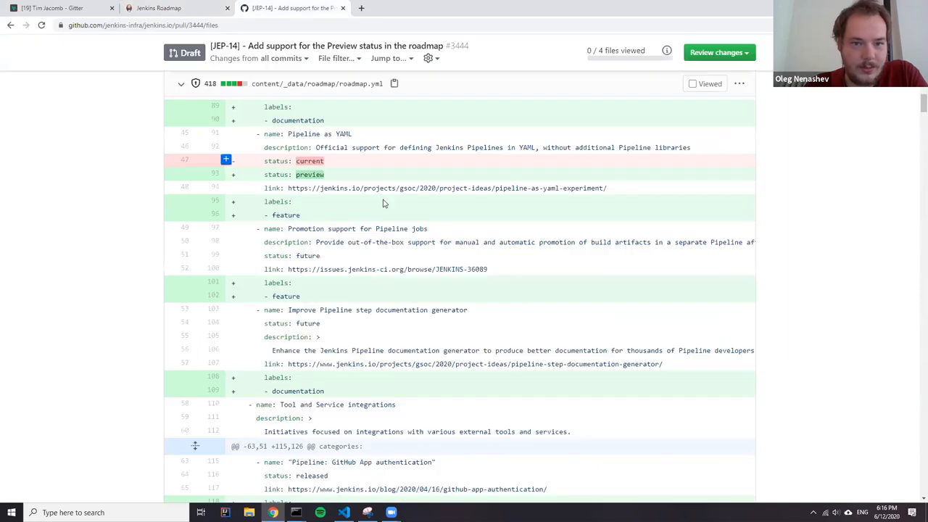
# Review PR #3444's conversation, approvals and screenshots, then switch to the local Jenkins Roadmap.
pyautogui.scroll(3)
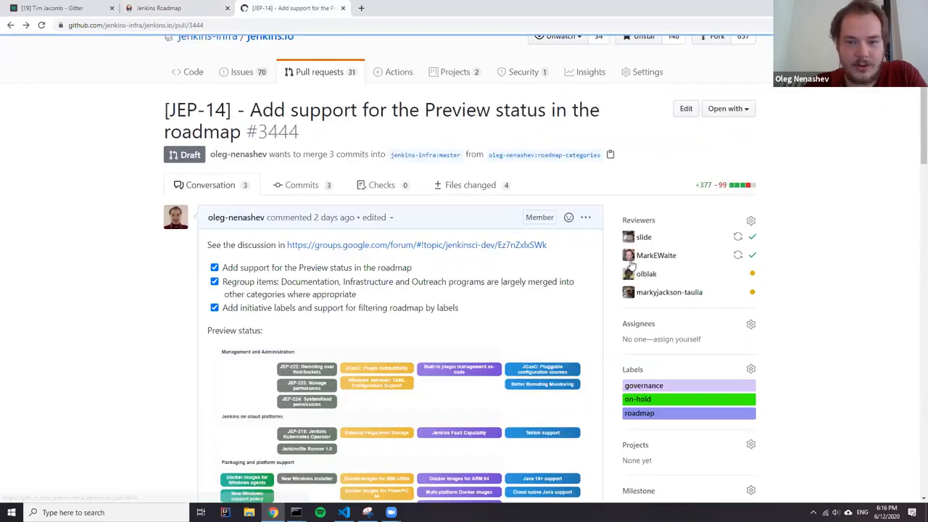
pyautogui.scroll(-3)
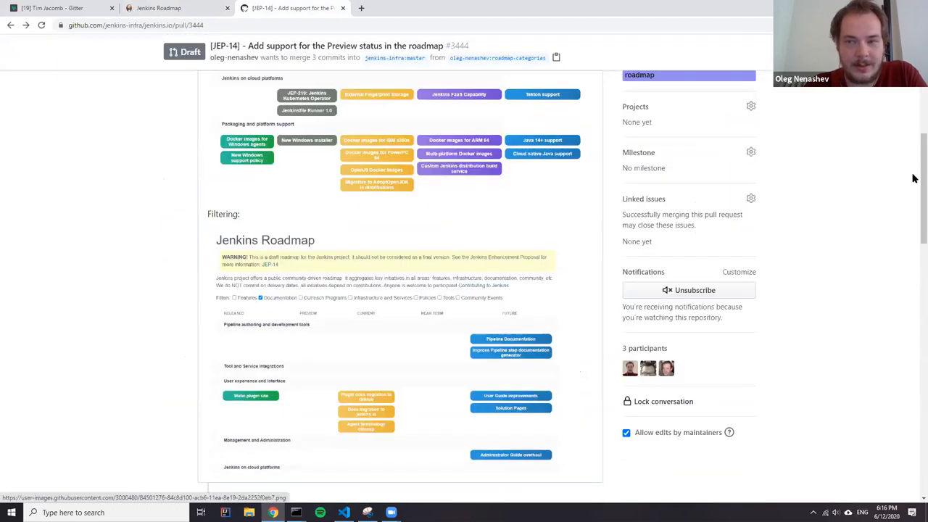
pyautogui.scroll(-3)
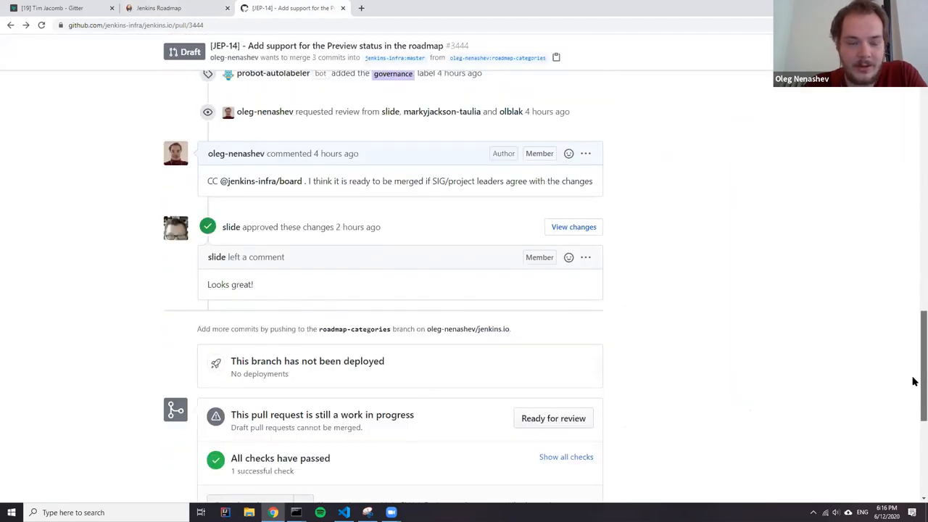
pyautogui.scroll(3)
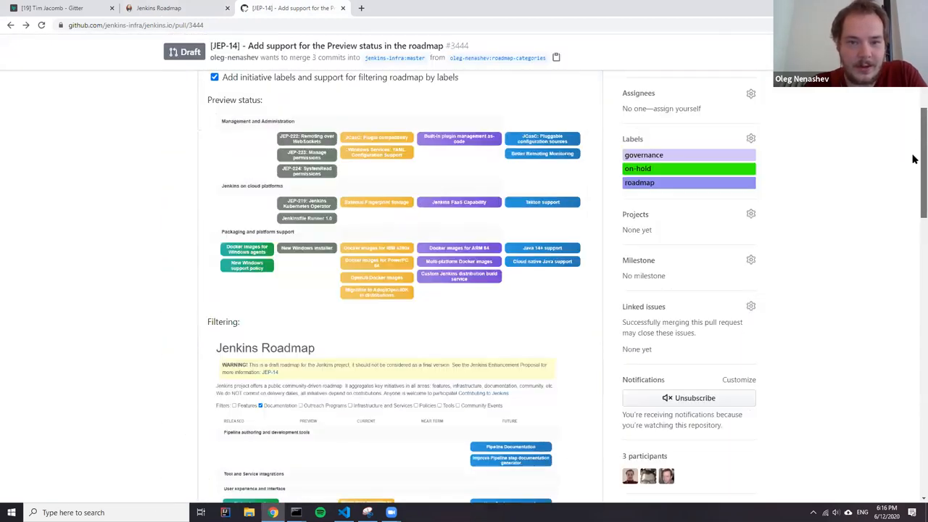
pyautogui.scroll(3)
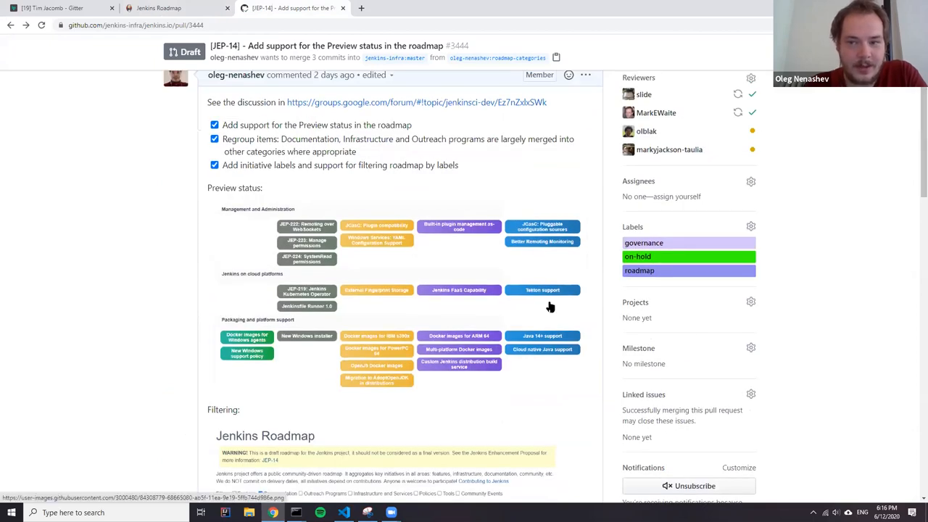
pyautogui.moveTo(400, 215)
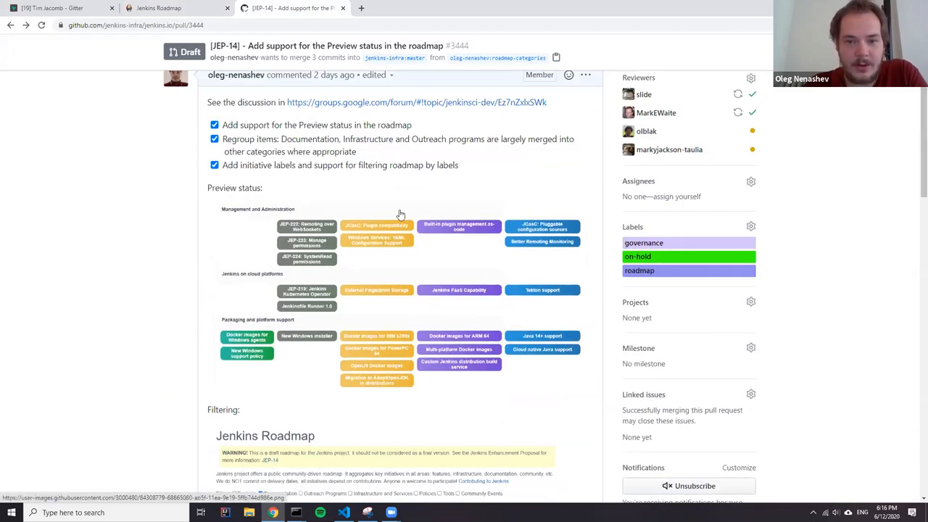
pyautogui.scroll(3)
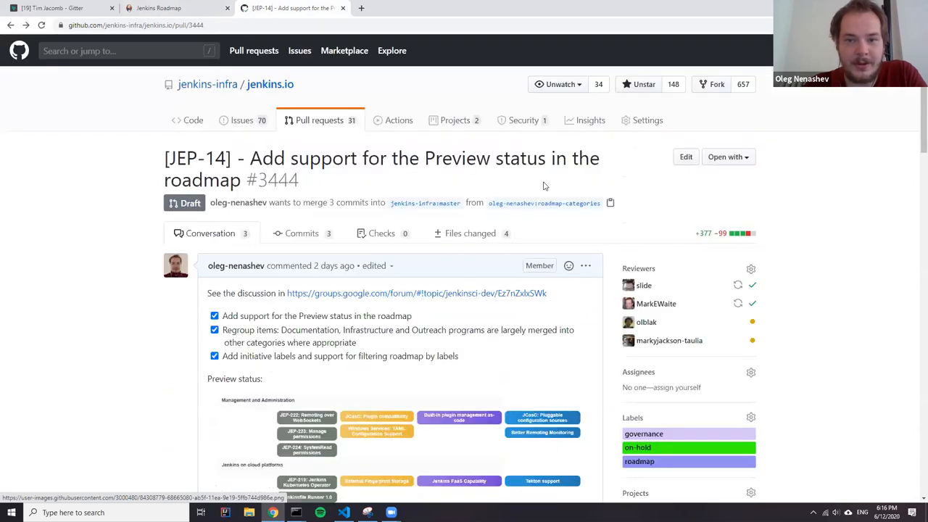
pyautogui.moveTo(461, 220)
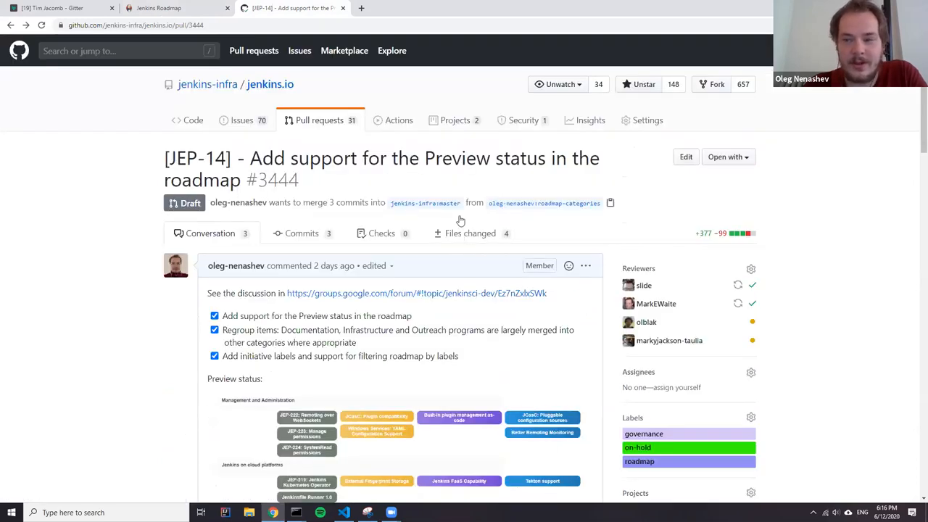
pyautogui.moveTo(197, 263)
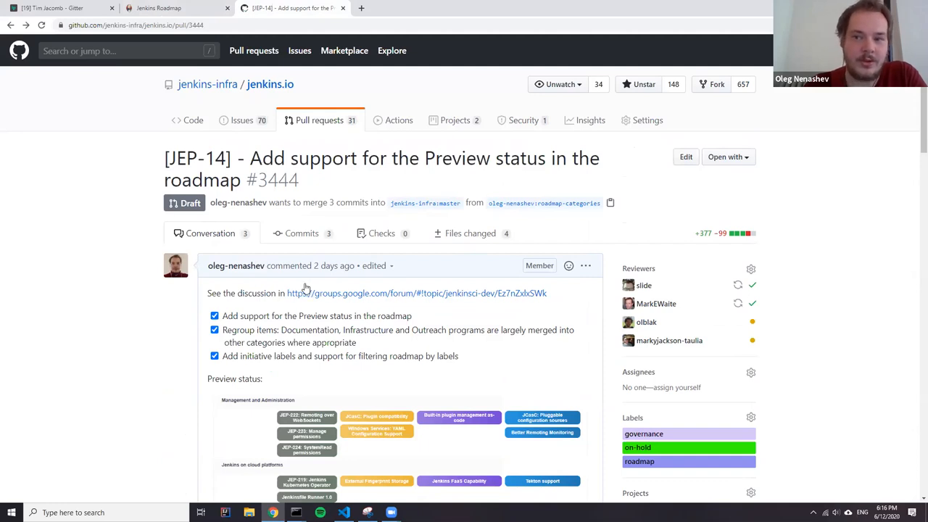
pyautogui.click(177, 8)
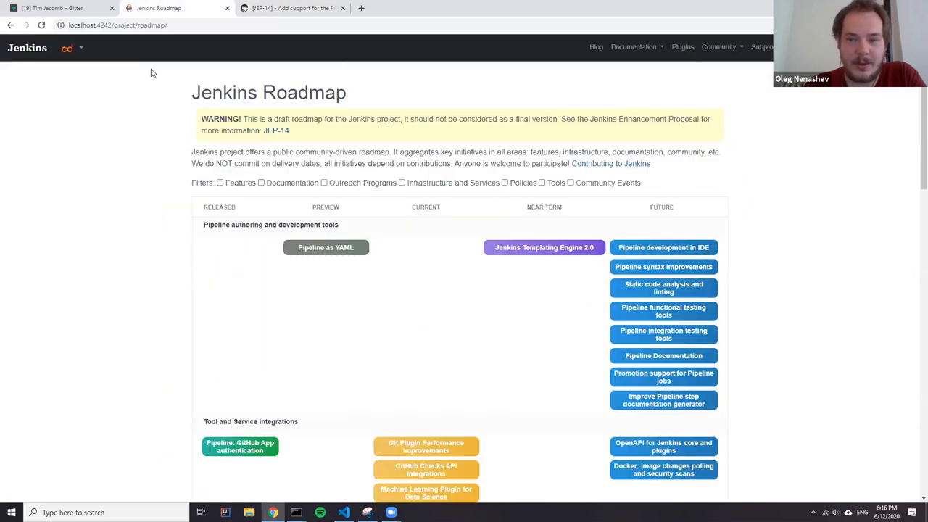
# Browse the local roadmap's remaining sections, then return to the Preview status pull request #3444.
pyautogui.scroll(-3)
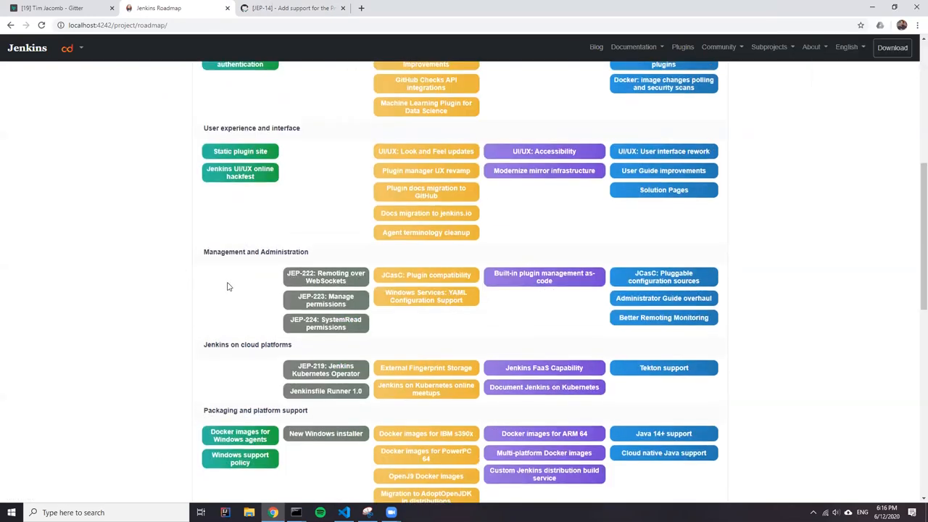
pyautogui.click(290, 8)
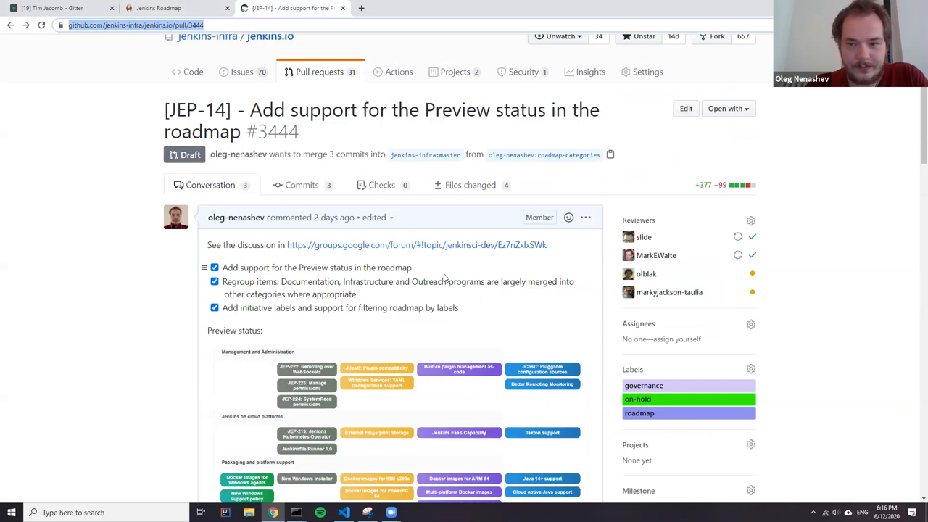
# Review the pull request's screenshots, then return to the local Jenkins Roadmap preview.
pyautogui.scroll(-3)
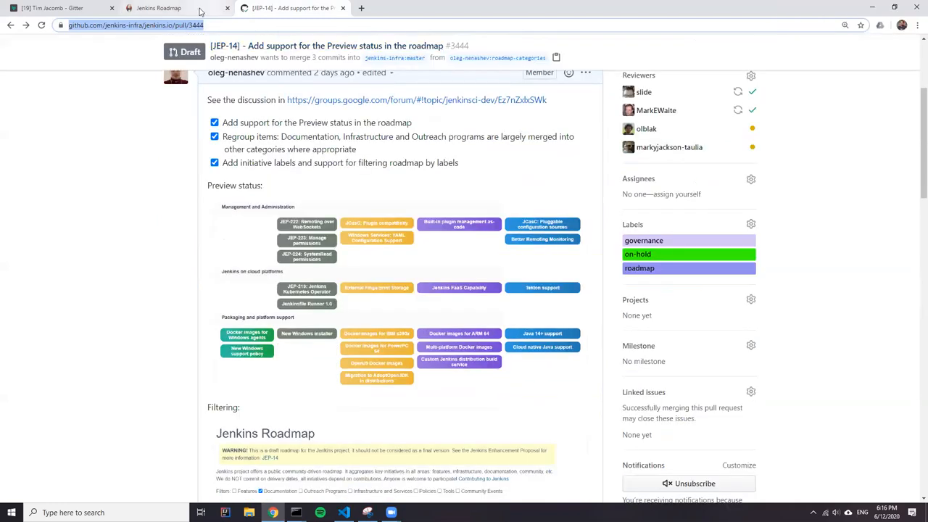
pyautogui.click(158, 8)
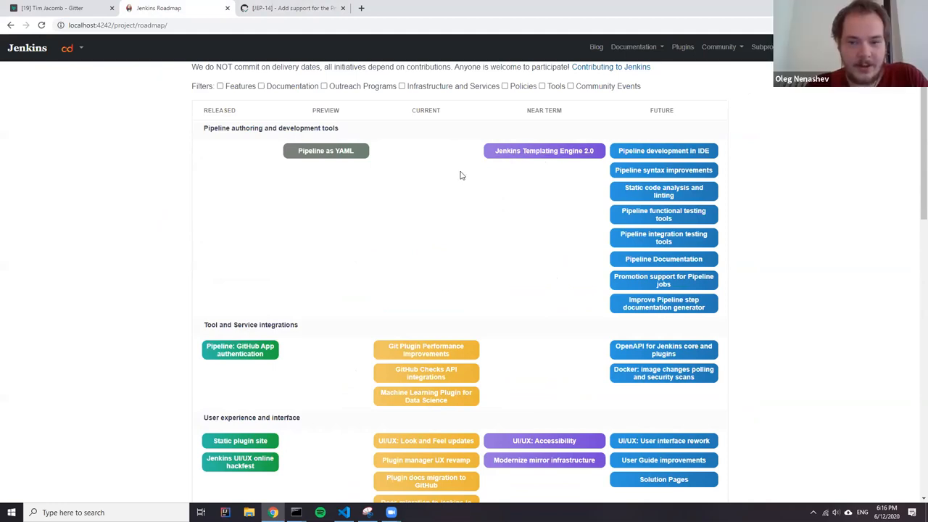
pyautogui.moveTo(445, 320)
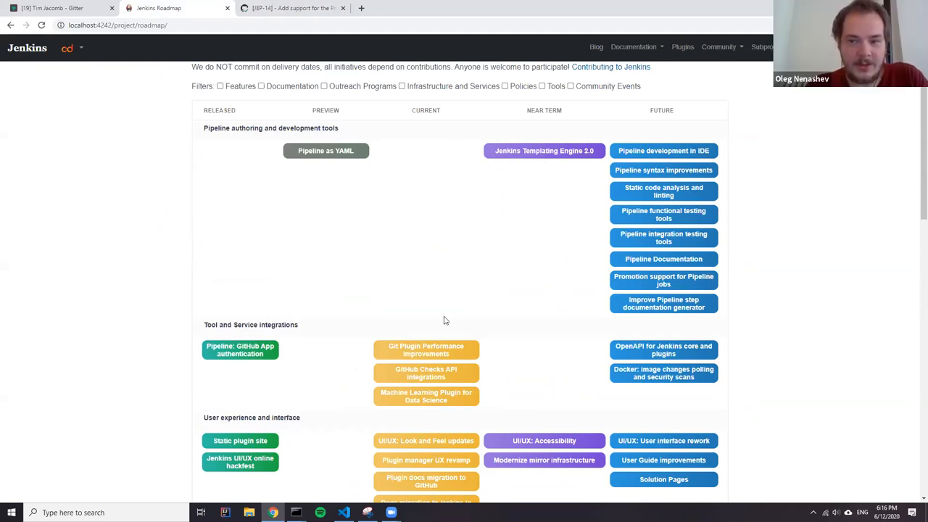
pyautogui.moveTo(495, 271)
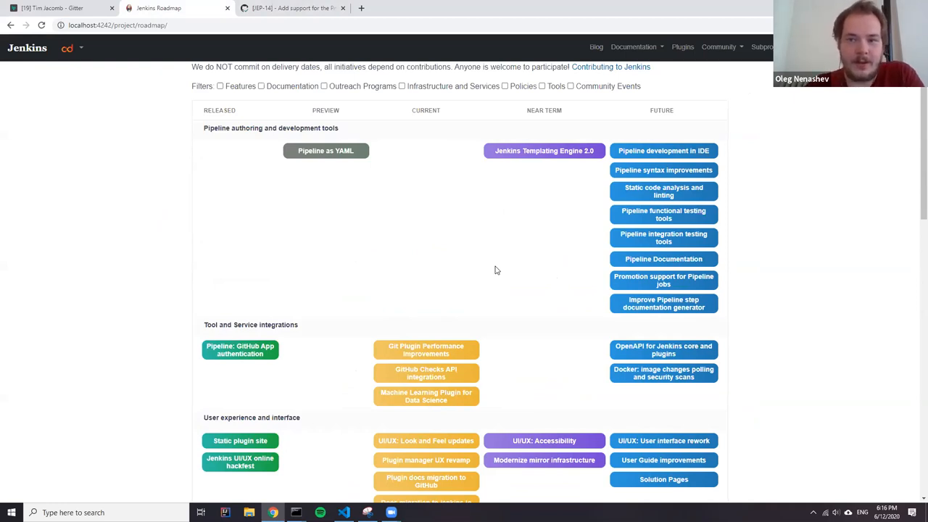
pyautogui.moveTo(335, 171)
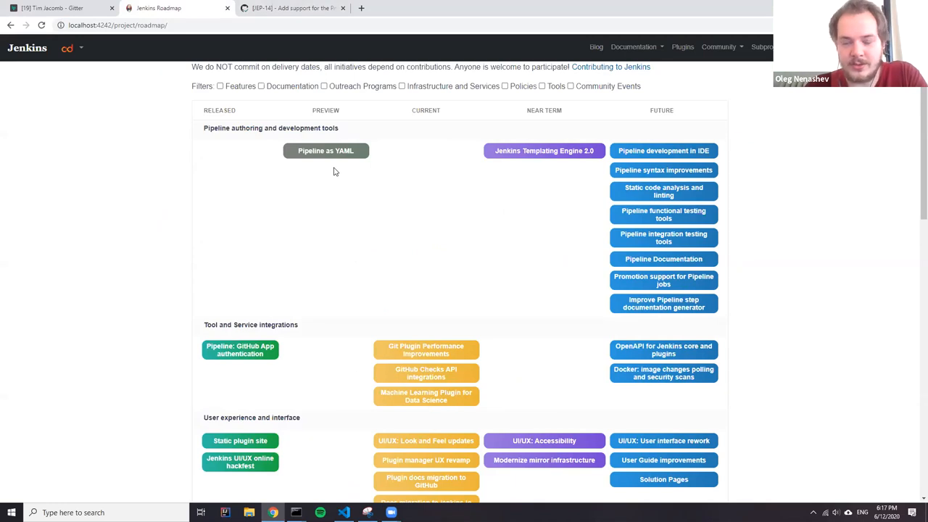
pyautogui.moveTo(511, 194)
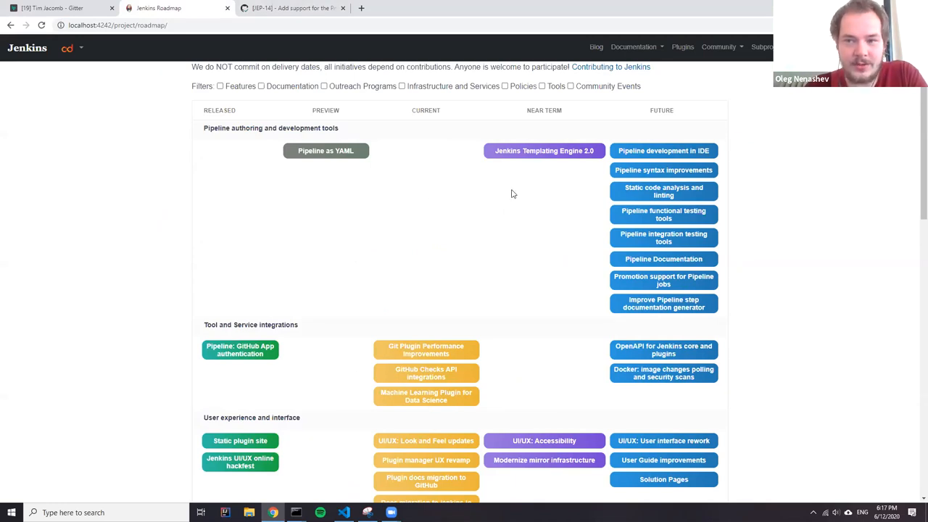
# Walk through the local roadmap back to its top and follow the warning banner's JEP-14 proposal link.
pyautogui.scroll(-3)
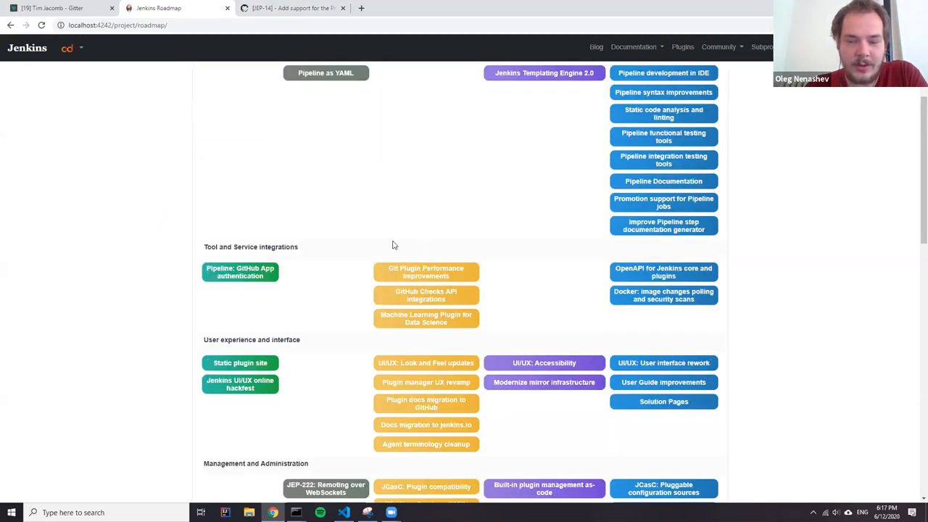
pyautogui.scroll(-3)
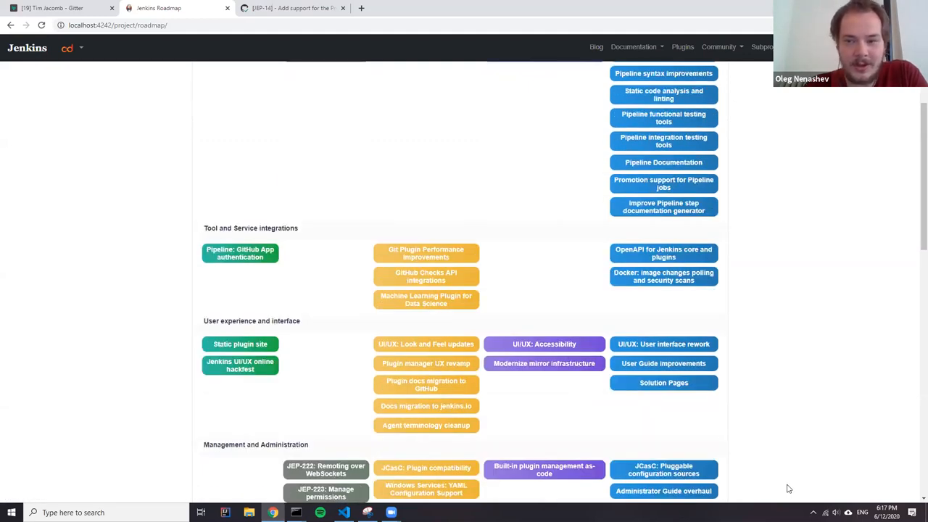
pyautogui.scroll(3)
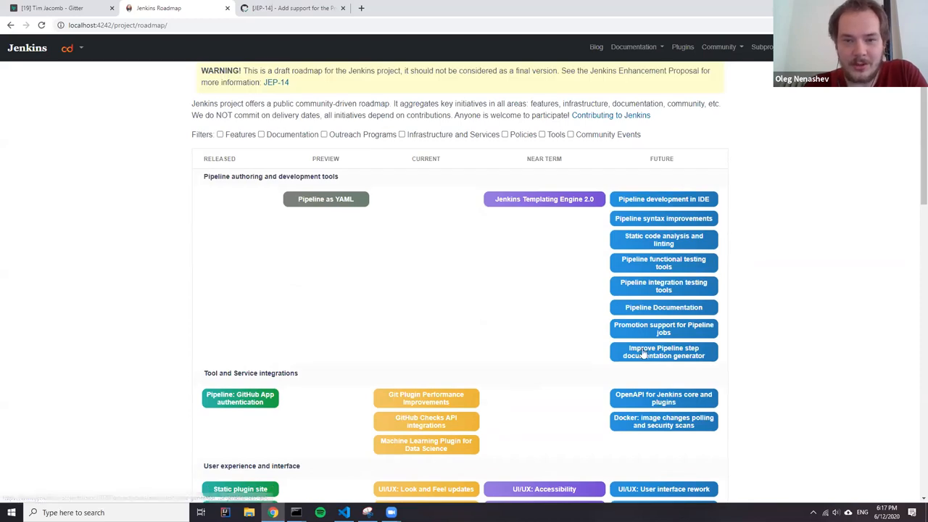
pyautogui.scroll(3)
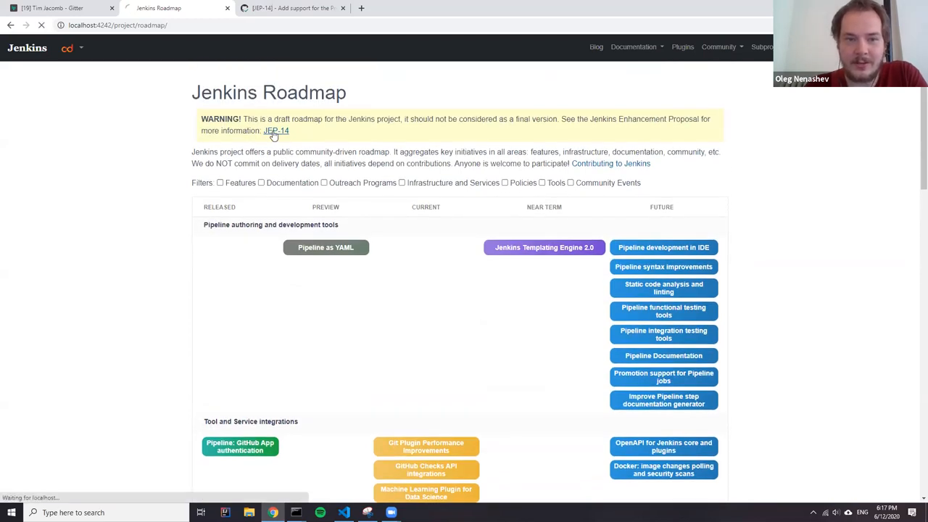
pyautogui.click(276, 131)
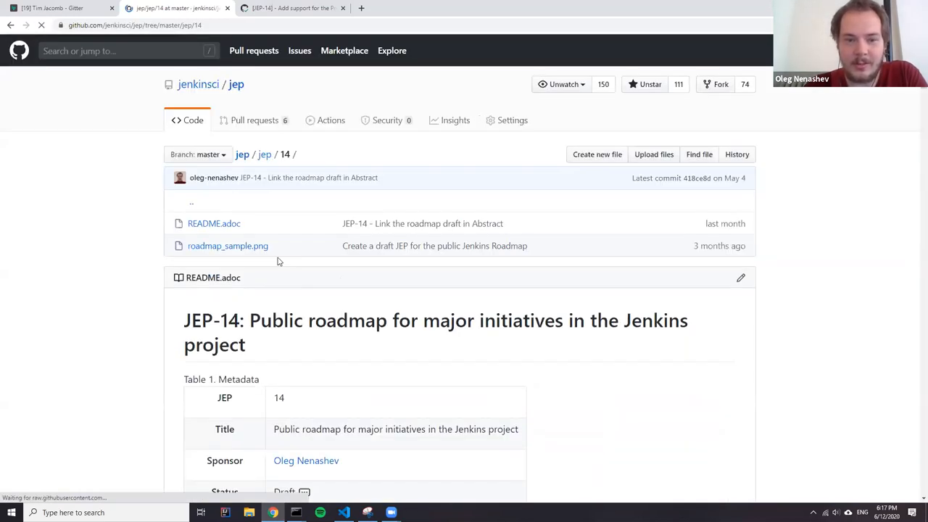
pyautogui.scroll(-3)
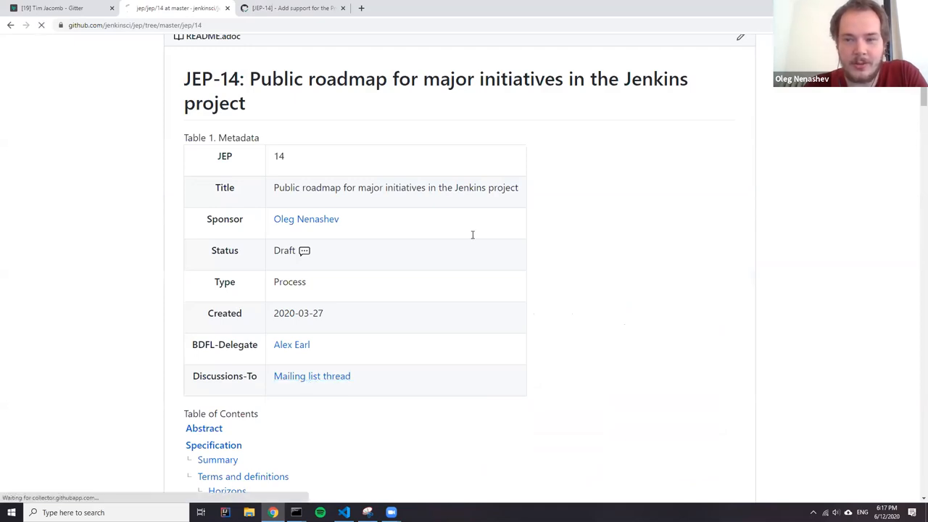
pyautogui.click(311, 376)
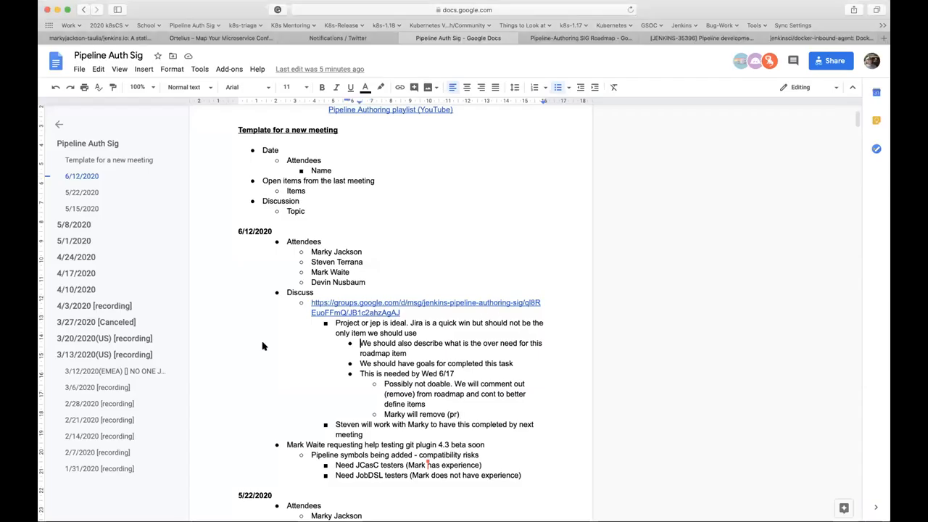
# Extend the Marky removal bullet with 'after core roadmap pr is merged'.
pyautogui.scroll(-3)
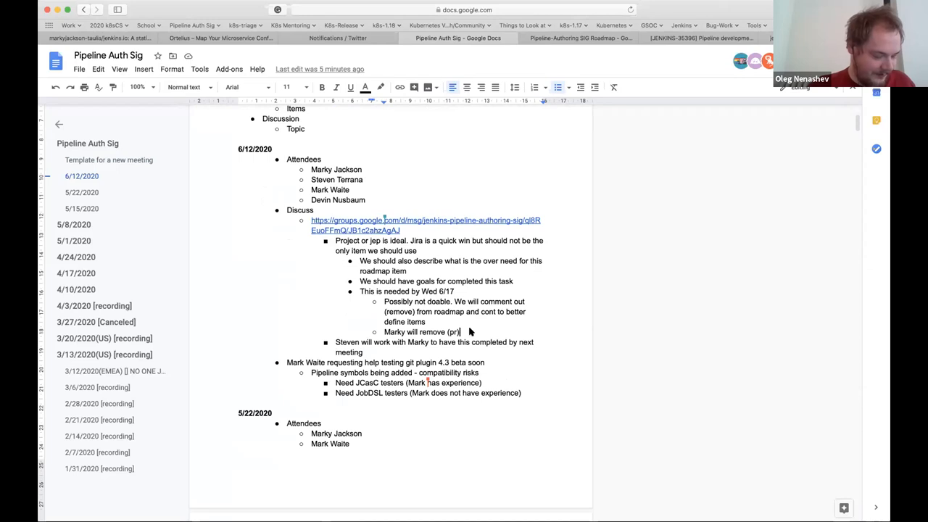
pyautogui.write('after')
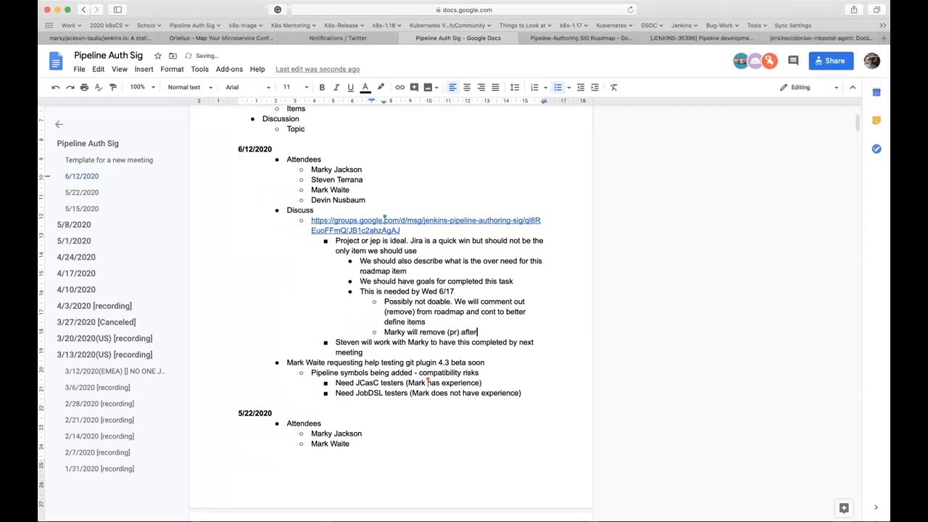
pyautogui.write('core roadmap pr is')
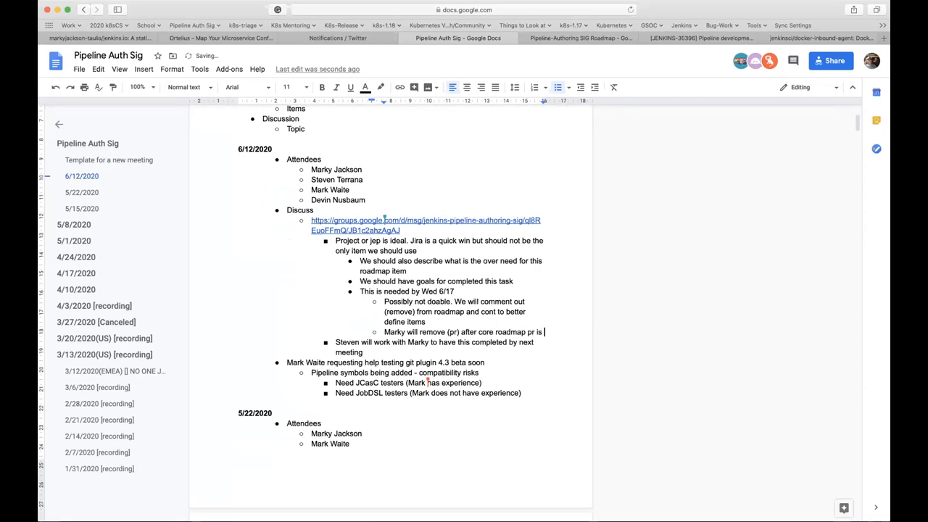
pyautogui.write('merged')
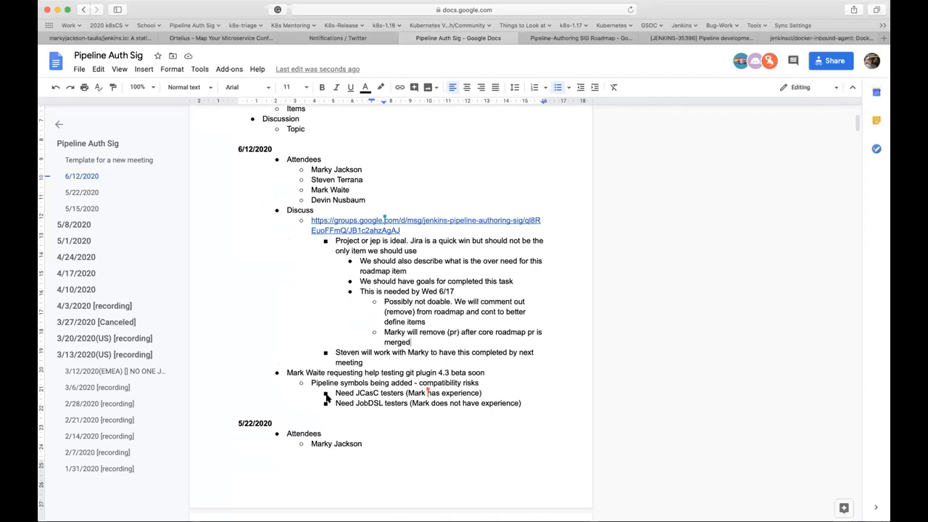
# Scroll through the 6/12/2020 notes to review the git plugin 4.3 beta testing request bullets.
pyautogui.scroll(-3)
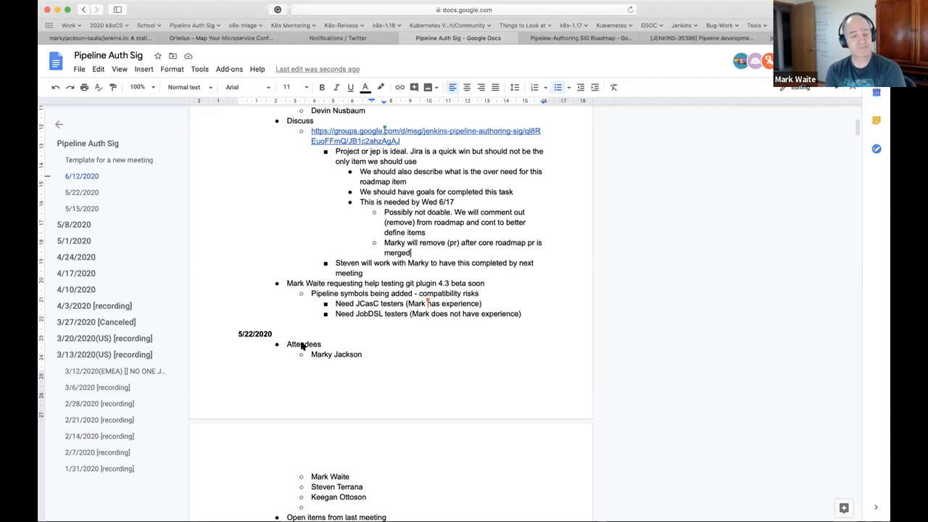
pyautogui.moveTo(304, 363)
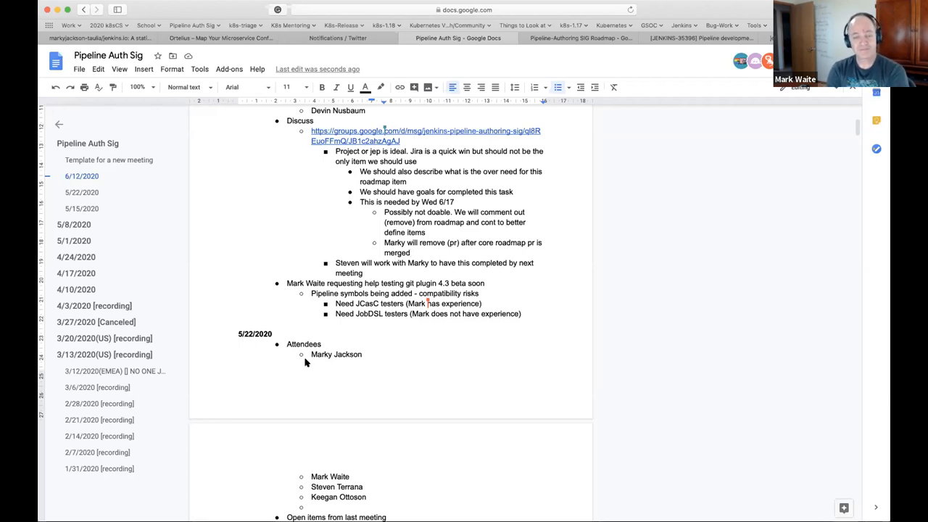
pyautogui.moveTo(386, 28)
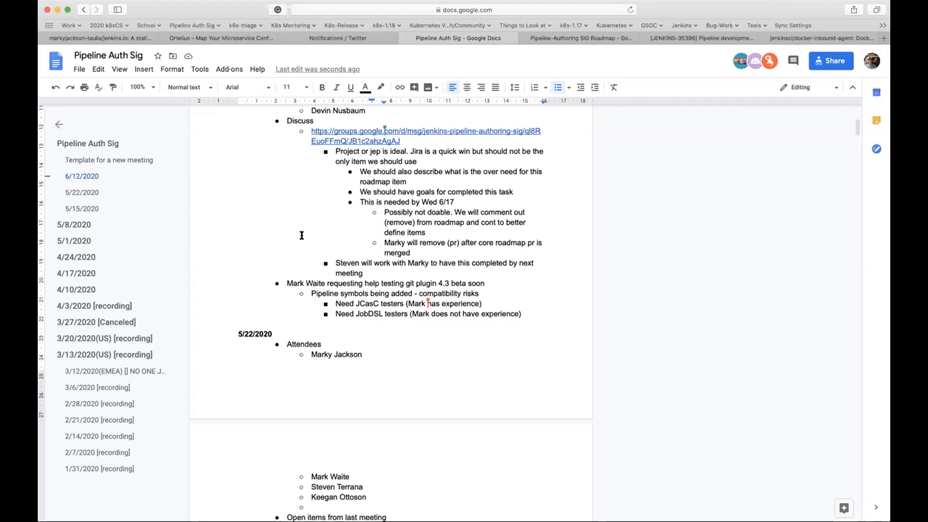
pyautogui.scroll(-3)
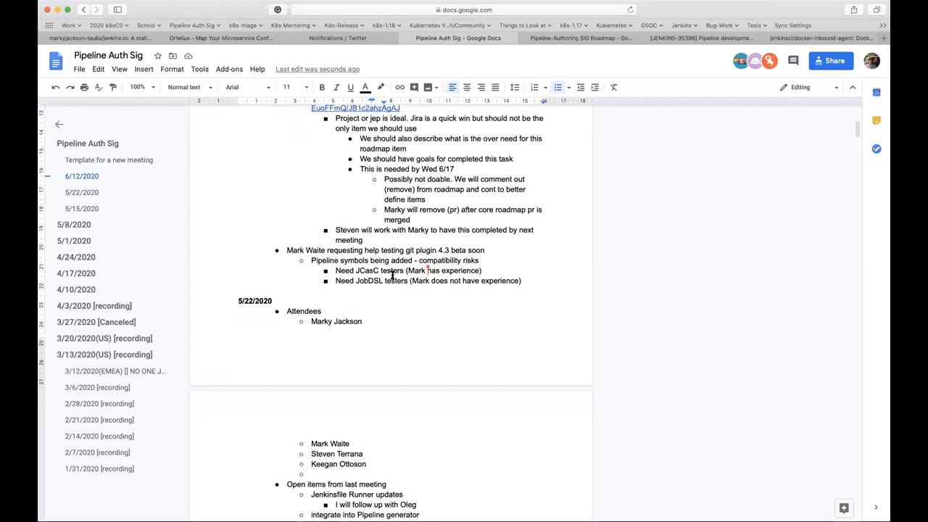
pyautogui.scroll(3)
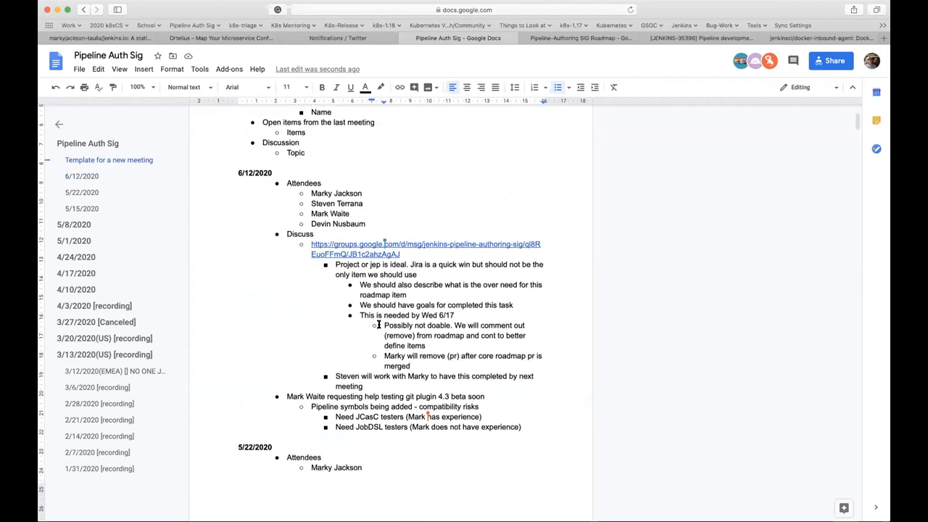
pyautogui.scroll(-3)
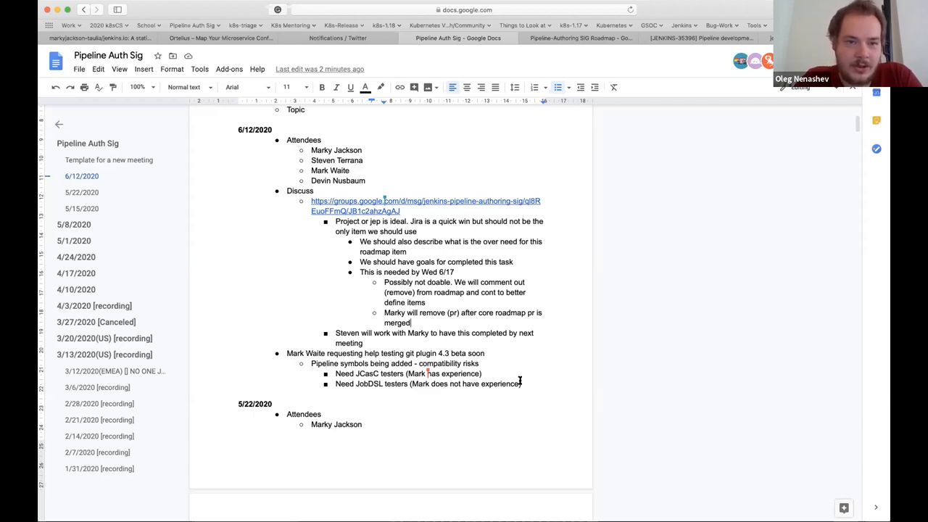
# Add a new outdented bullet 'Oleg: Generic question' about the pipeline changelog request.
pyautogui.press('Return')
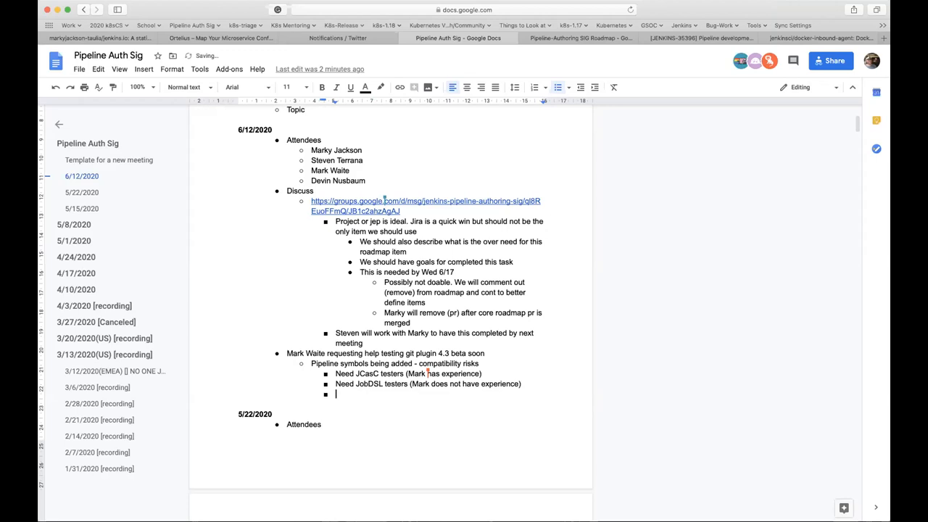
pyautogui.write('(')
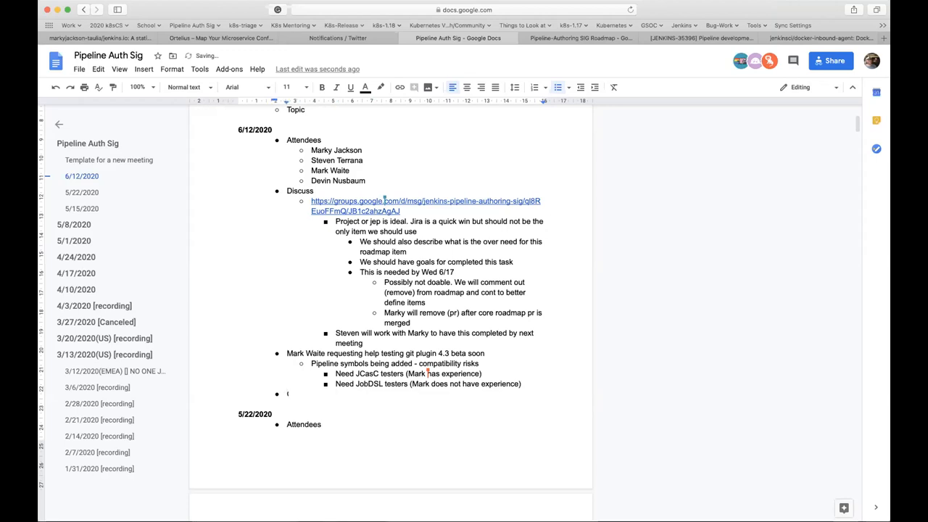
pyautogui.write('Oleg: Gener')
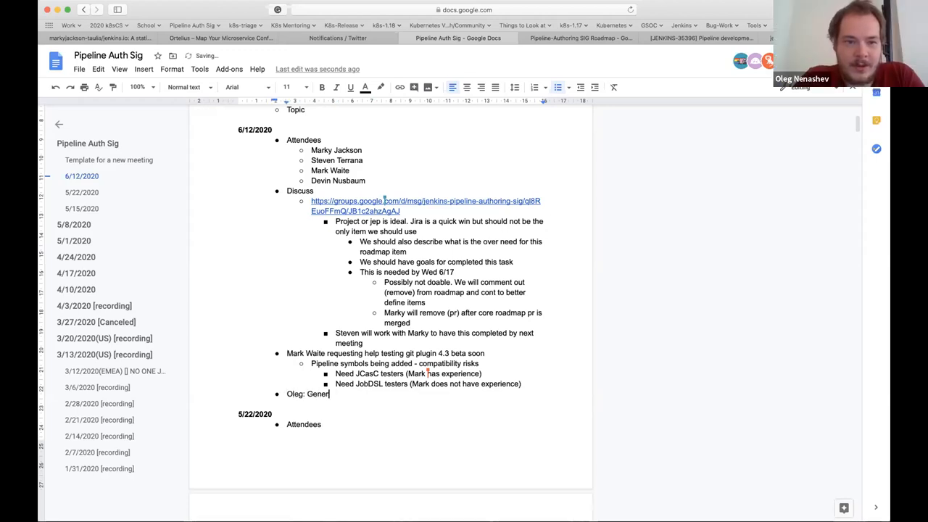
pyautogui.write('ic question')
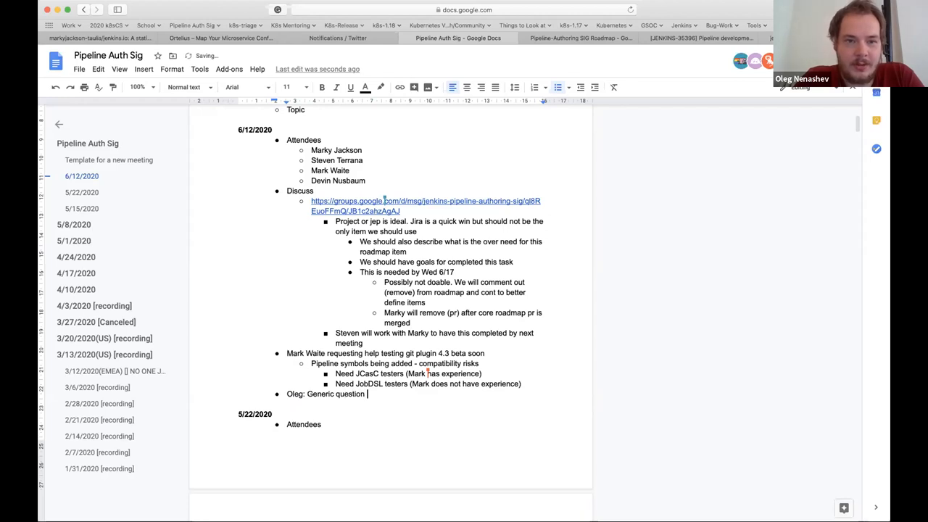
pyautogui.write('req')
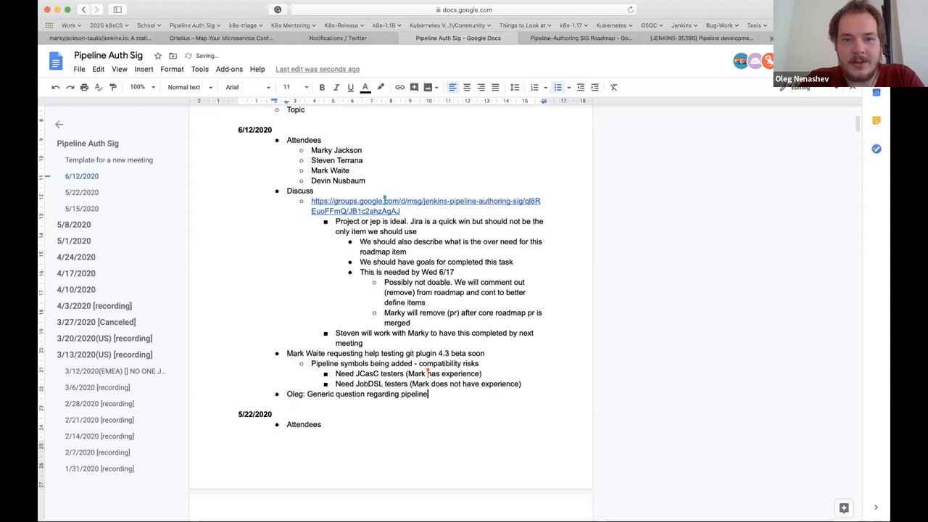
pyautogui.write('cha')
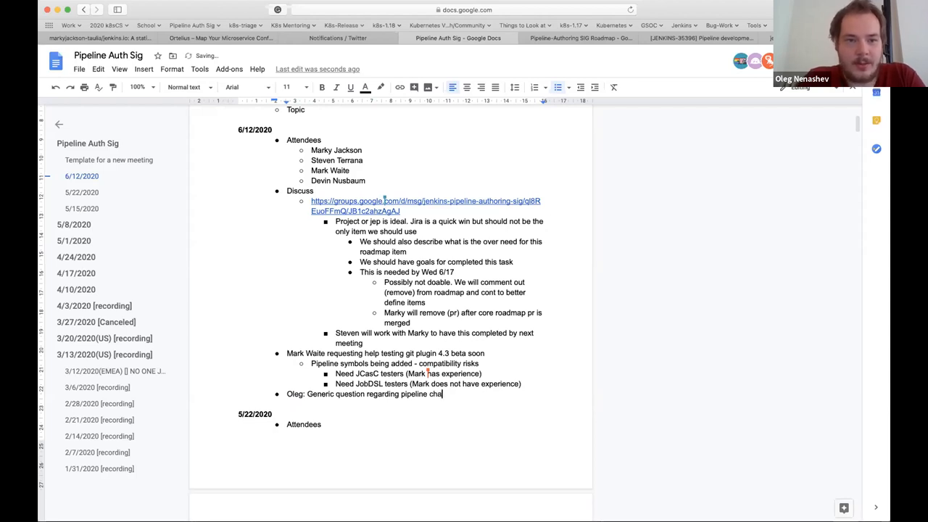
pyautogui.write('gelog')
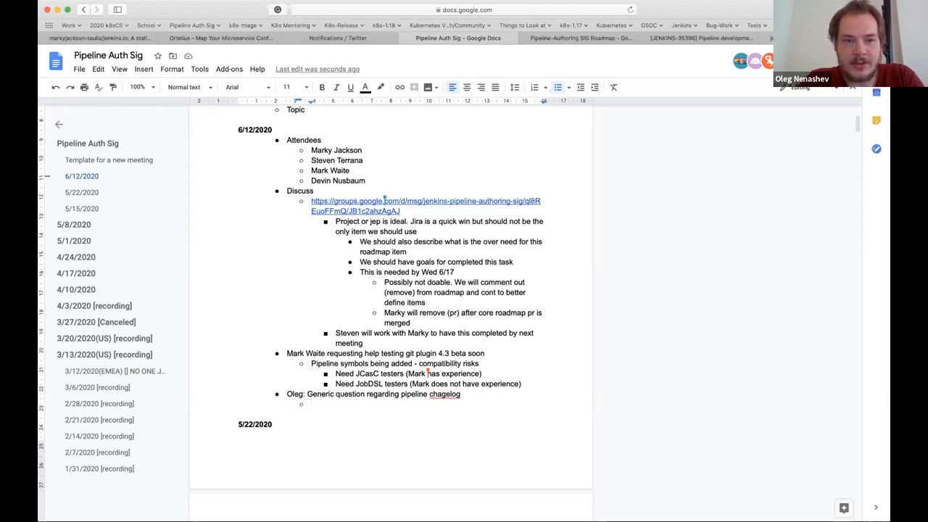
# Add nested bullets: plugins site now displays changelog, and it would be great to update pipeline plugins.
pyautogui.write('Plugins')
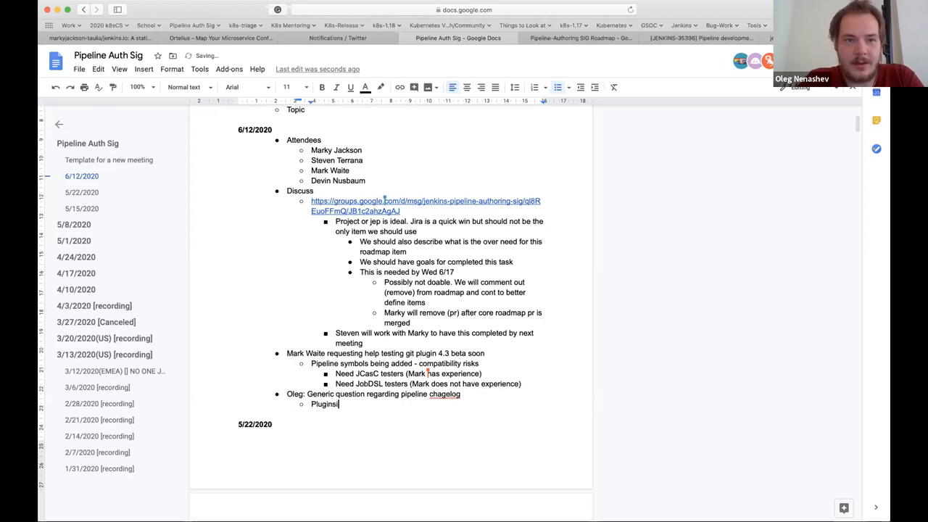
pyautogui.write('sit')
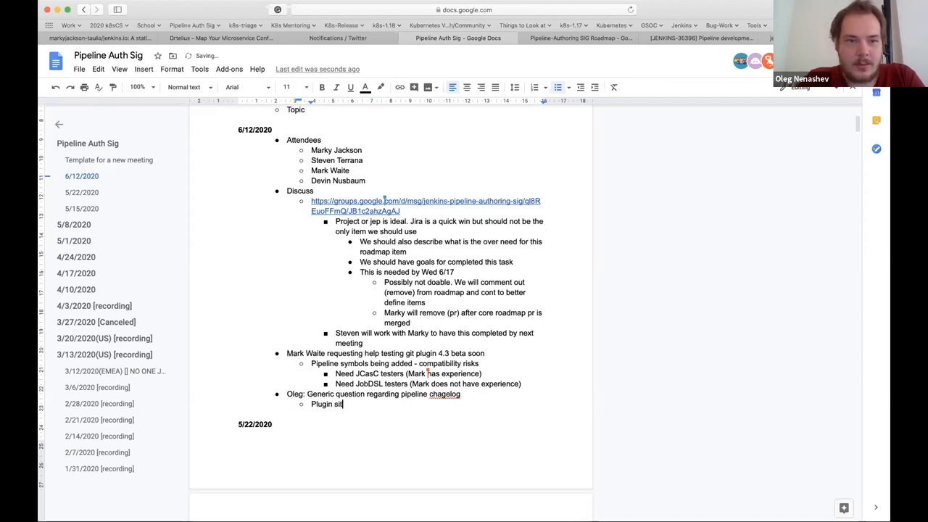
pyautogui.write('e now displa')
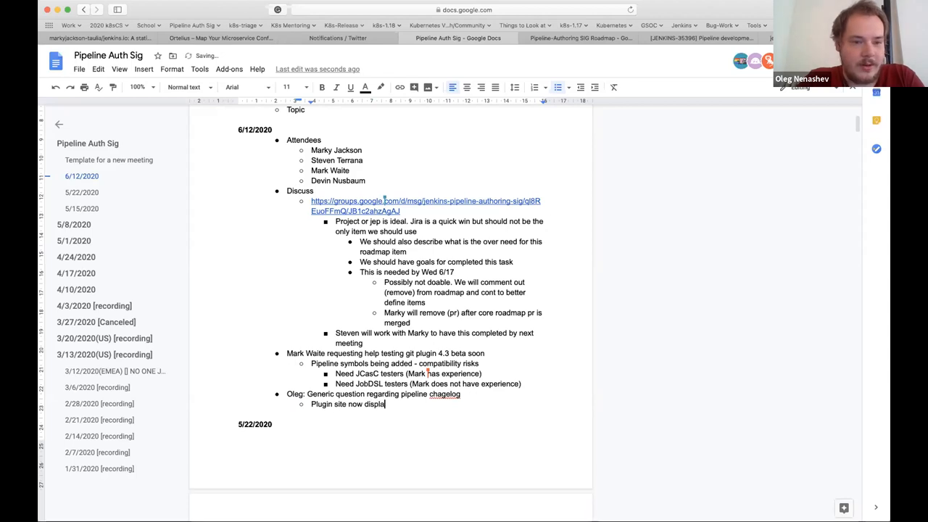
pyautogui.write('ys changelog')
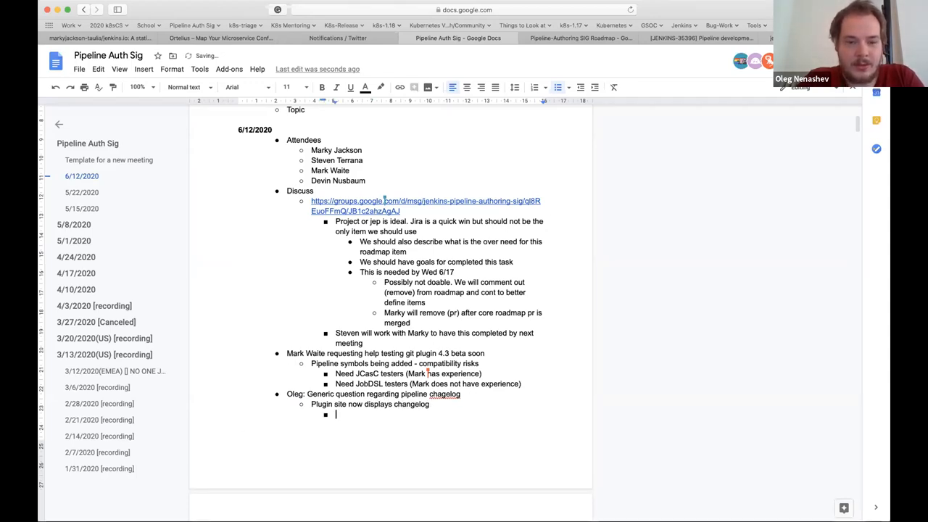
pyautogui.write('Would b')
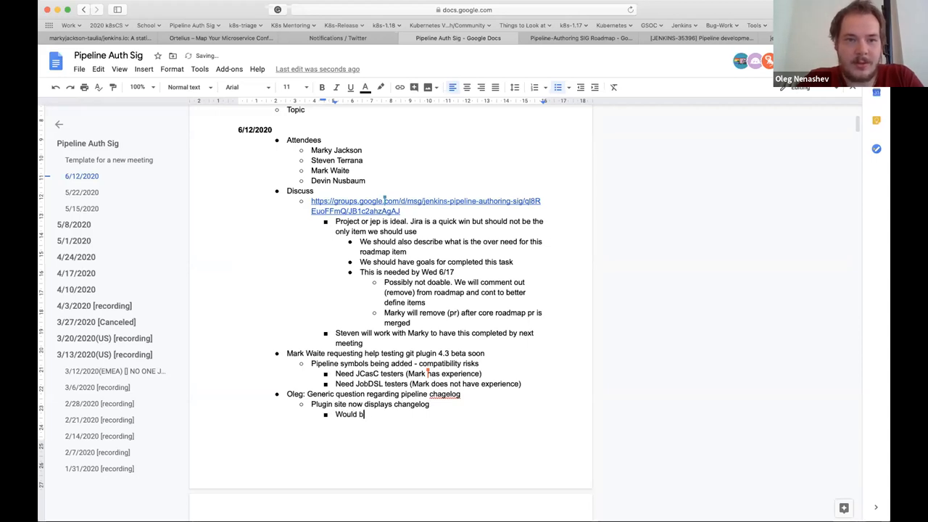
pyautogui.write('e great if we could up')
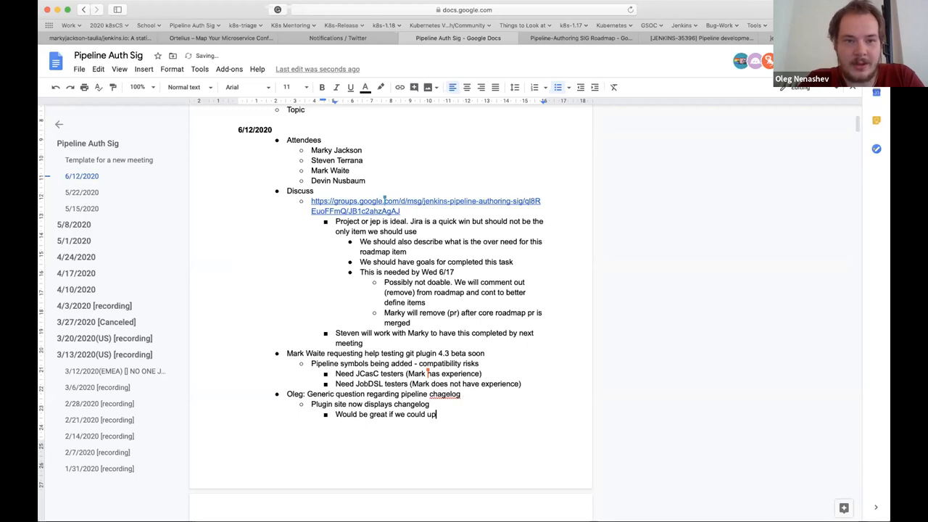
pyautogui.write('date pipel')
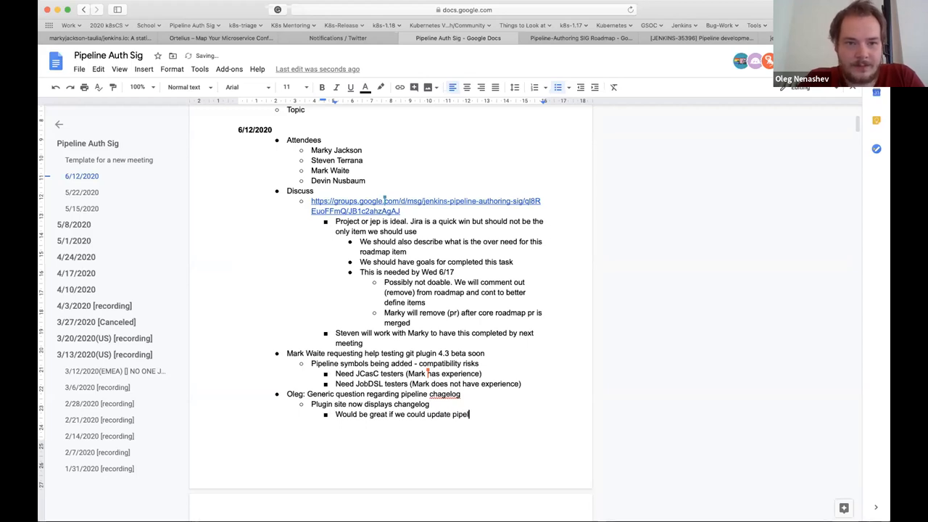
pyautogui.write('plugin')
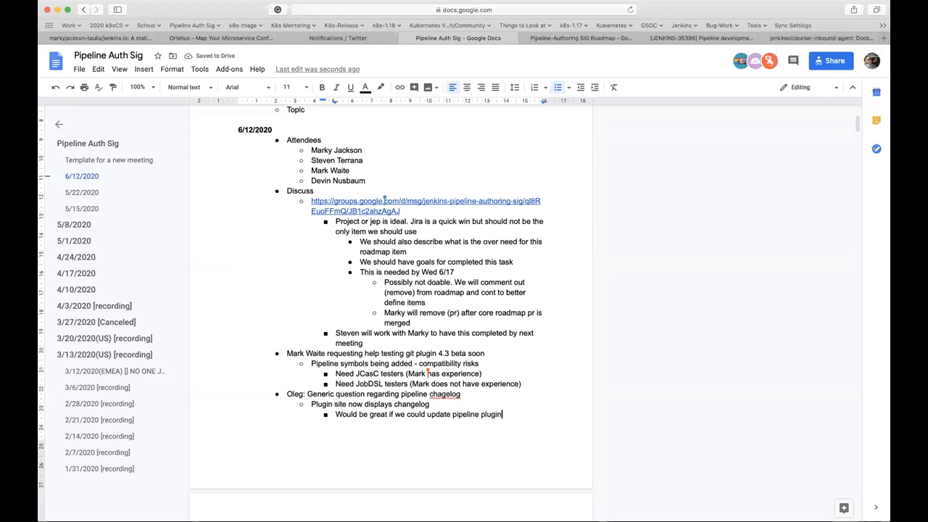
pyautogui.write('s')
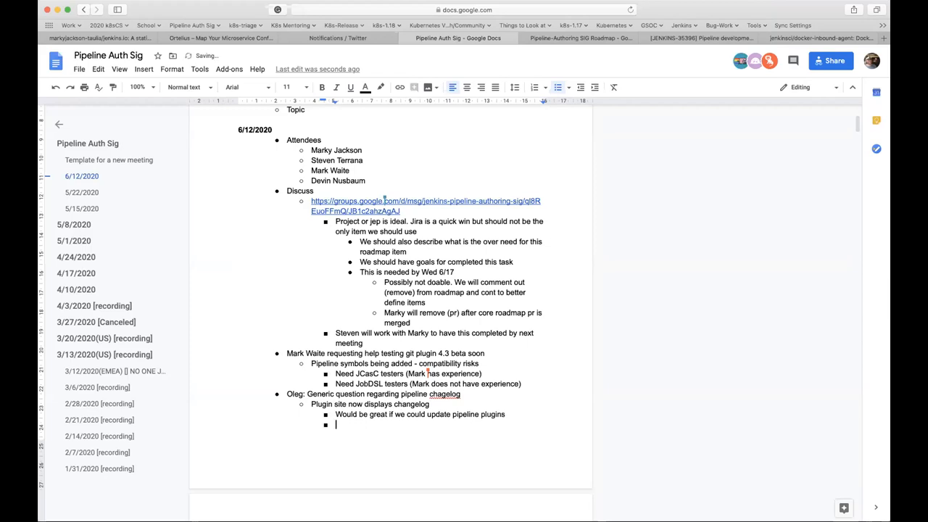
pyautogui.write('D')
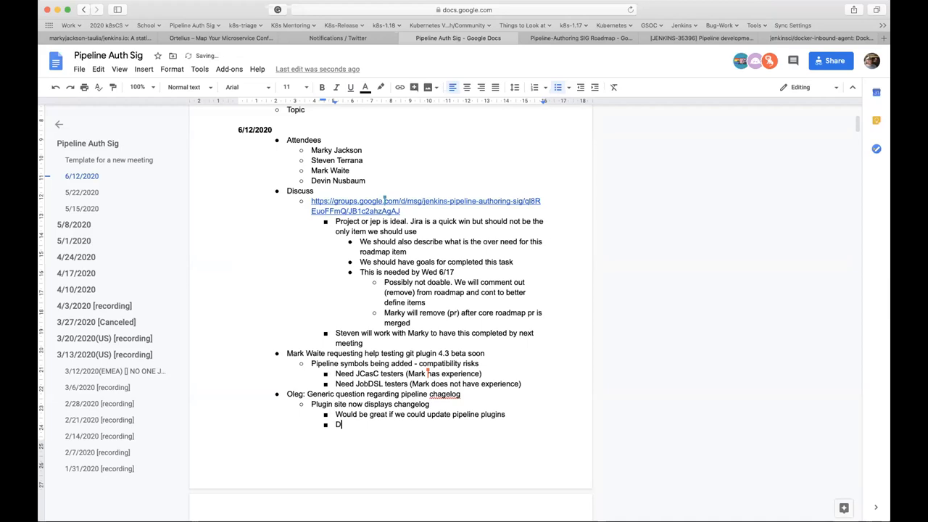
# Finish the follow-up sub-bullet 'Devin: Will review' under the changelog item.
pyautogui.write('evin:')
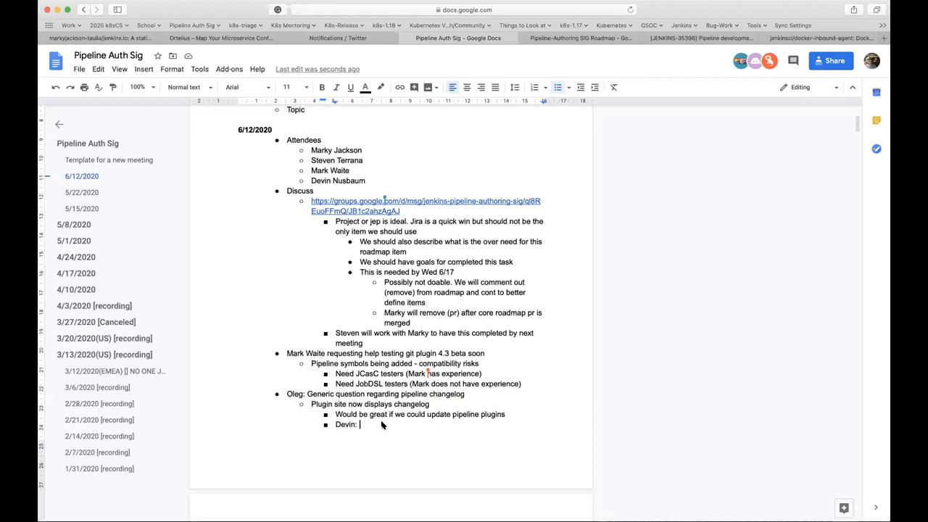
pyautogui.write('Will')
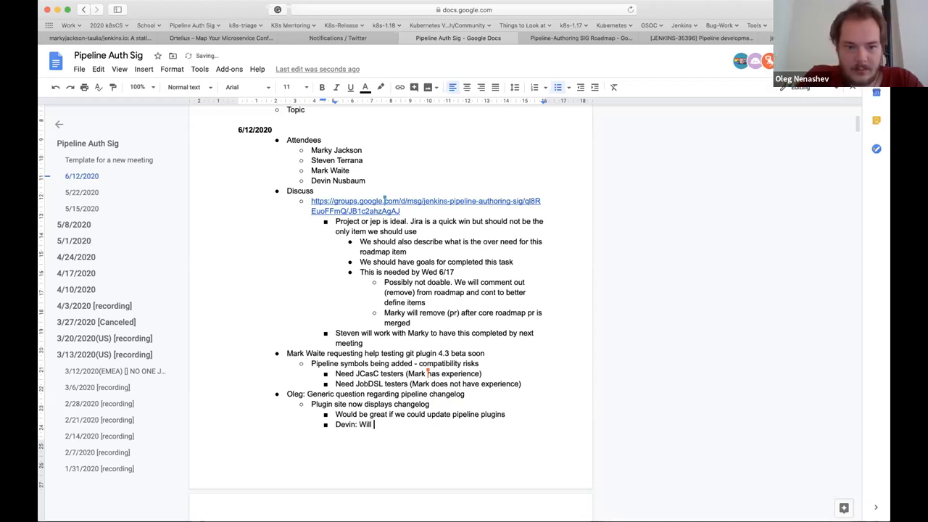
pyautogui.write('review')
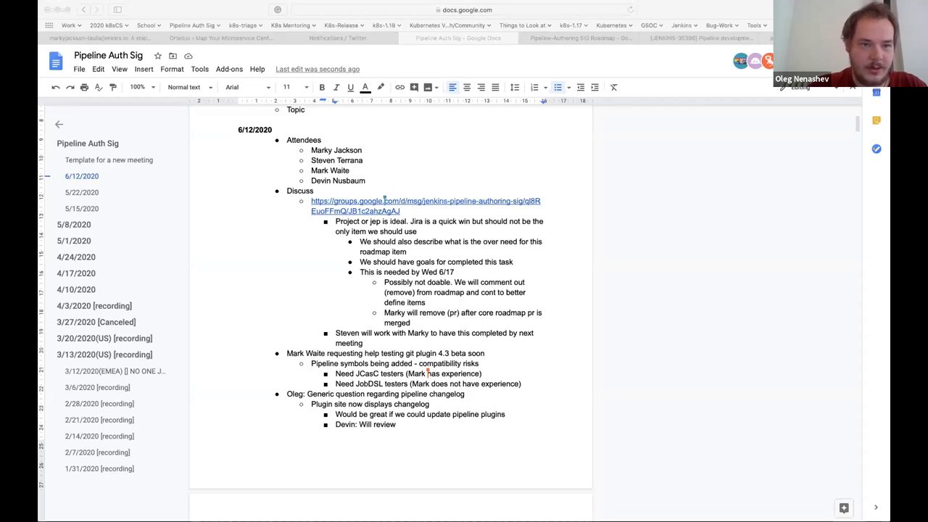
pyautogui.moveTo(159, 490)
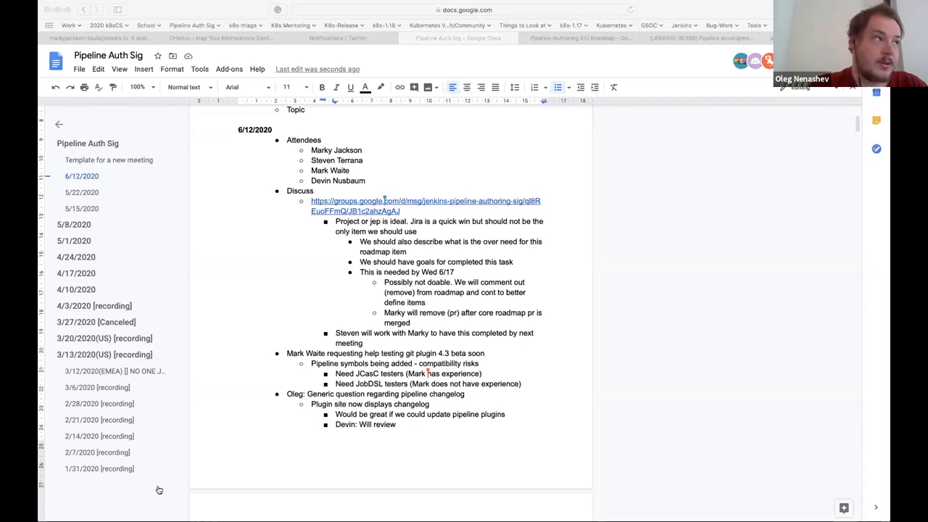
pyautogui.moveTo(611, 391)
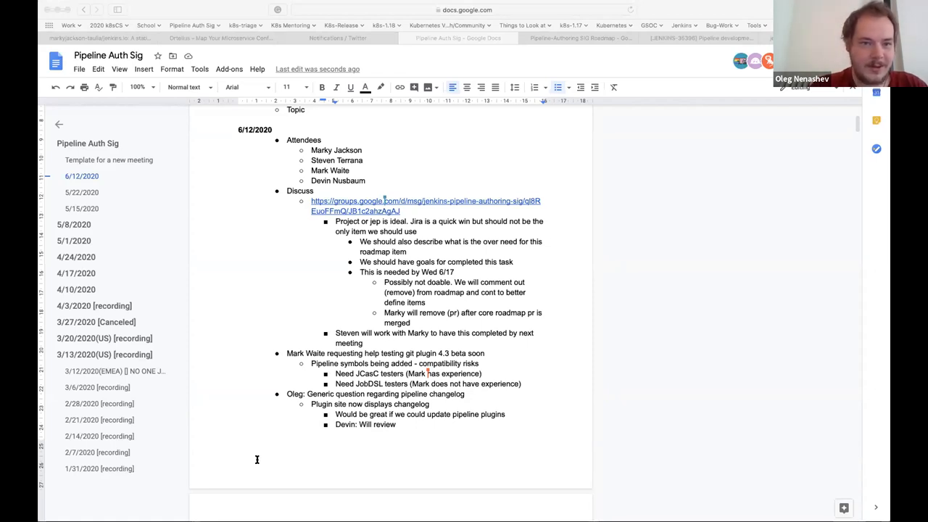
pyautogui.moveTo(283, 447)
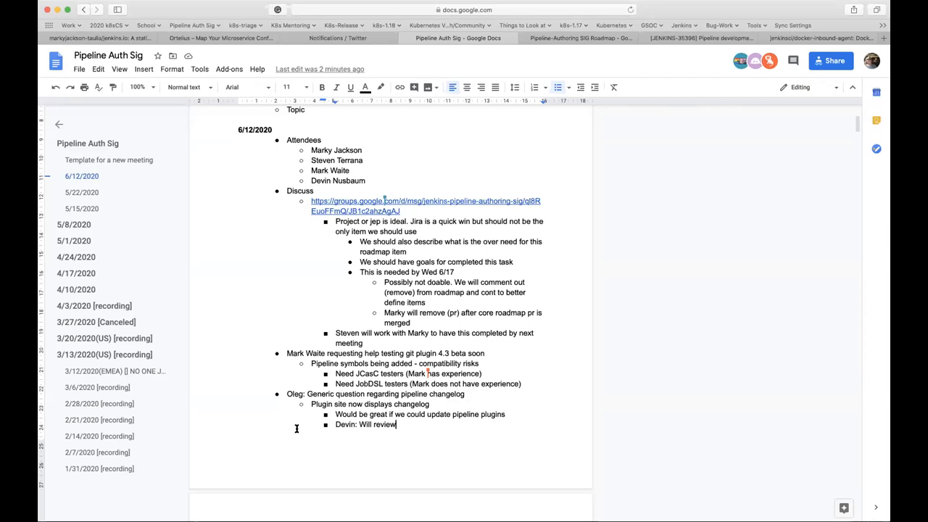
pyautogui.moveTo(296, 429)
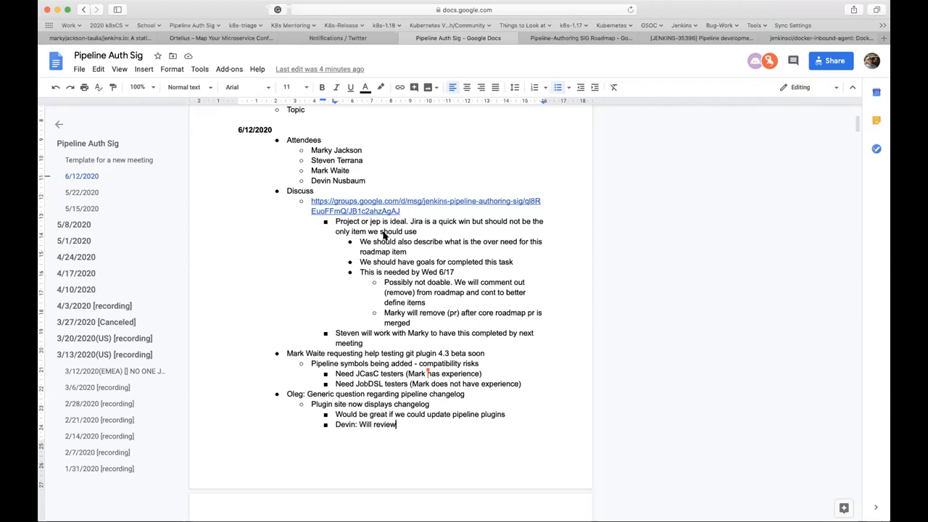
pyautogui.moveTo(469, 142)
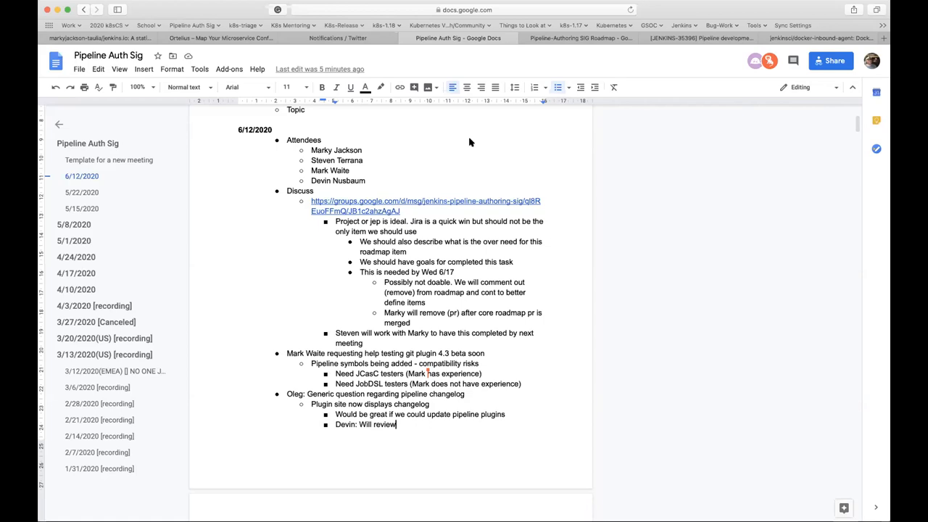
pyautogui.moveTo(524, 6)
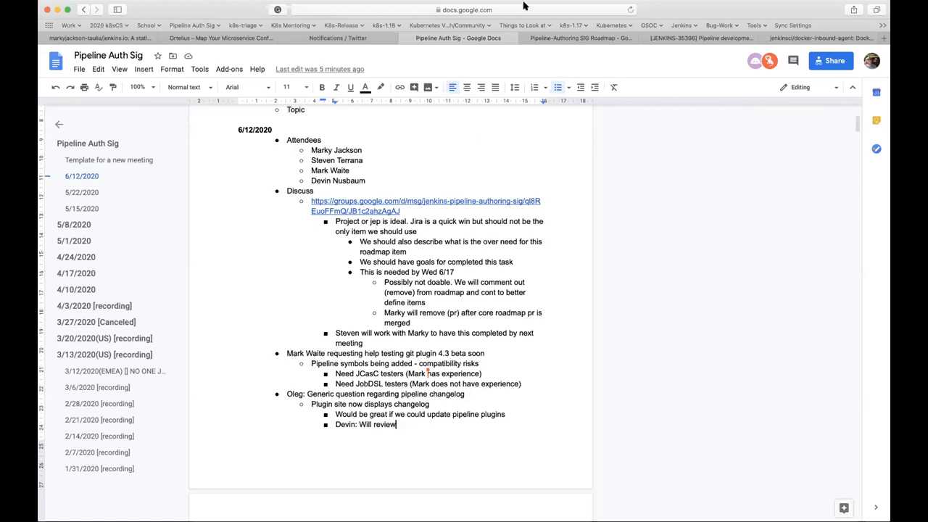